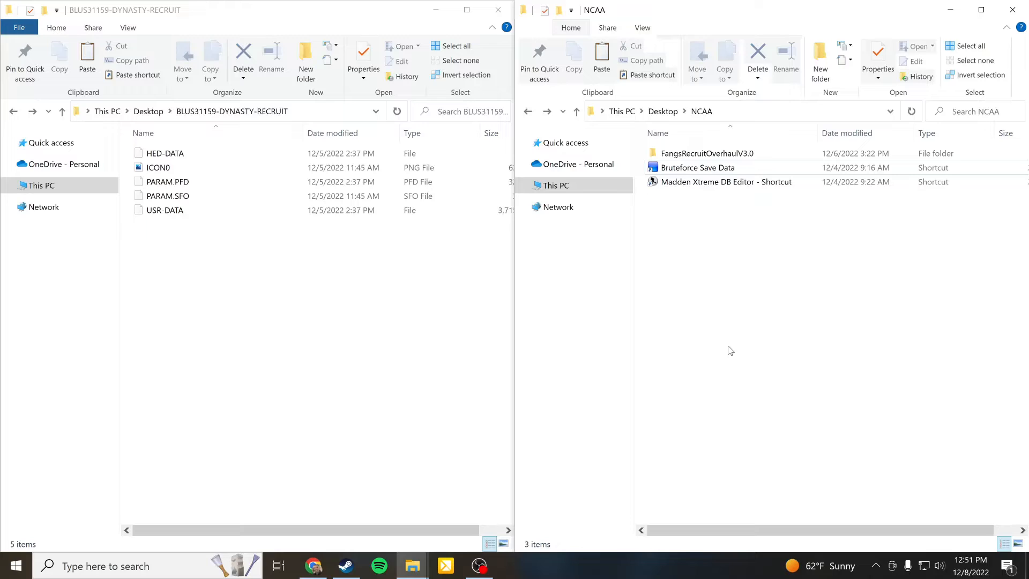
pyautogui.moveTo(647, 352)
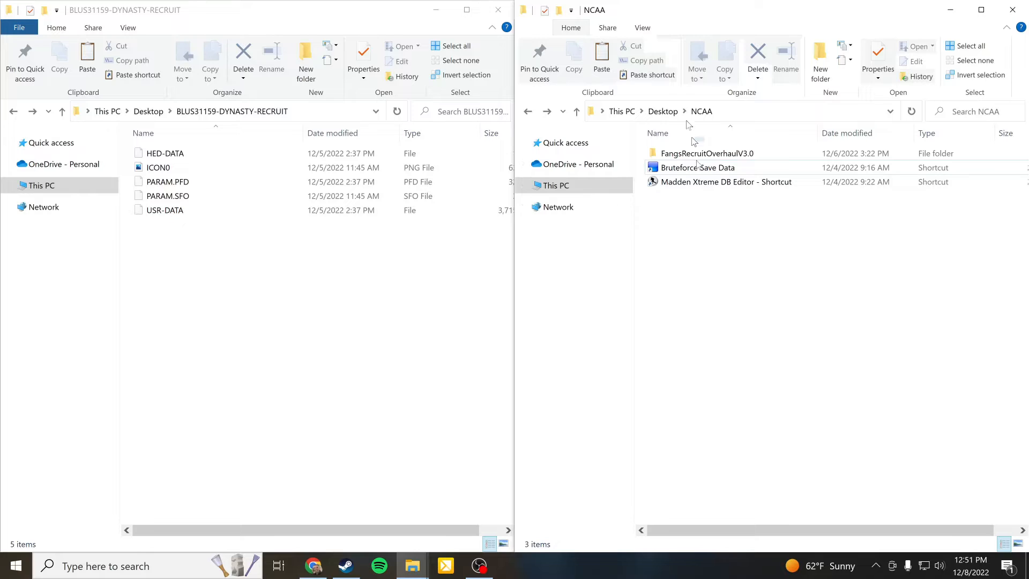
pyautogui.moveTo(708, 153)
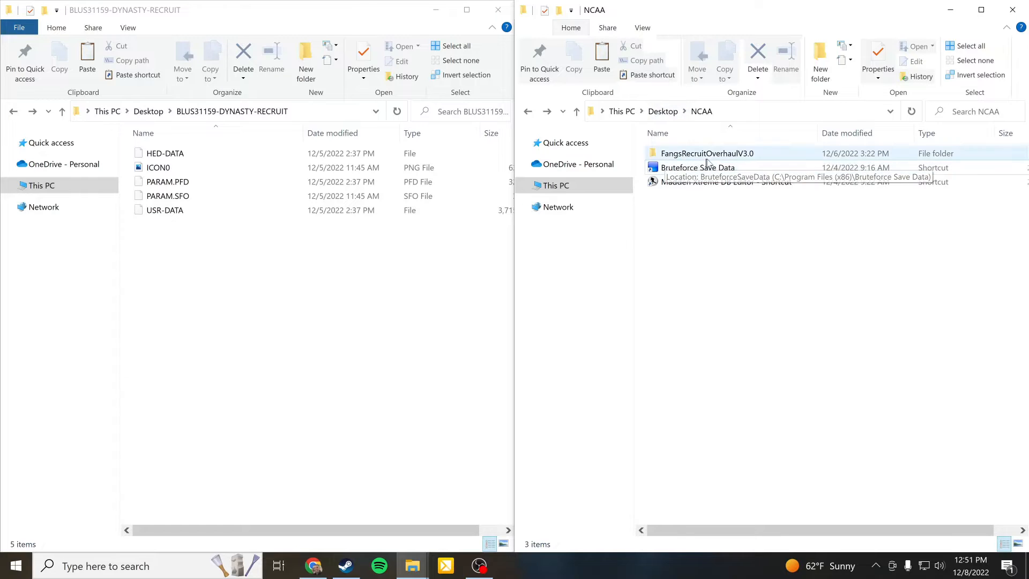
# - Launch Bruteforce Save Data from its shortcut and refresh to list the dynasty save
pyautogui.click(697, 167)
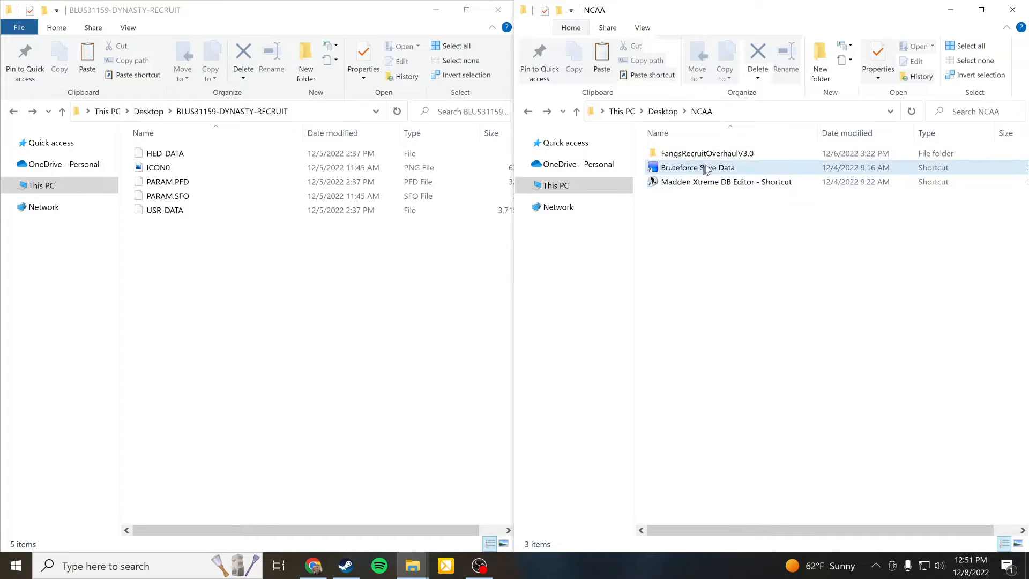
pyautogui.moveTo(702, 153)
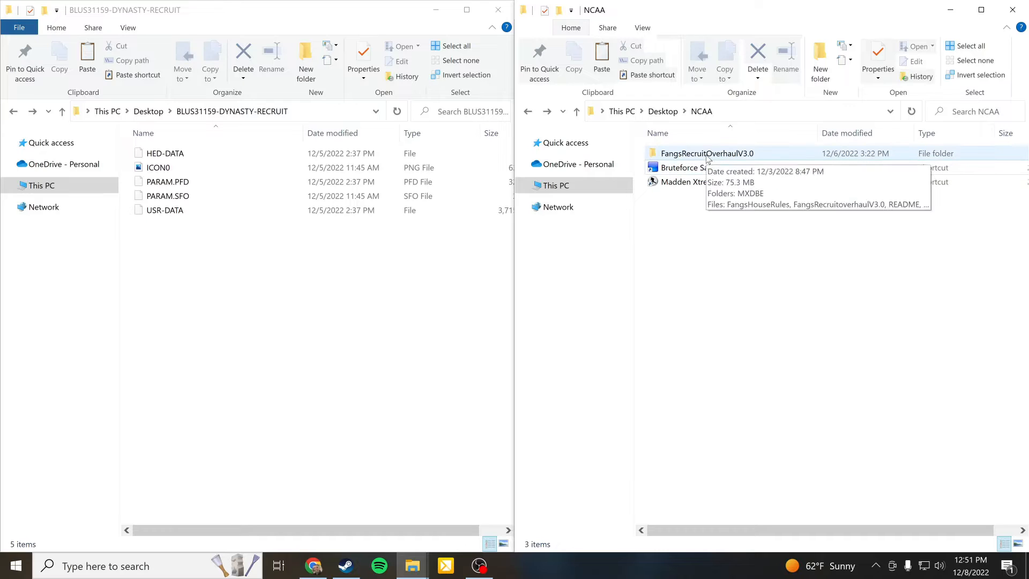
pyautogui.moveTo(695, 182)
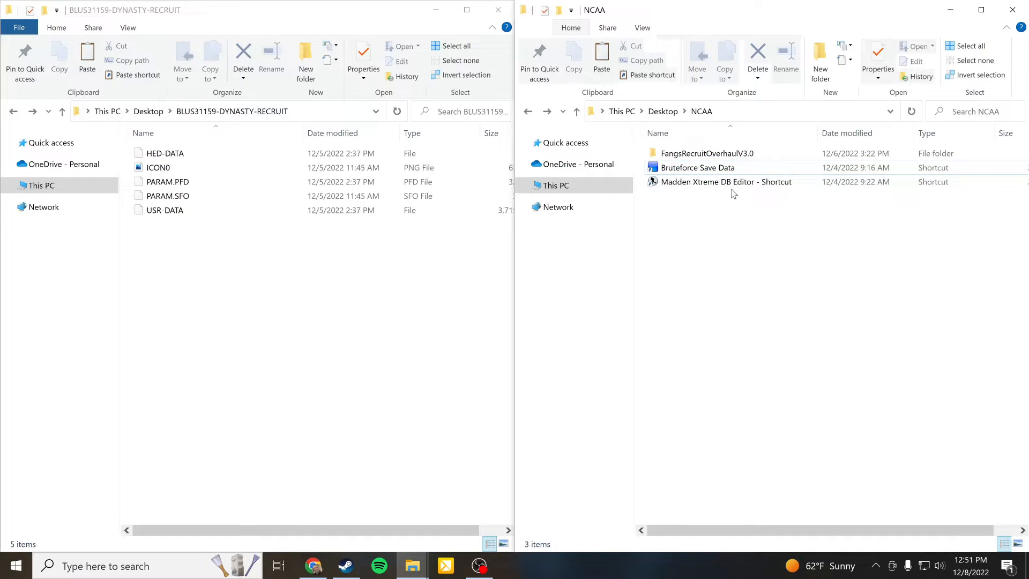
pyautogui.click(725, 182)
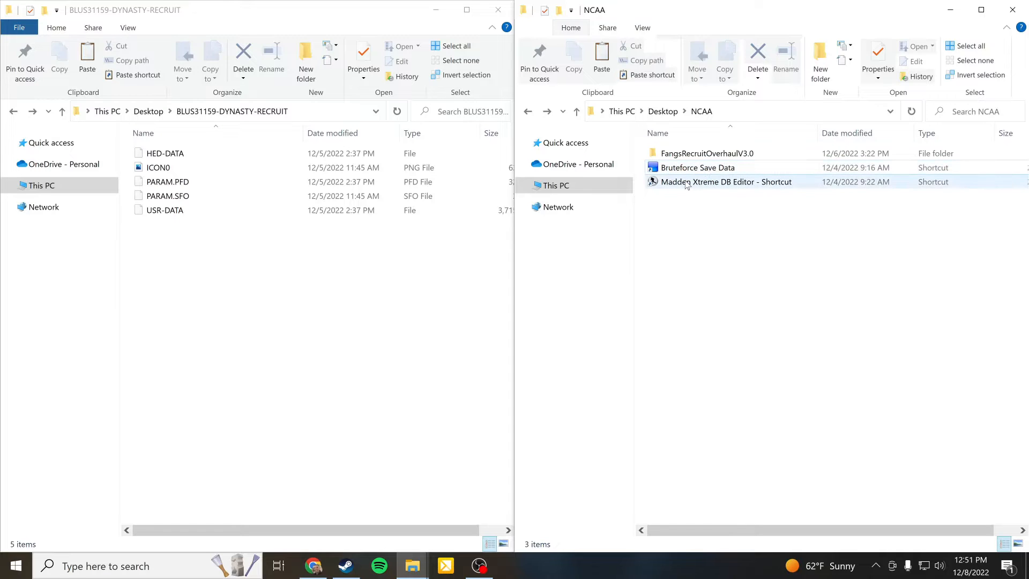
pyautogui.moveTo(697, 168)
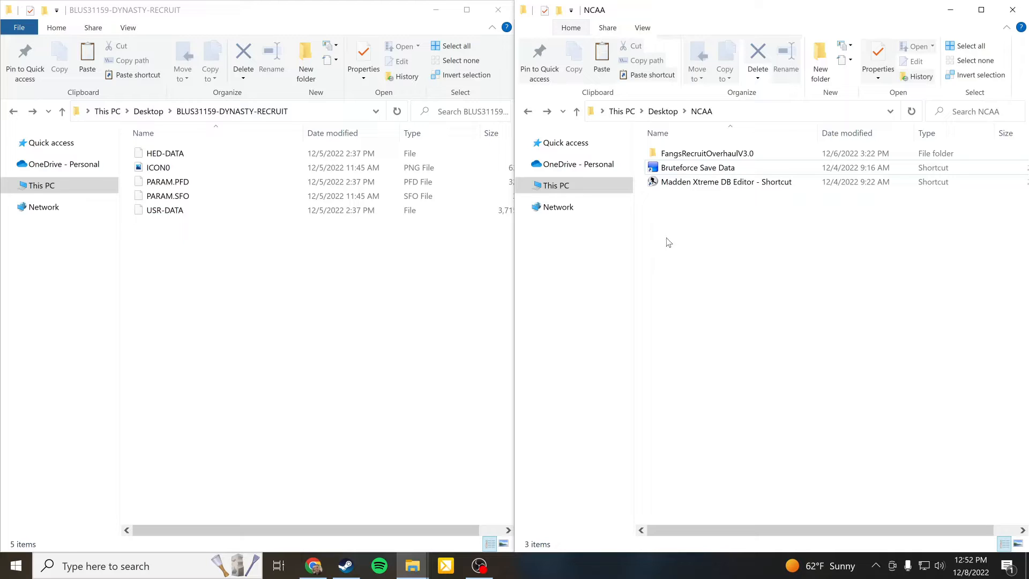
pyautogui.click(697, 167)
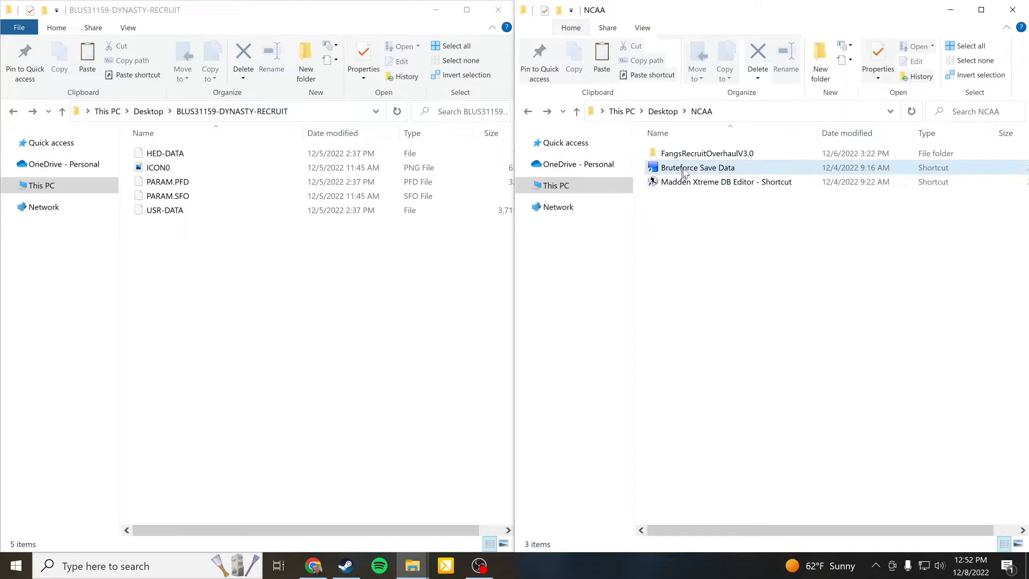
pyautogui.moveTo(685, 171)
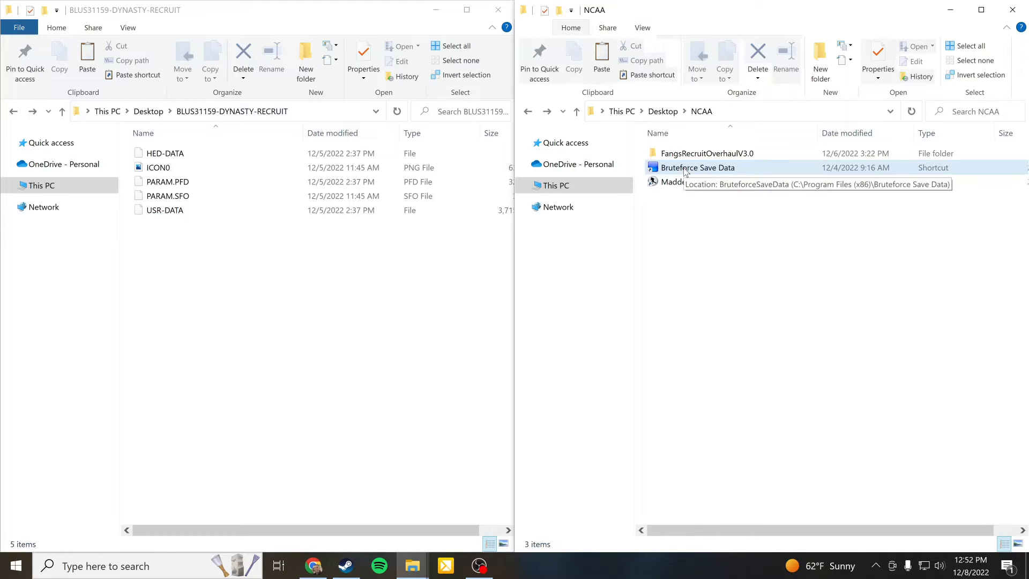
pyautogui.moveTo(692, 173)
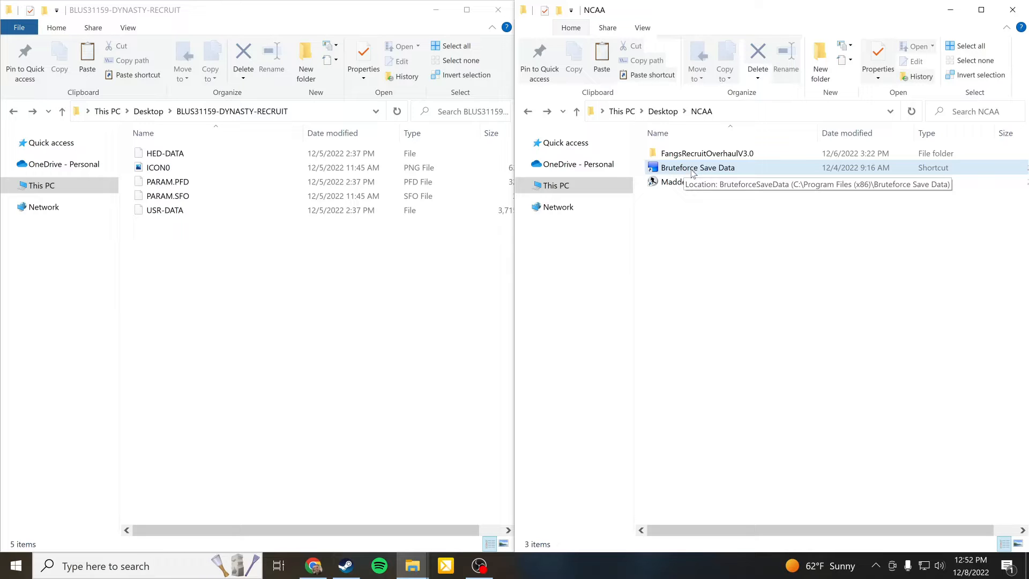
pyautogui.doubleClick(696, 167)
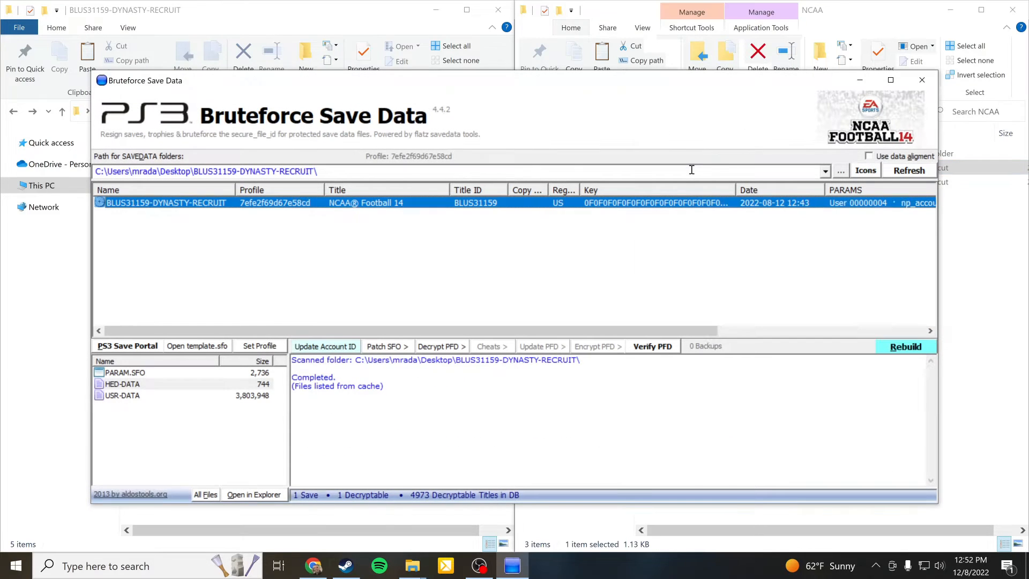
pyautogui.moveTo(479, 211)
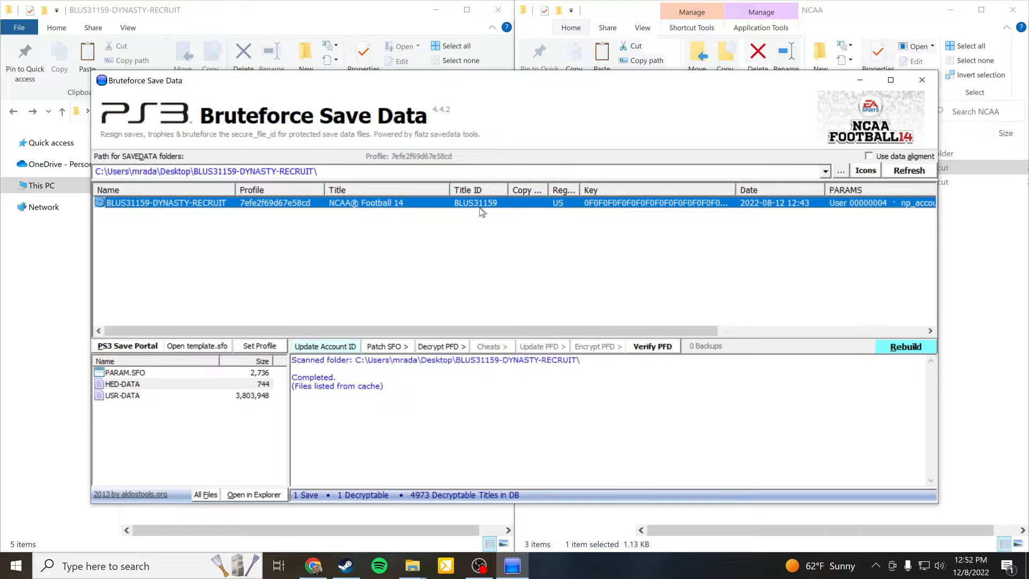
pyautogui.moveTo(470, 83)
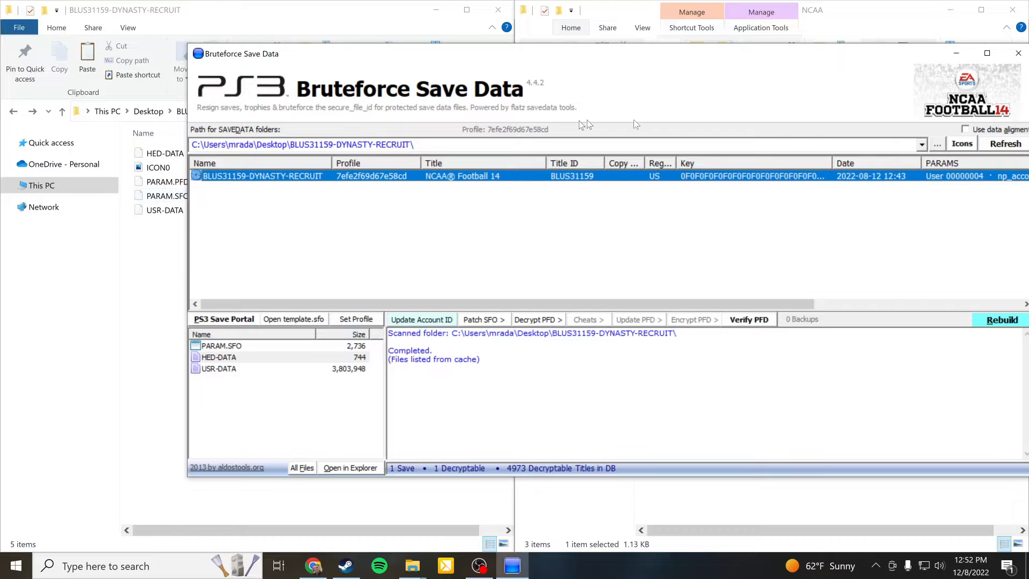
pyautogui.click(1003, 143)
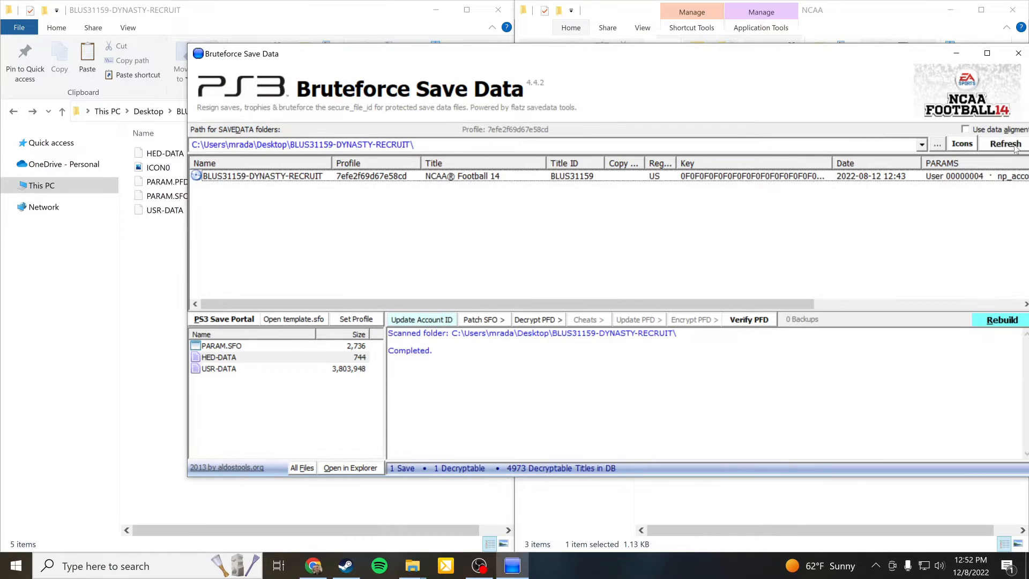
pyautogui.moveTo(936, 145)
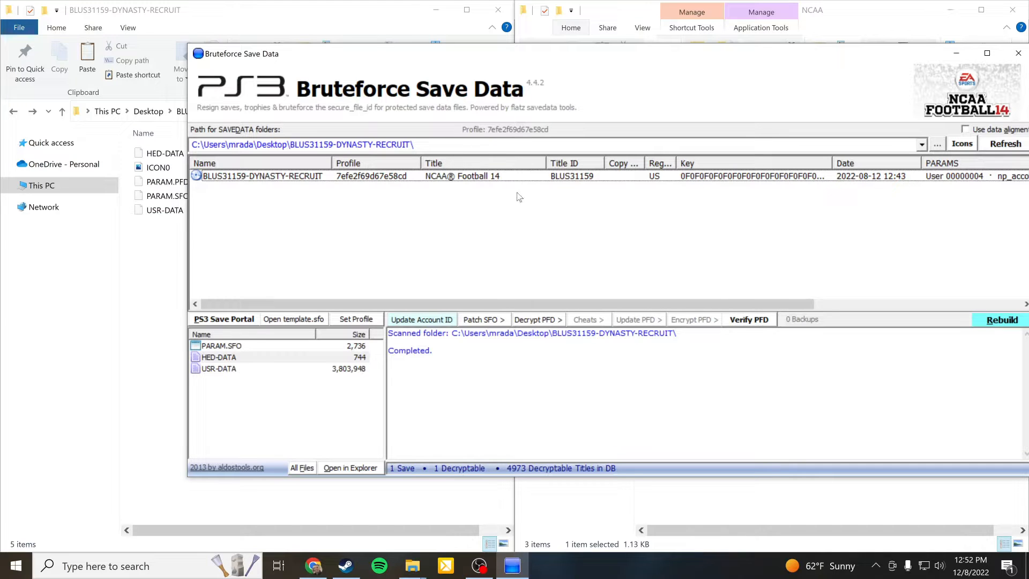
pyautogui.moveTo(280, 182)
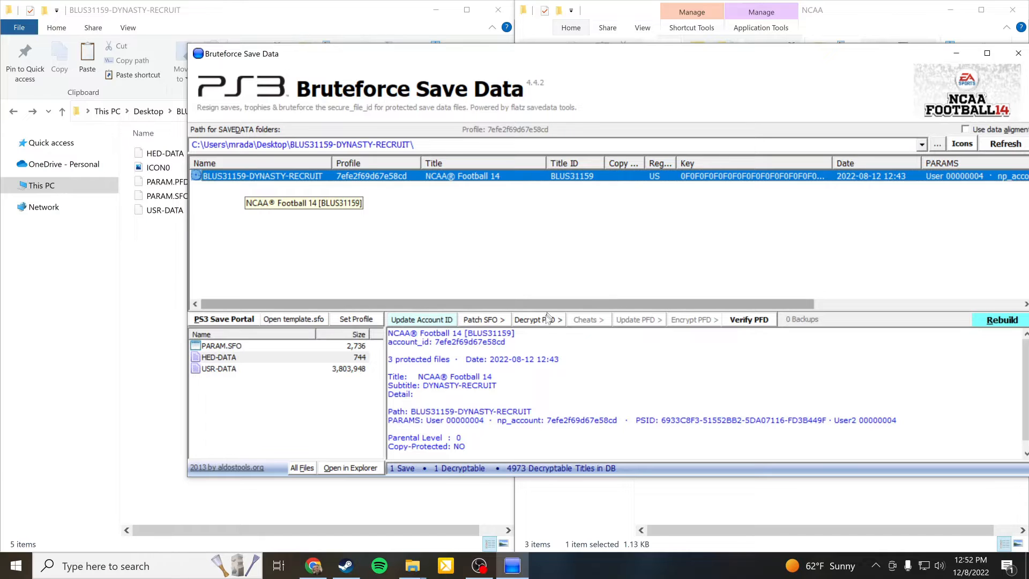
# - Decrypt all files of the BLUS31159-DYNASTY-RECRUIT save via Decrypt PFD, confirming Yes
pyautogui.click(535, 320)
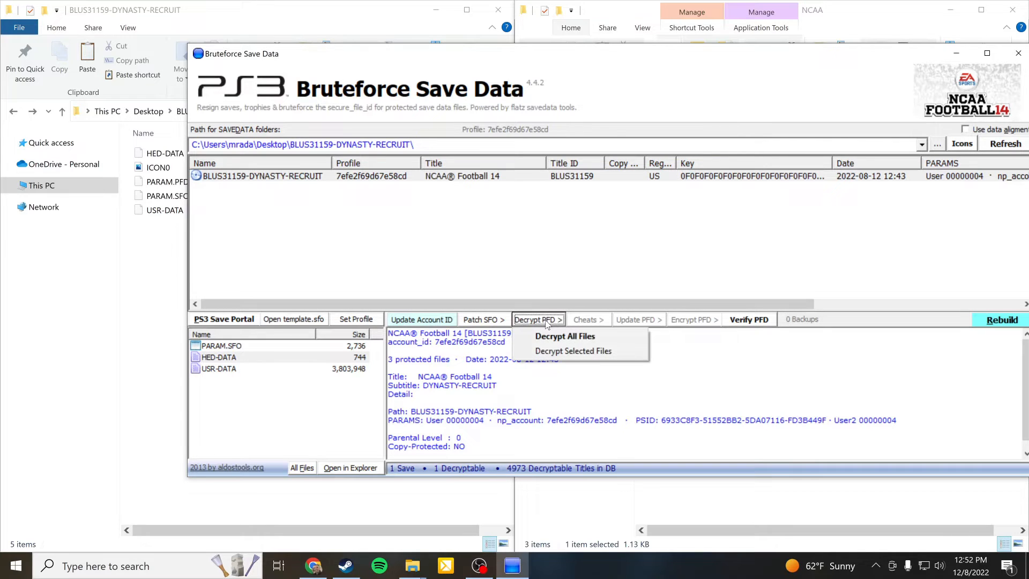
pyautogui.click(573, 350)
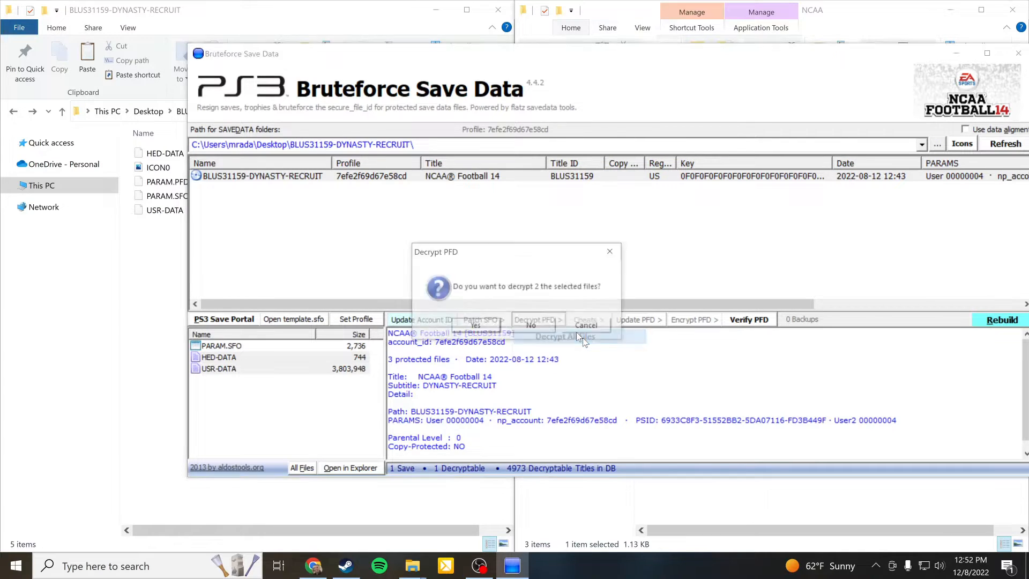
pyautogui.click(475, 325)
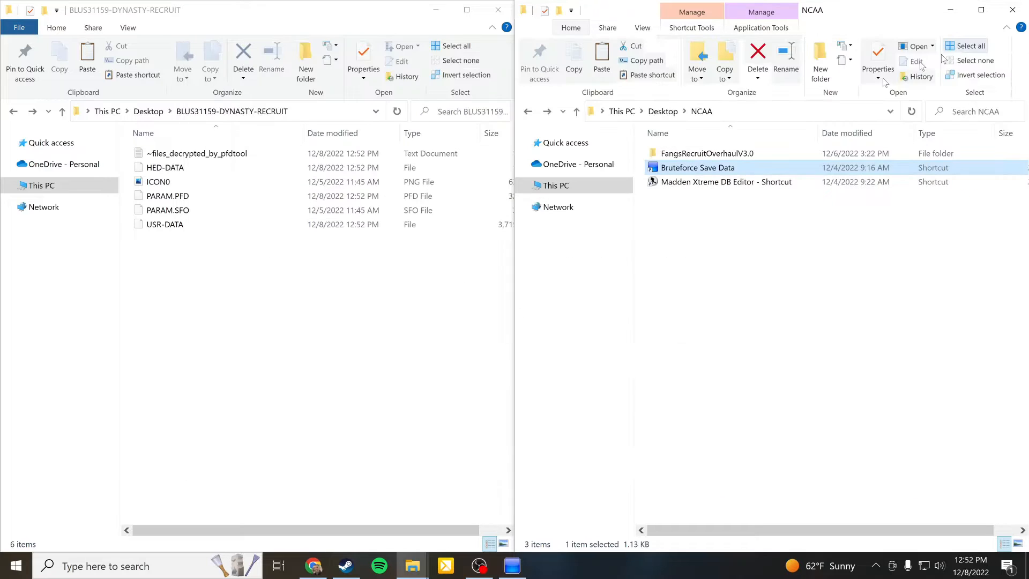
pyautogui.moveTo(726, 182)
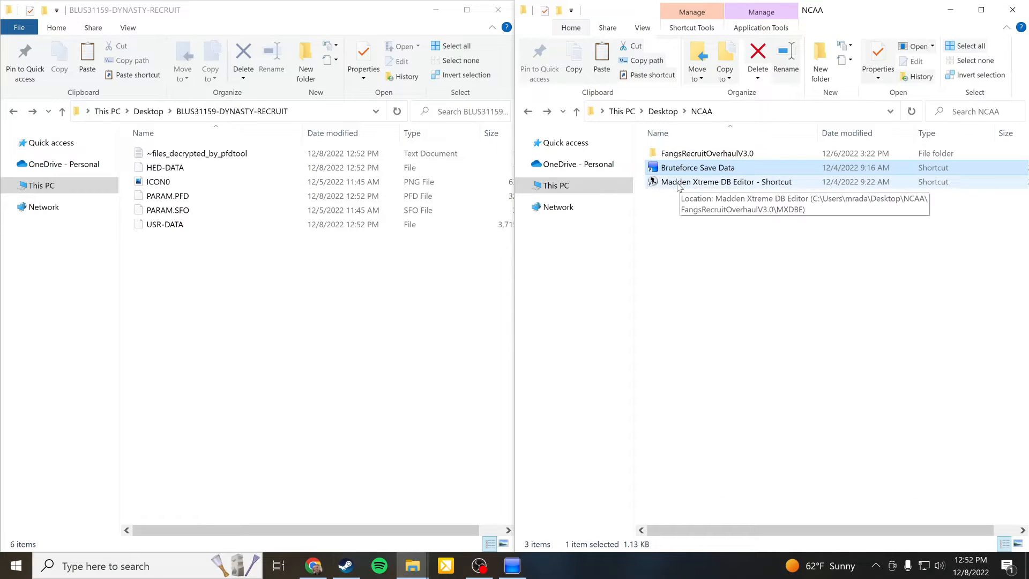
# - Read the FangsRecruitOverhaulV3.0 README maximized in Notepad, then set it aside
pyautogui.click(706, 153)
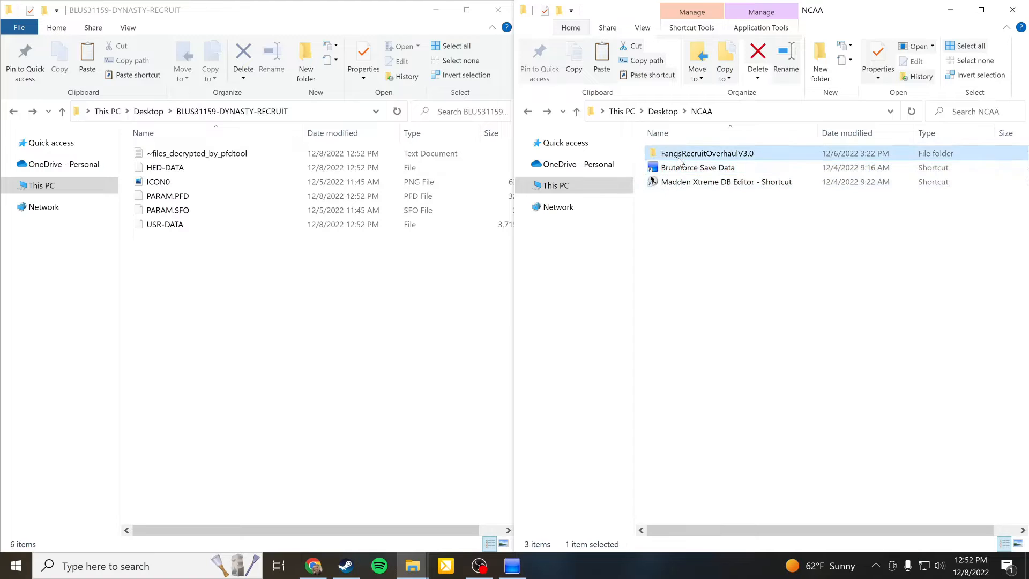
pyautogui.doubleClick(707, 154)
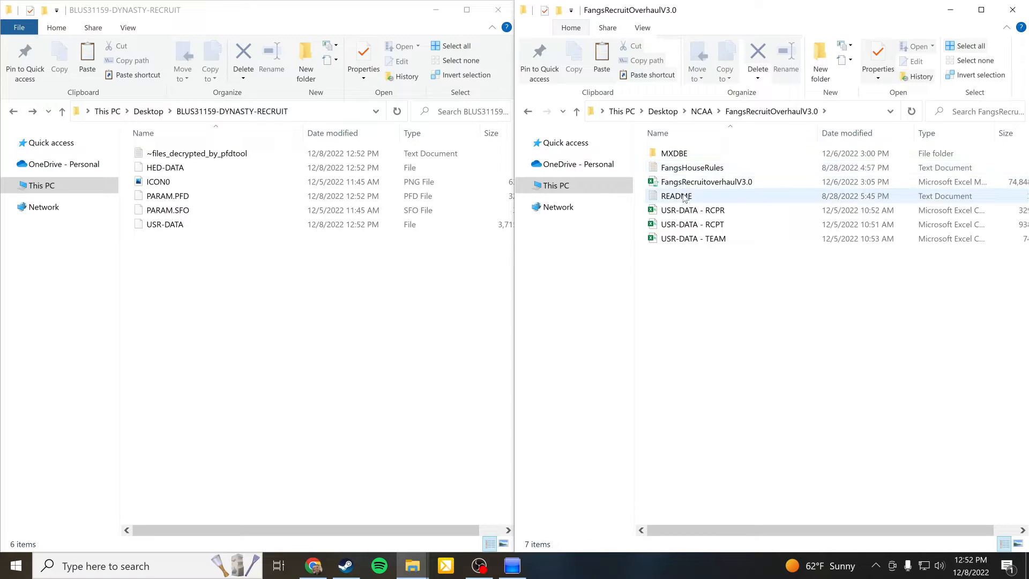
pyautogui.doubleClick(675, 196)
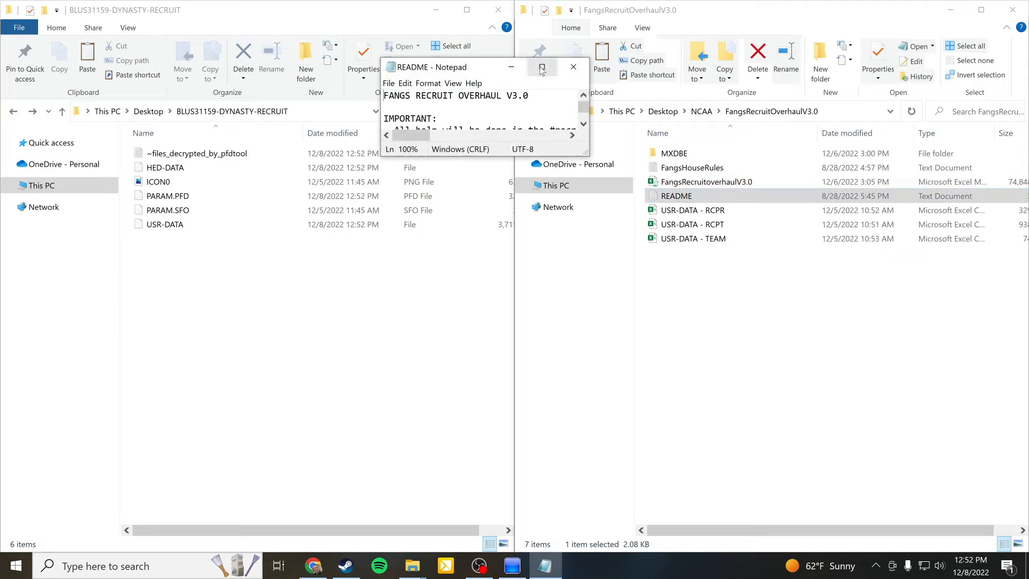
pyautogui.click(541, 67)
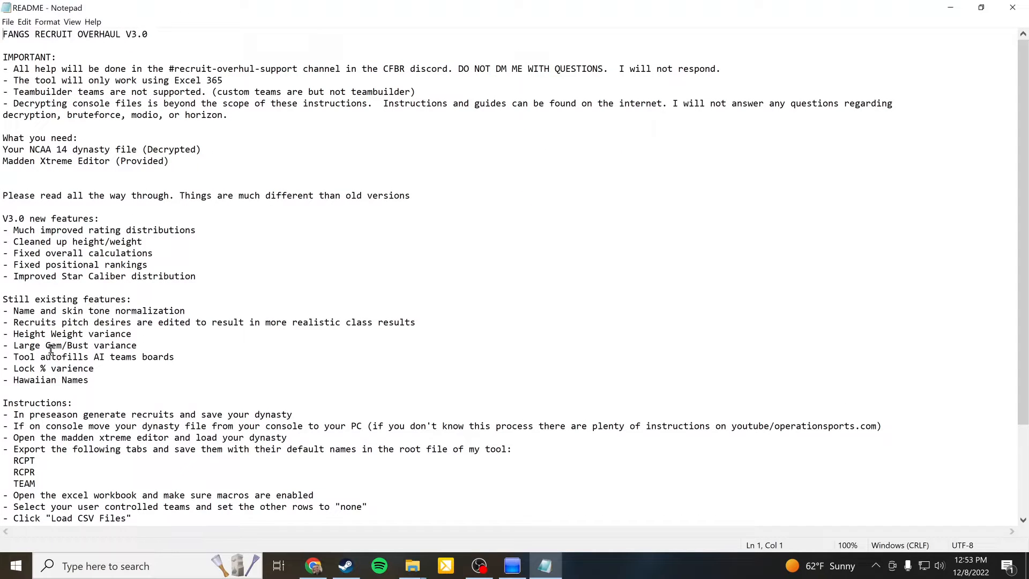
pyautogui.moveTo(19, 449)
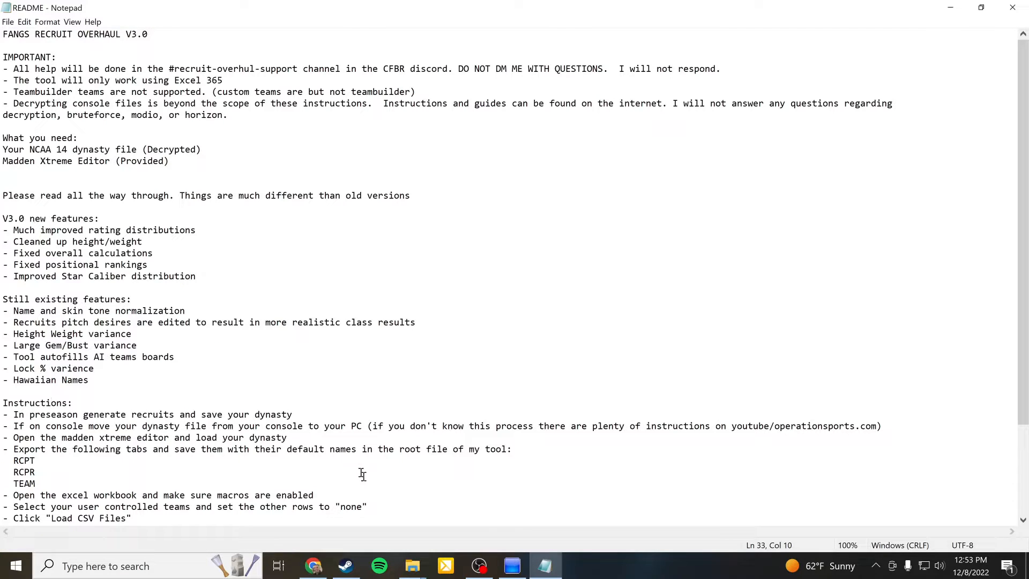
pyautogui.click(411, 565)
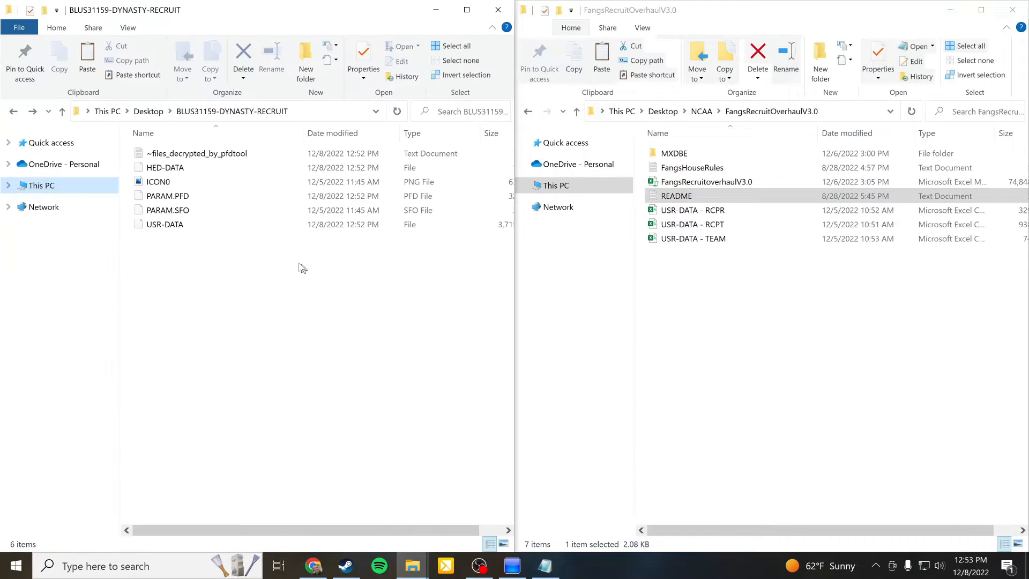
# - Give the decrypted USR-DATA file an .mc02 extension and return the right window to the NCAA folder
pyautogui.click(164, 224)
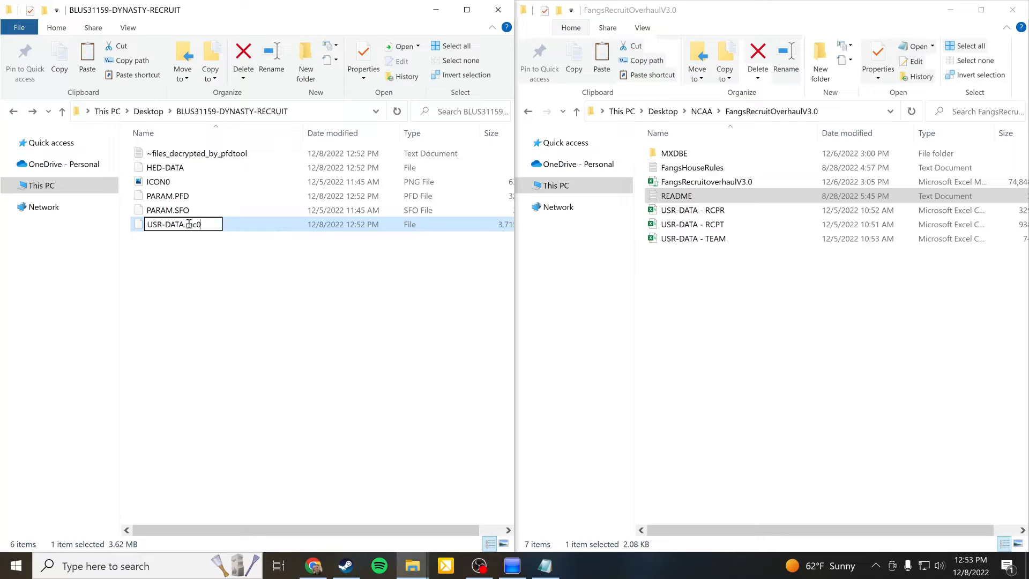
pyautogui.write('mc02')
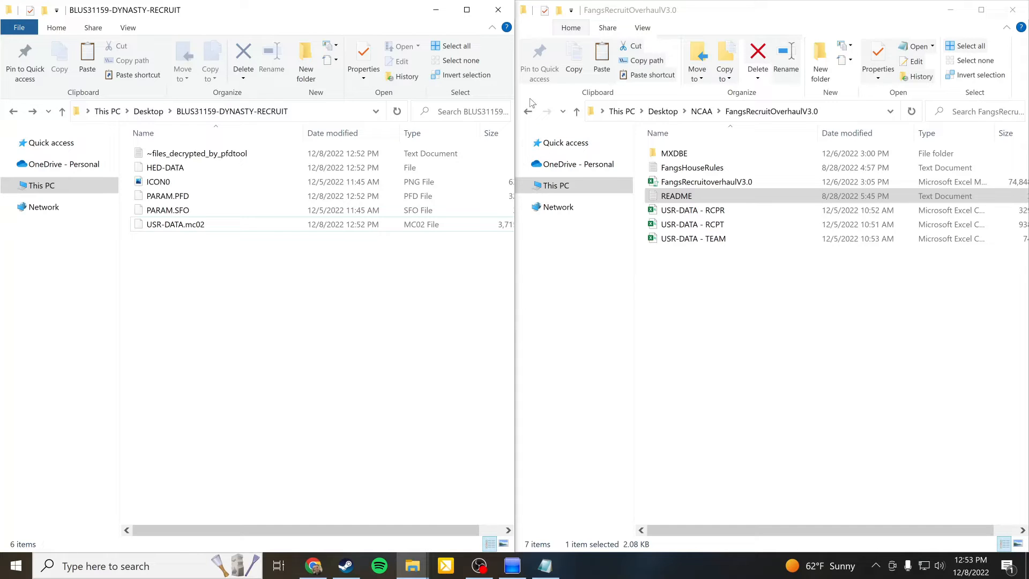
pyautogui.click(577, 111)
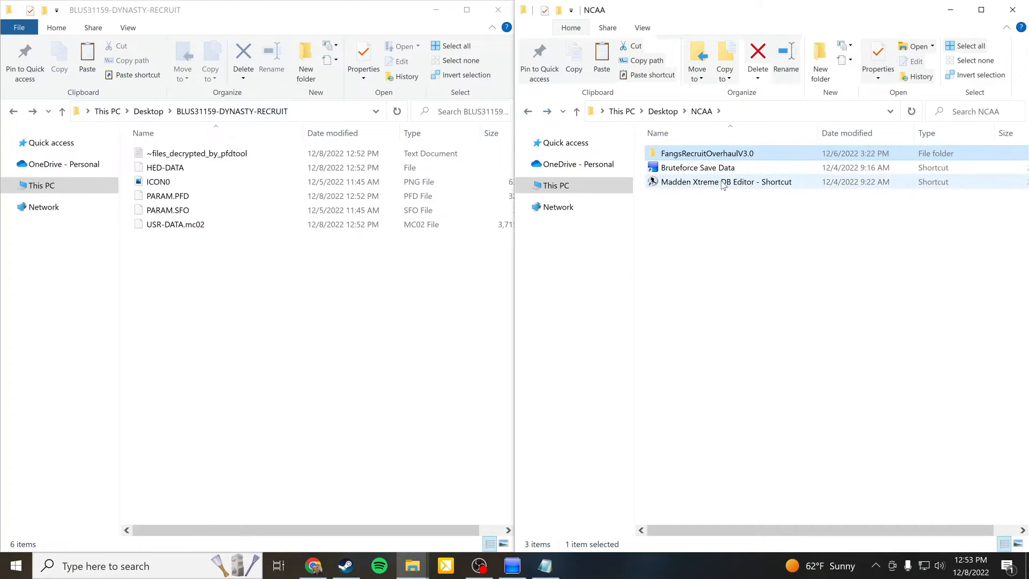
# - Launch the DB editor and load USR-DATA.mc02 from Desktop > BLUS31159-DYNASTY-RECRUIT
pyautogui.doubleClick(725, 182)
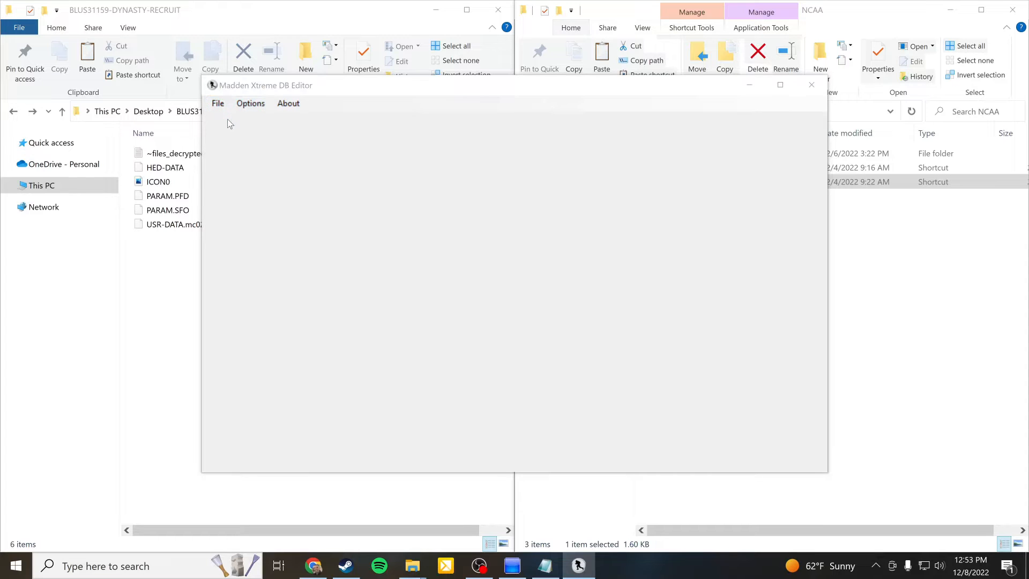
pyautogui.click(217, 103)
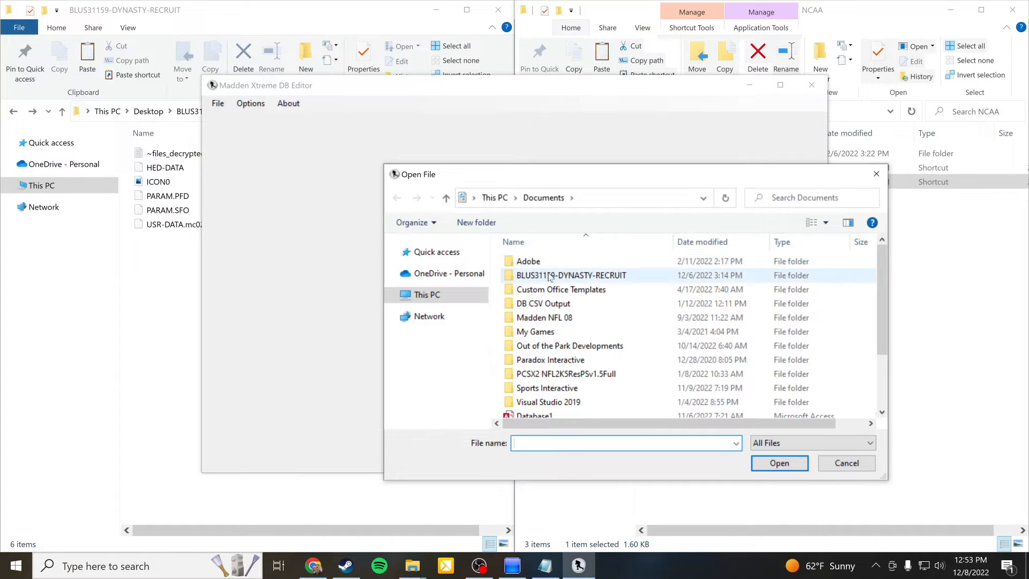
pyautogui.moveTo(571, 276)
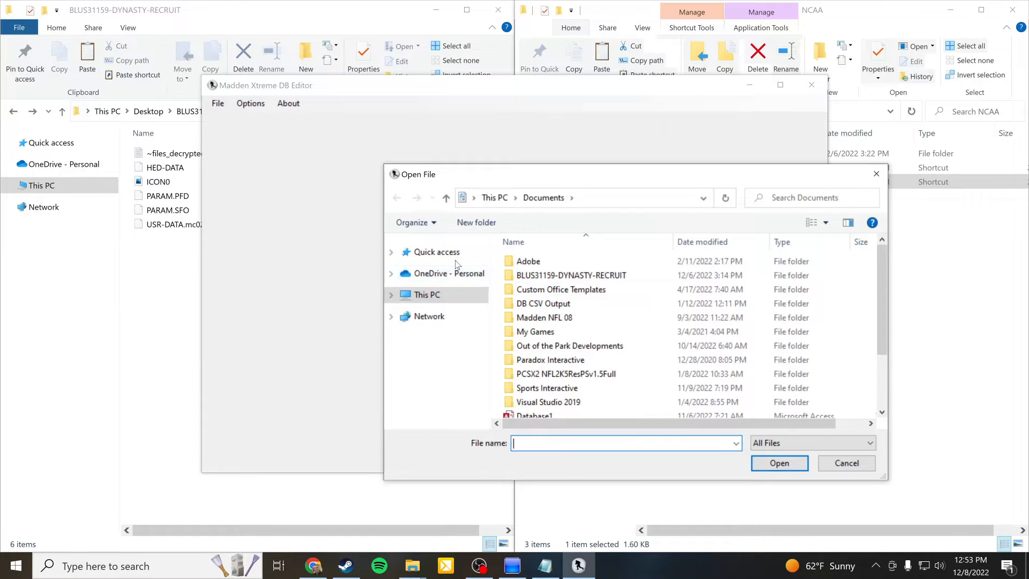
pyautogui.click(392, 294)
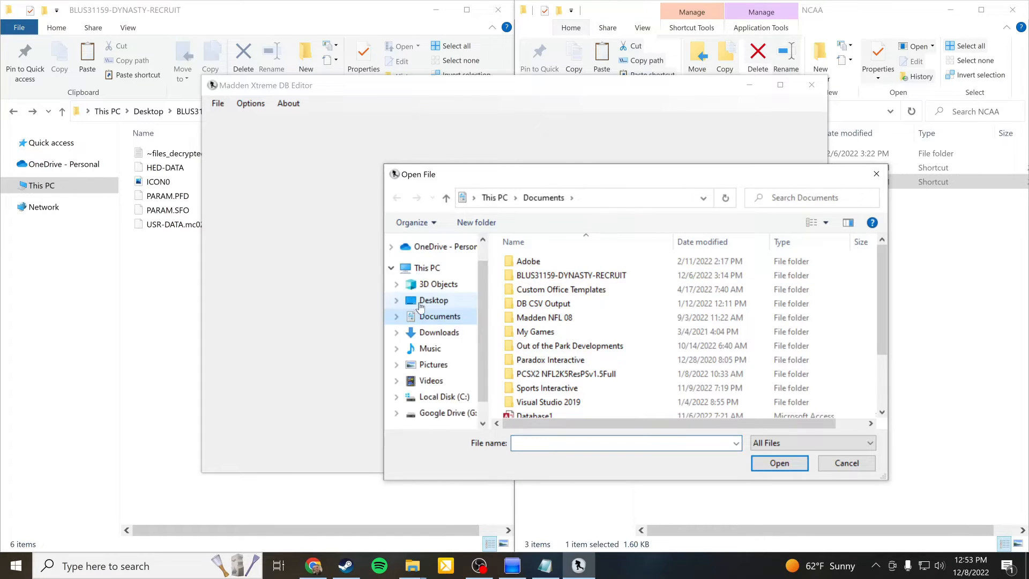
pyautogui.click(433, 300)
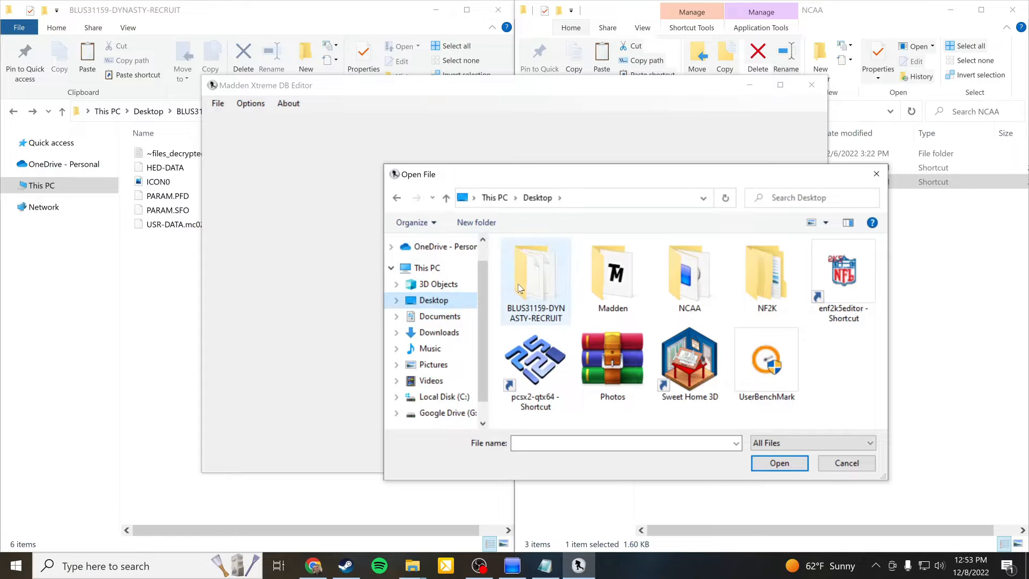
pyautogui.doubleClick(535, 272)
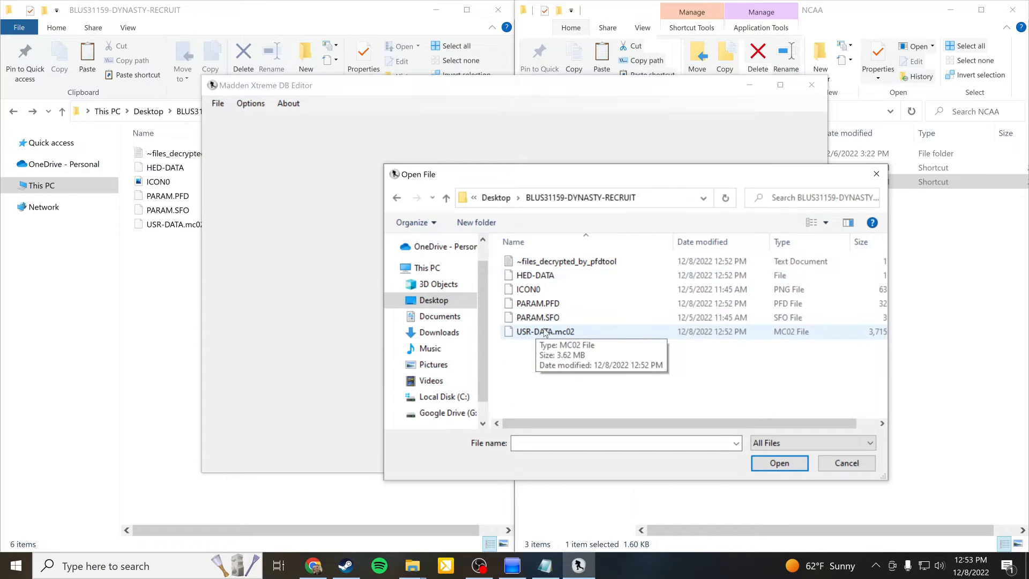
pyautogui.click(778, 463)
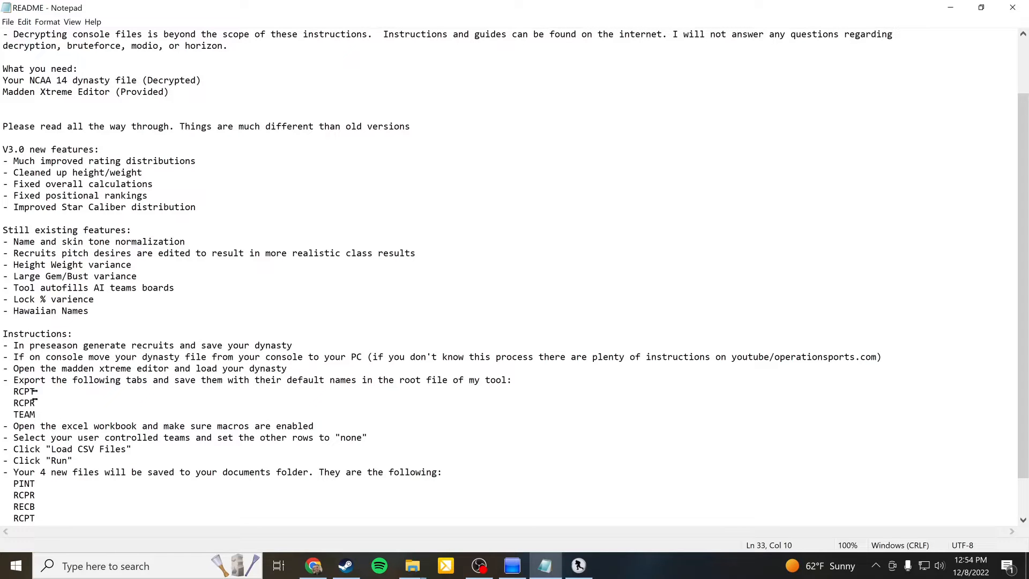
pyautogui.moveTo(89, 409)
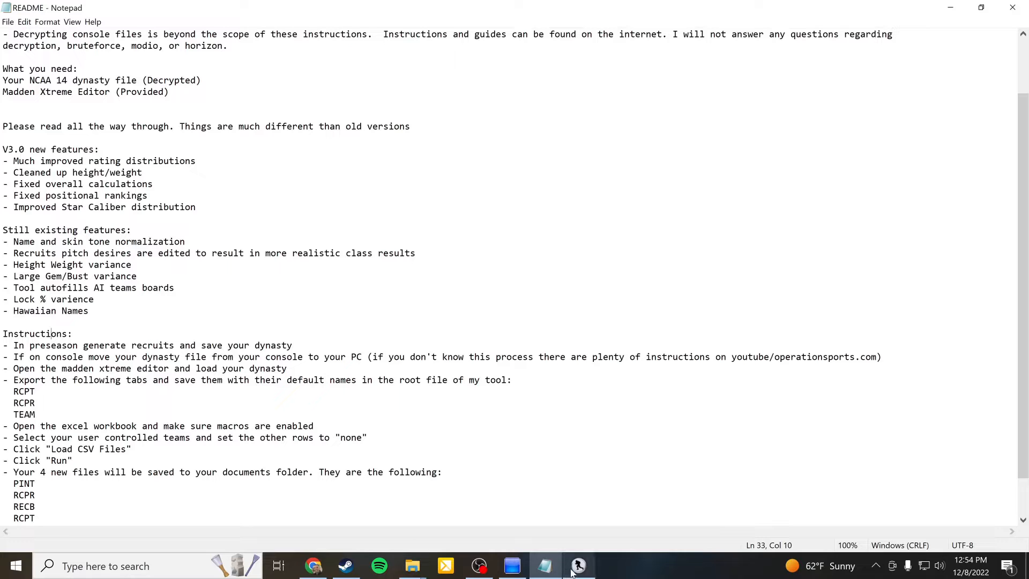
# - Bring the DB editor back in front of the README after reading the export steps
pyautogui.click(577, 564)
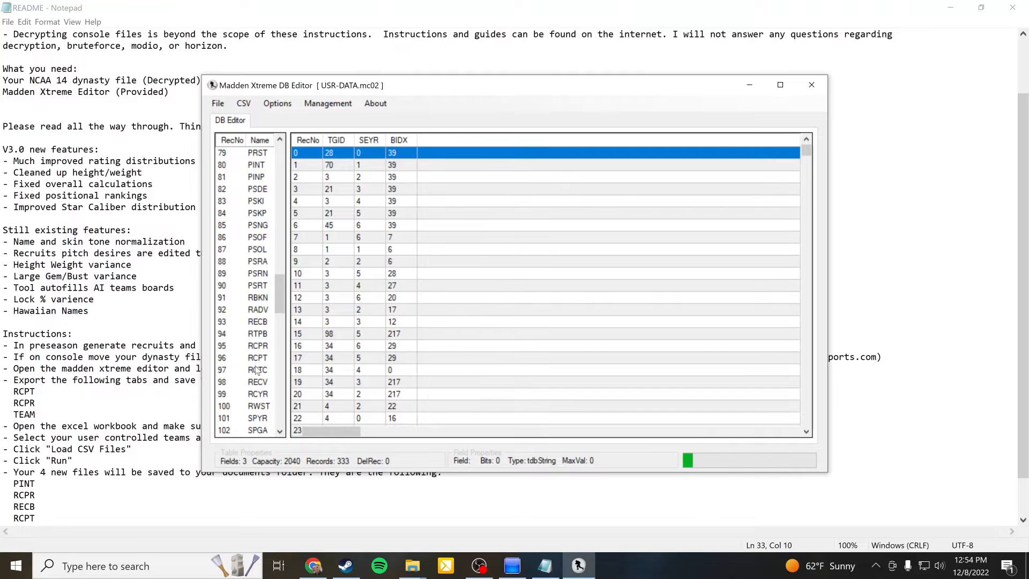
# - Show the RCPT table and browse its CSV export to NCAA > FangsRecruitOverhaulV3.0, then cancel
pyautogui.click(257, 358)
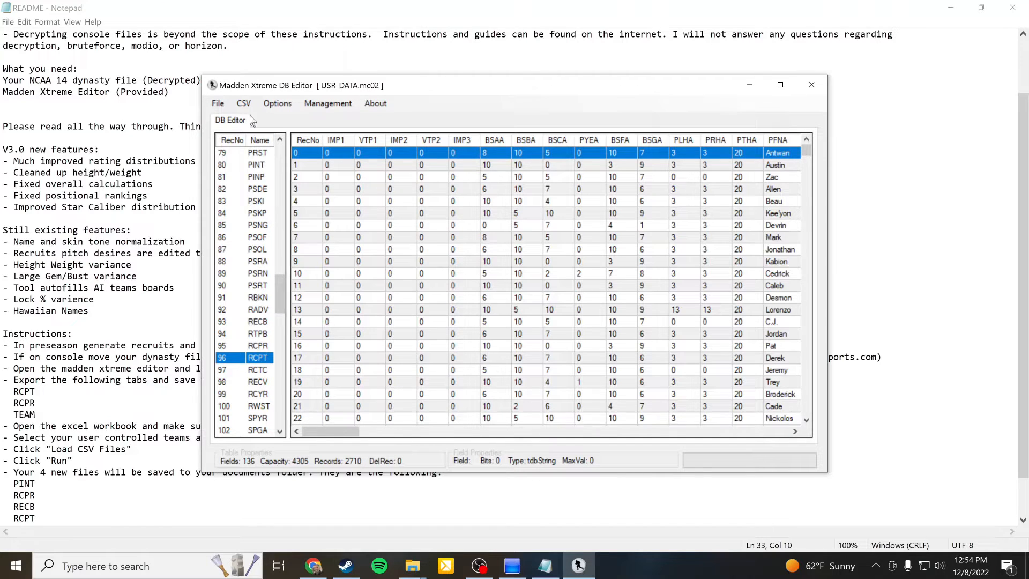
pyautogui.click(244, 103)
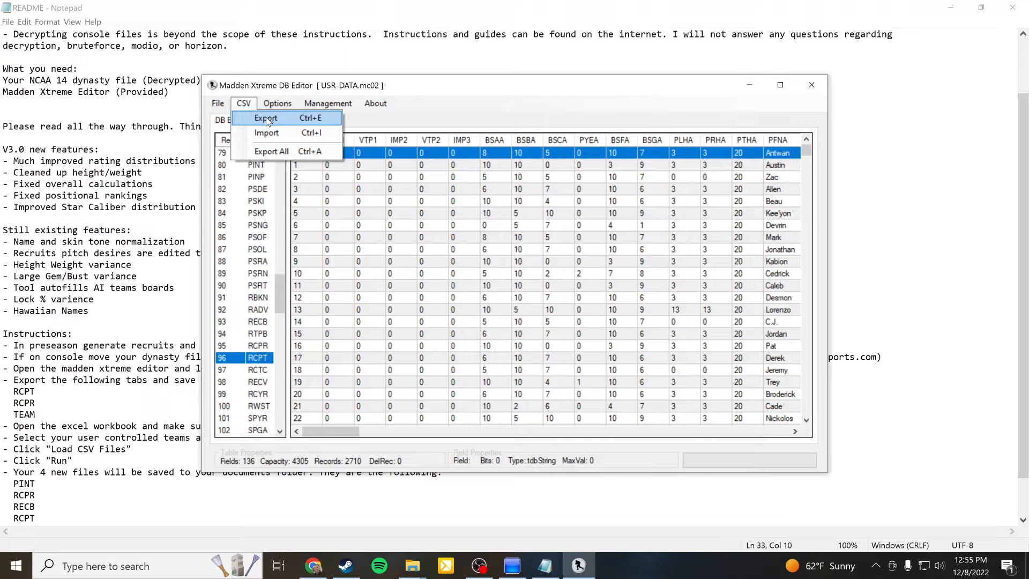
pyautogui.moveTo(826, 200)
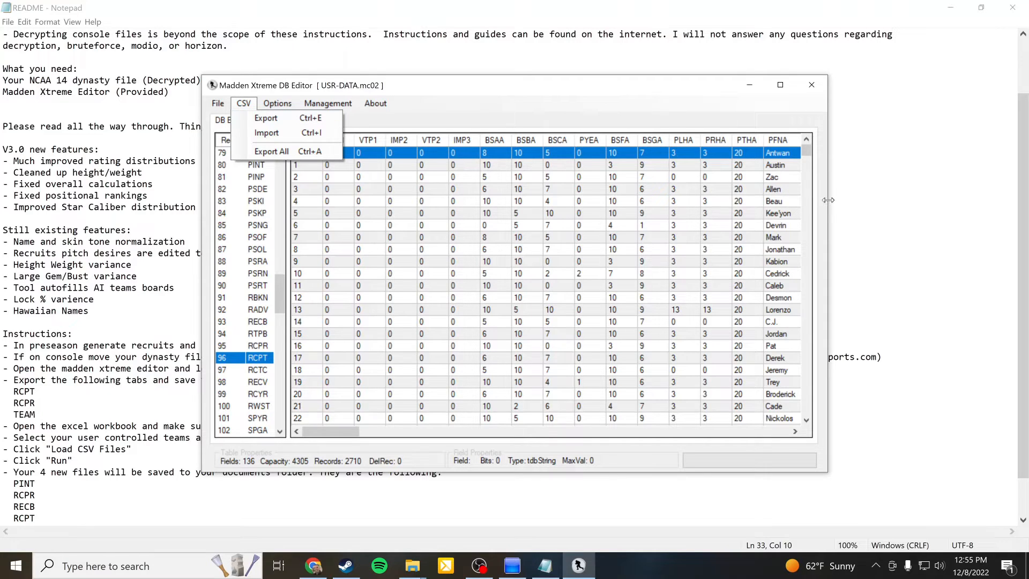
pyautogui.moveTo(781, 238)
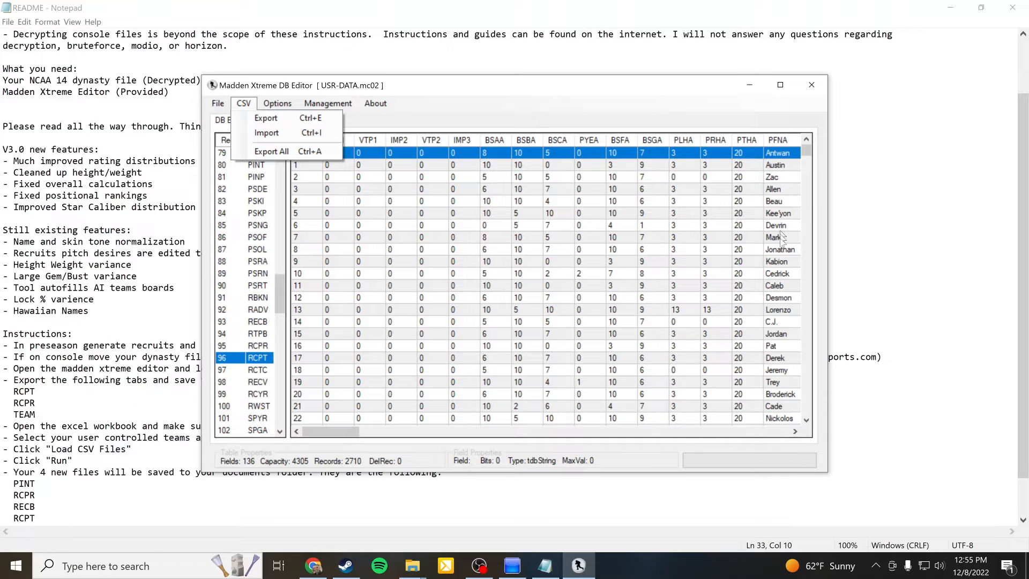
pyautogui.moveTo(763, 239)
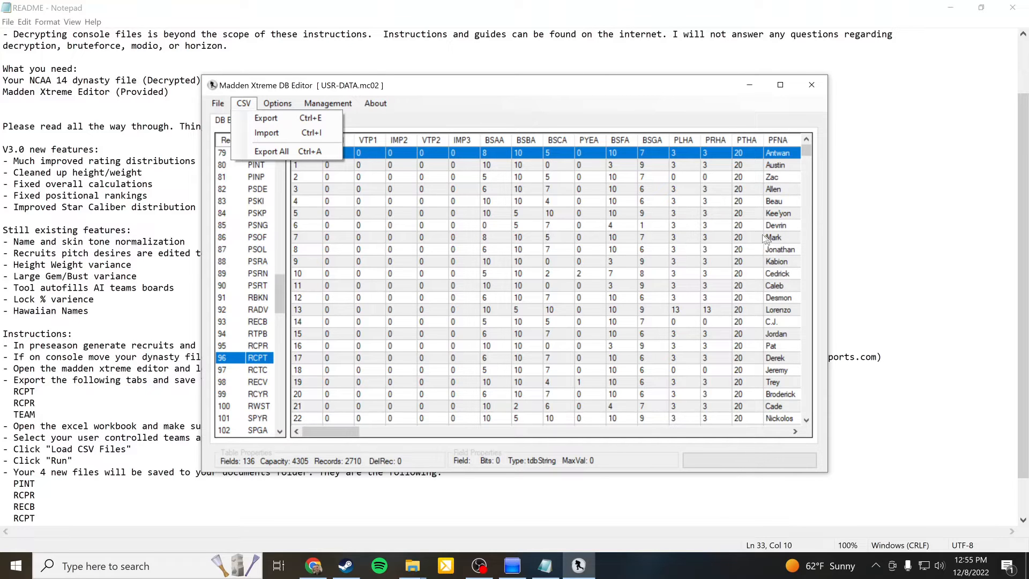
pyautogui.moveTo(265, 118)
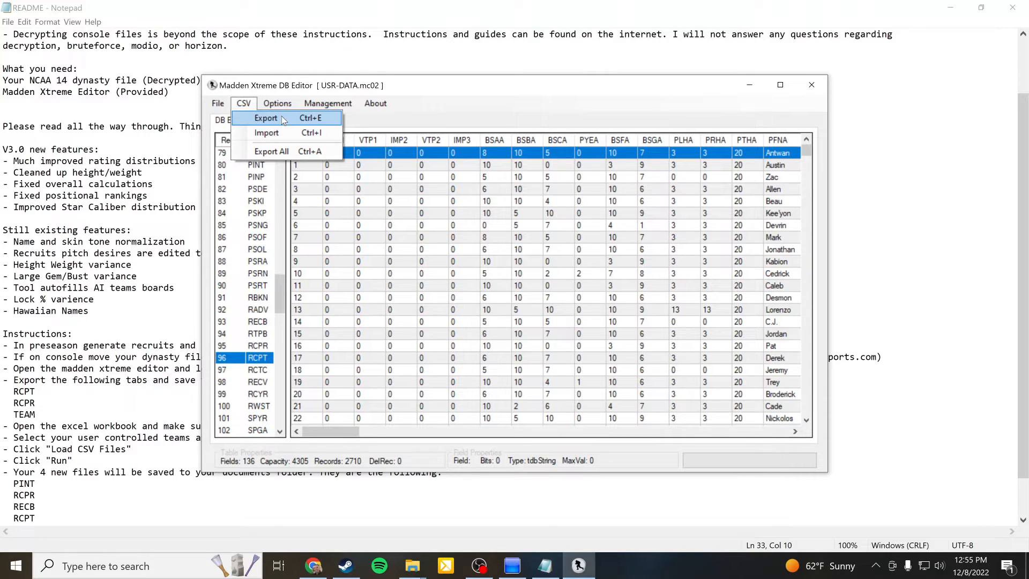
pyautogui.click(265, 118)
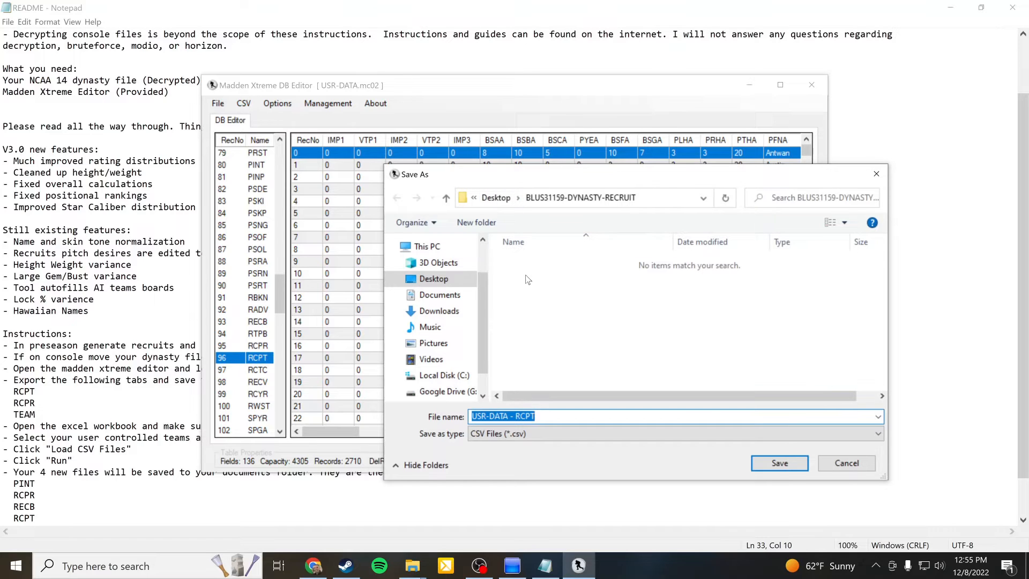
pyautogui.moveTo(610, 333)
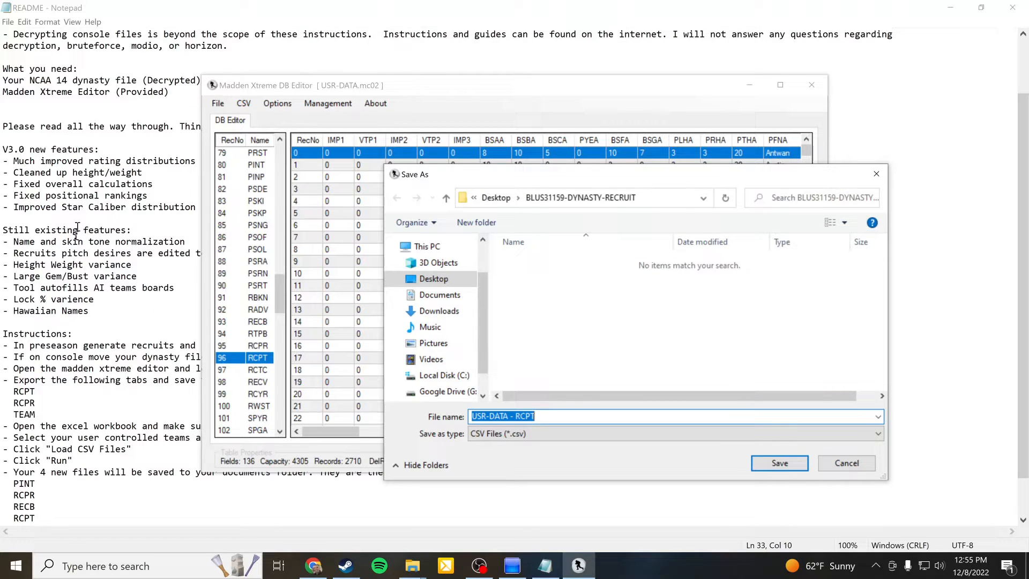
pyautogui.moveTo(358, 334)
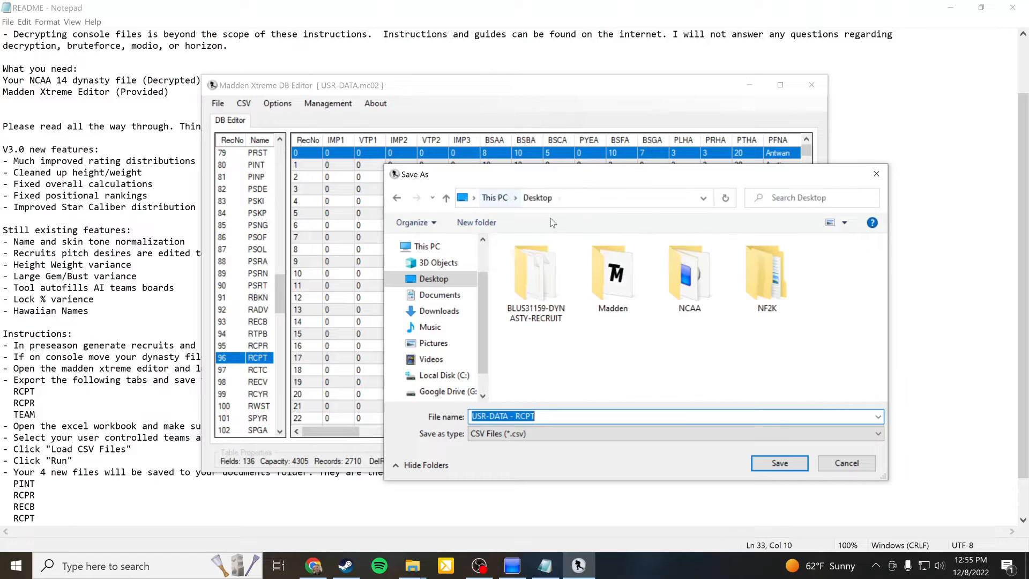
pyautogui.doubleClick(688, 272)
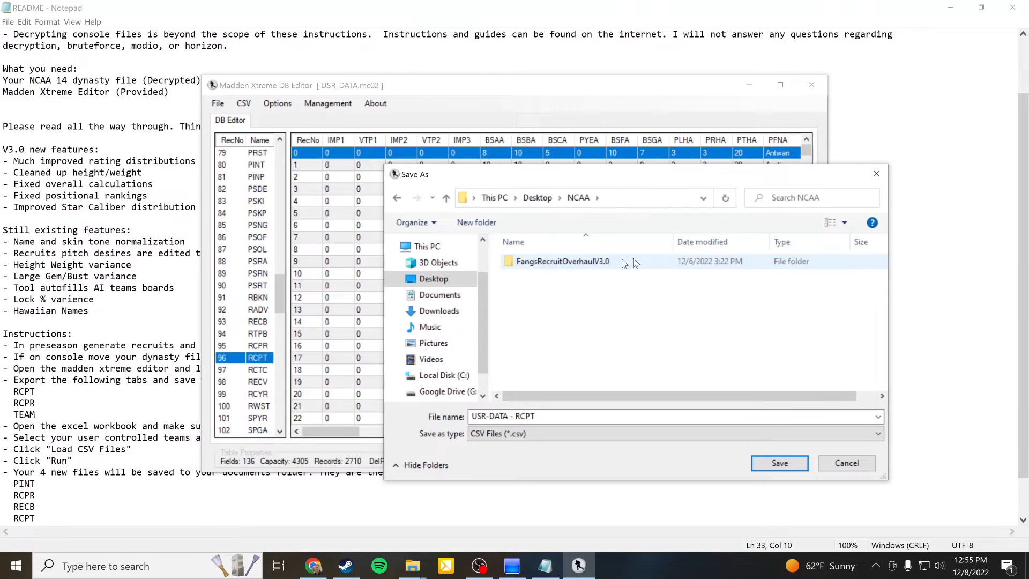
pyautogui.doubleClick(561, 262)
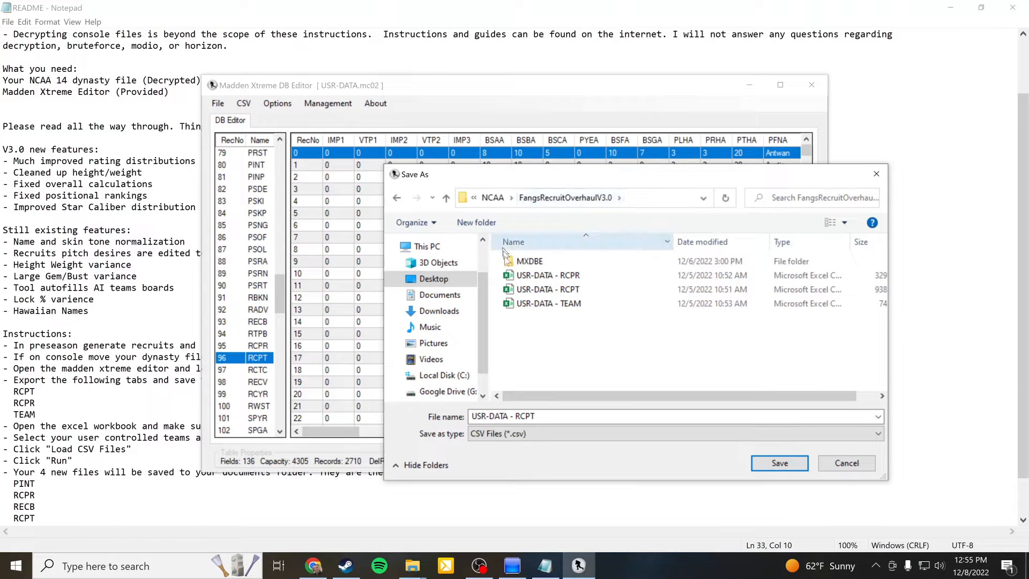
pyautogui.click(547, 276)
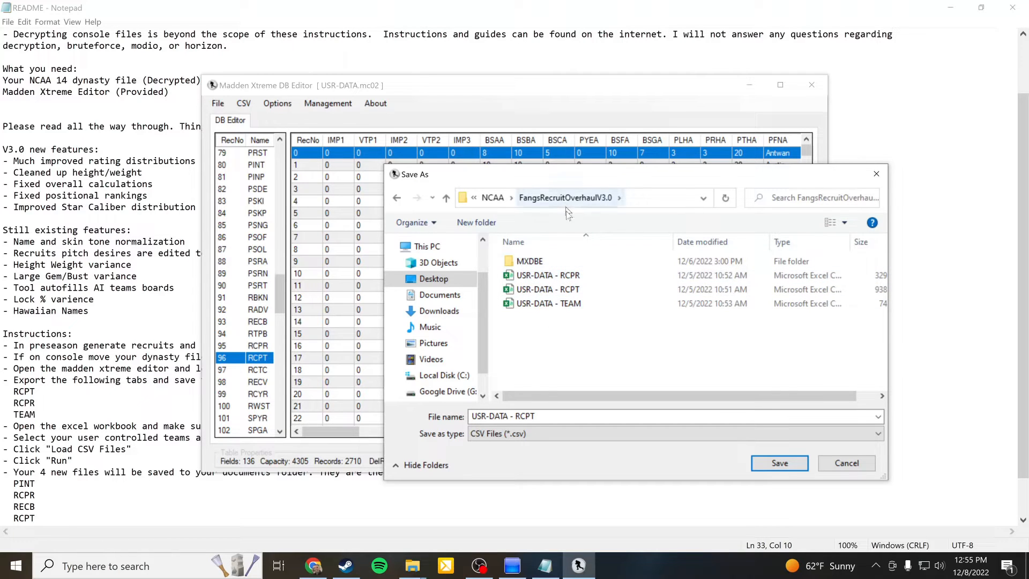
pyautogui.moveTo(547, 290)
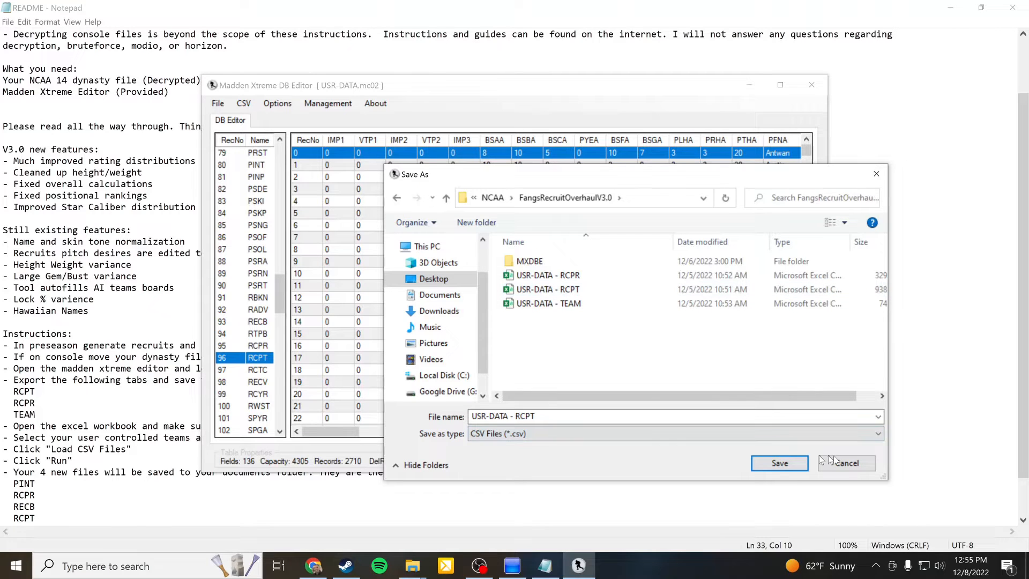
pyautogui.click(780, 463)
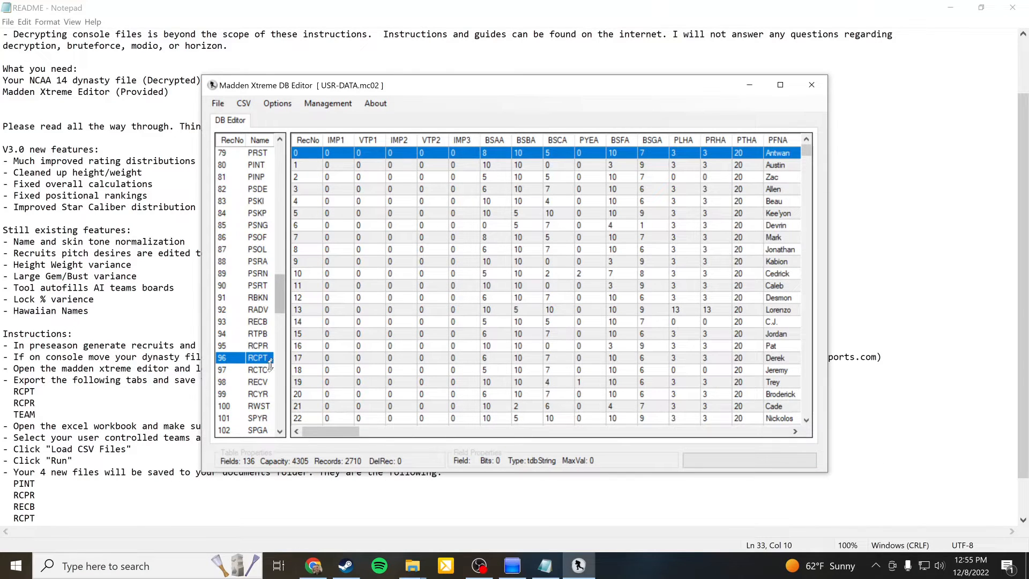
# - Show the RCPR table and browse its export to FangsRecruitOverhaulV3.0, cancelling without saving
pyautogui.click(259, 369)
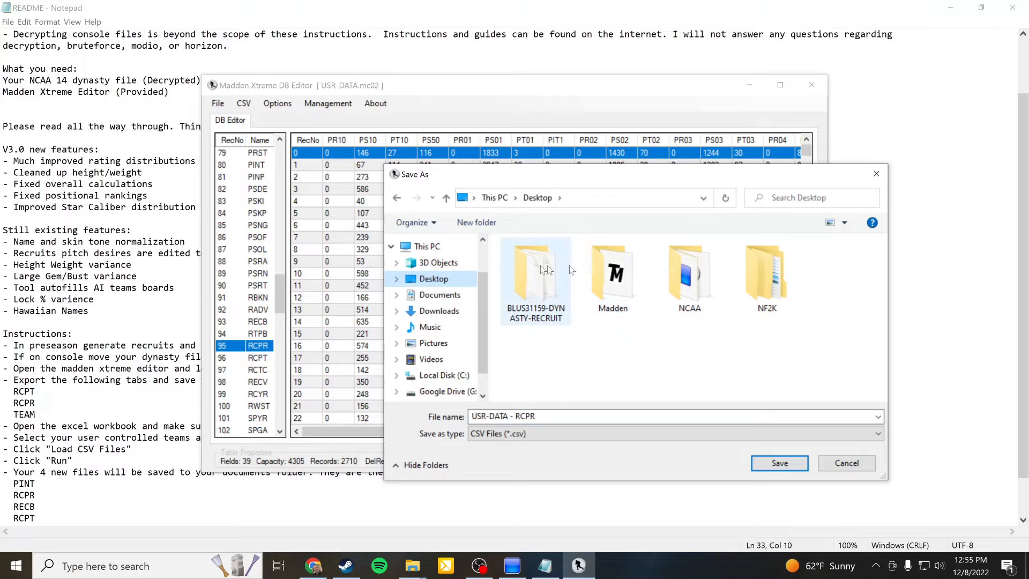
pyautogui.doubleClick(690, 272)
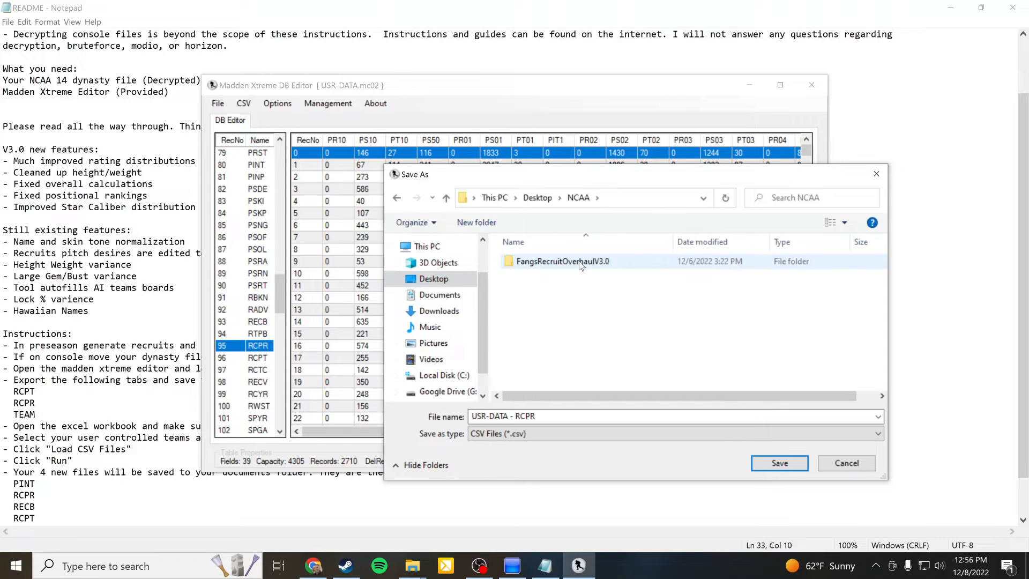
pyautogui.doubleClick(561, 261)
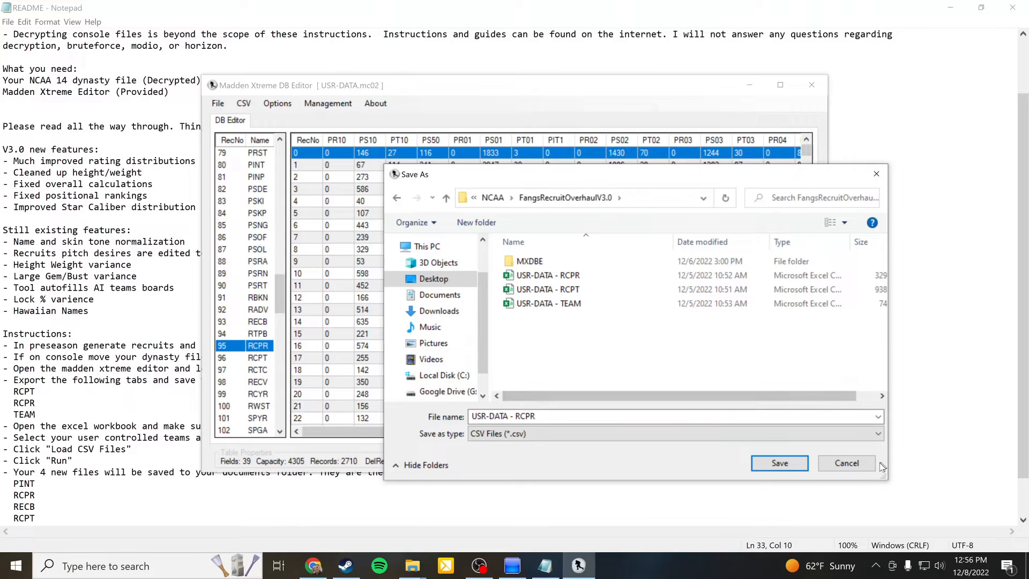
pyautogui.click(779, 463)
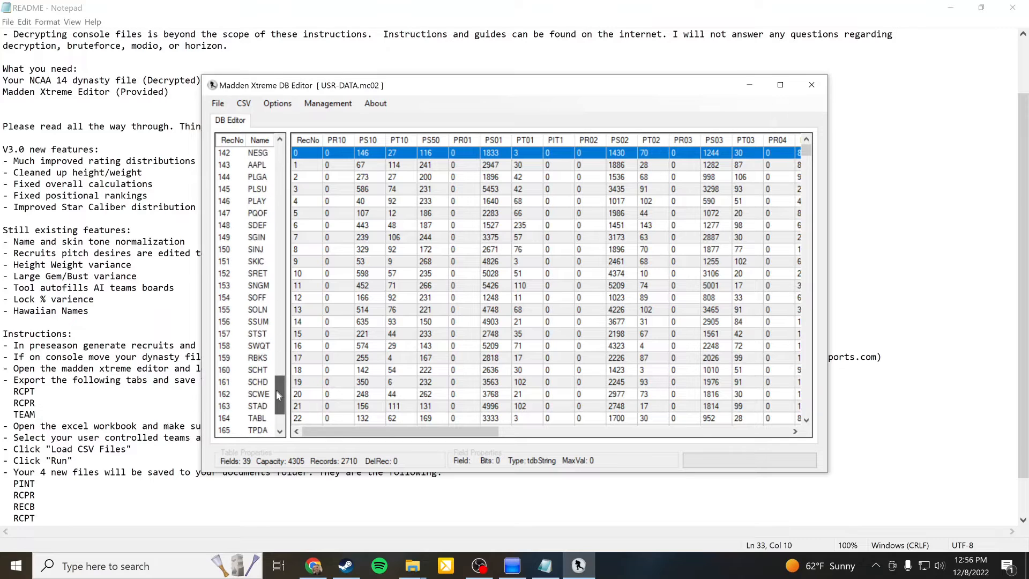
# - Load the 131-record TEAM table of schools, then set the editor window aside
pyautogui.scroll(-3)
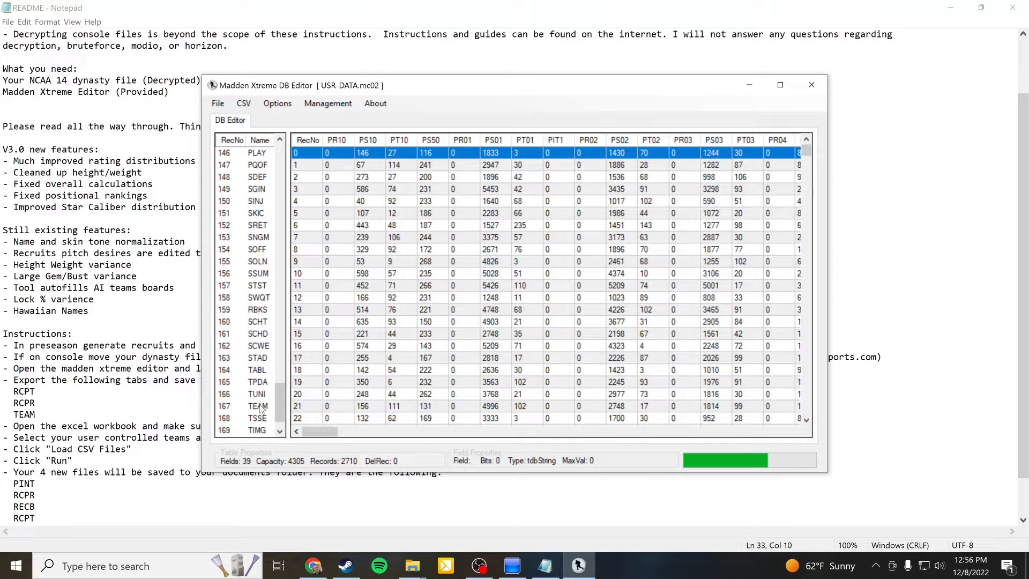
pyautogui.click(257, 405)
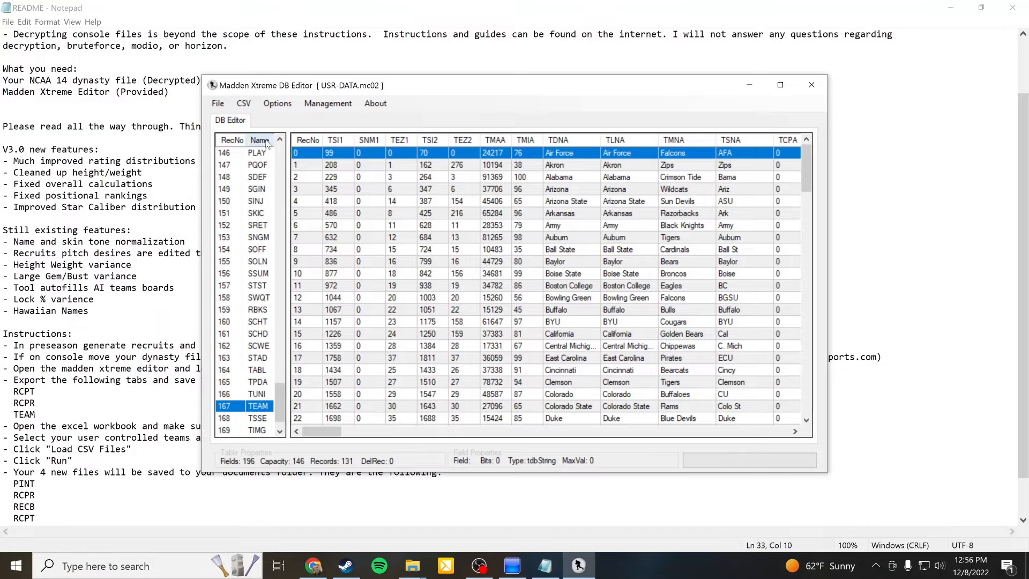
pyautogui.click(243, 103)
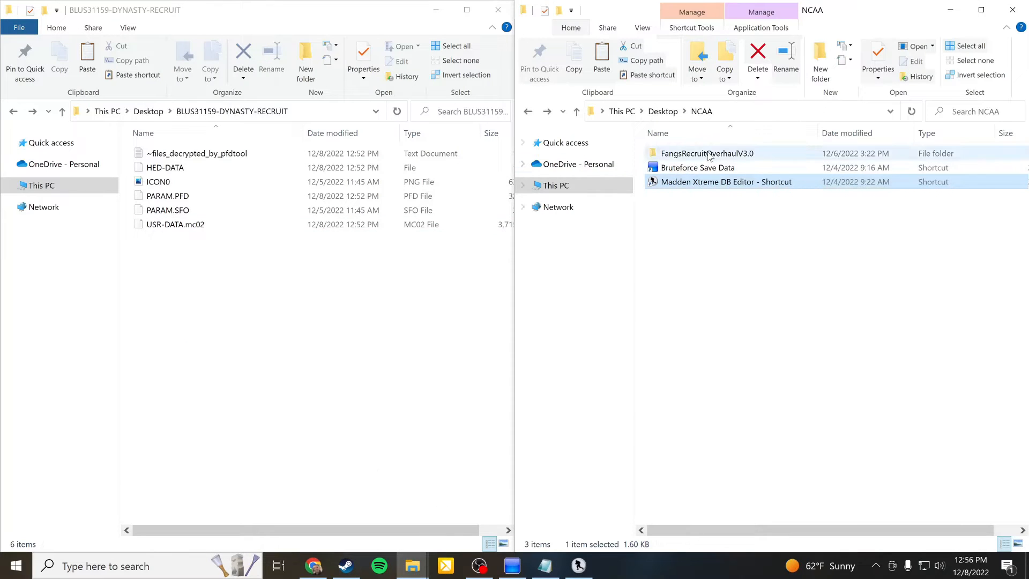
# - Browse the FangsRecruitOverhaulV3.0 and MXDBE subfolders, returning to the NCAA folder each time
pyautogui.doubleClick(707, 153)
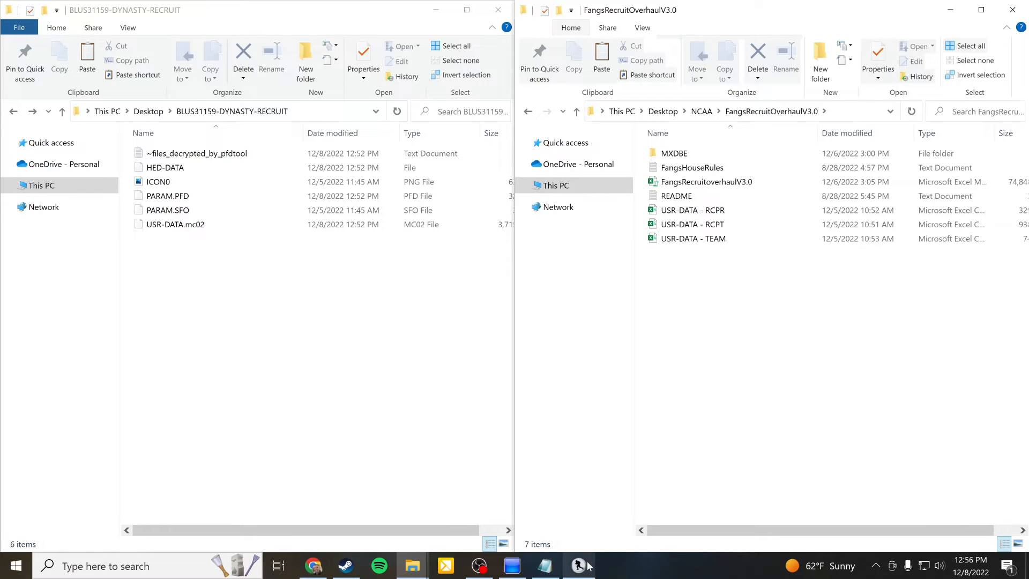
pyautogui.doubleClick(175, 224)
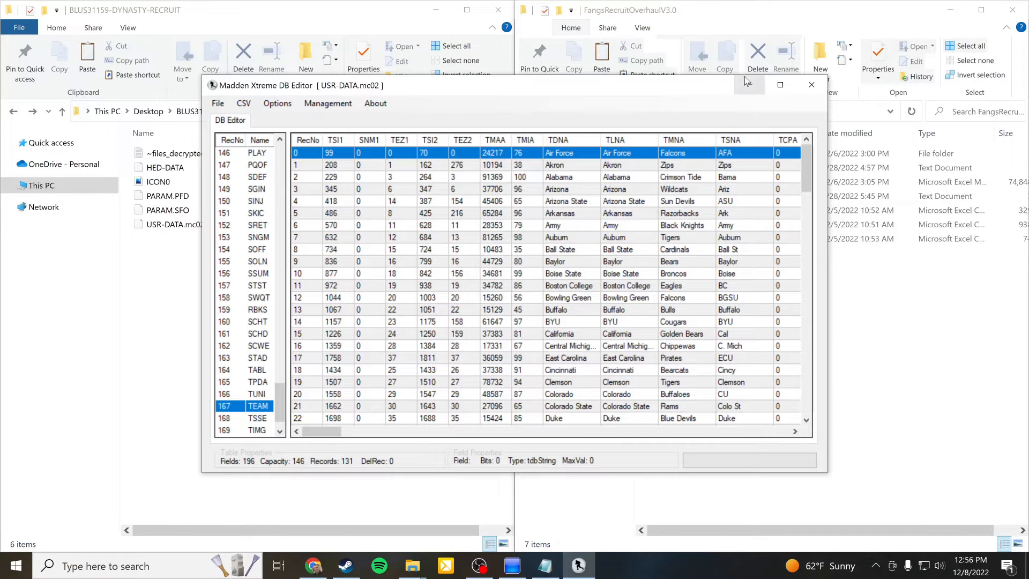
pyautogui.click(811, 85)
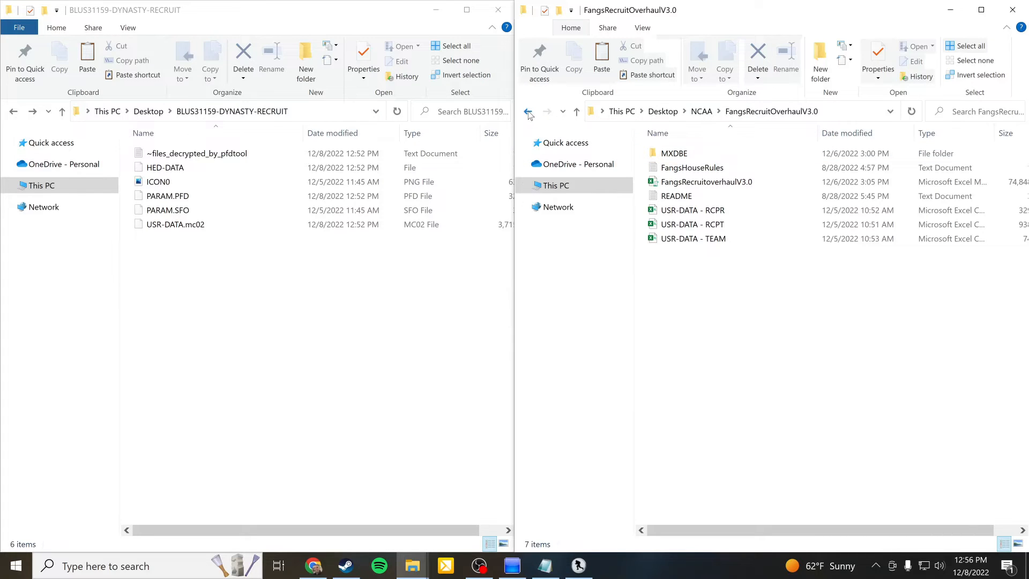
pyautogui.click(527, 111)
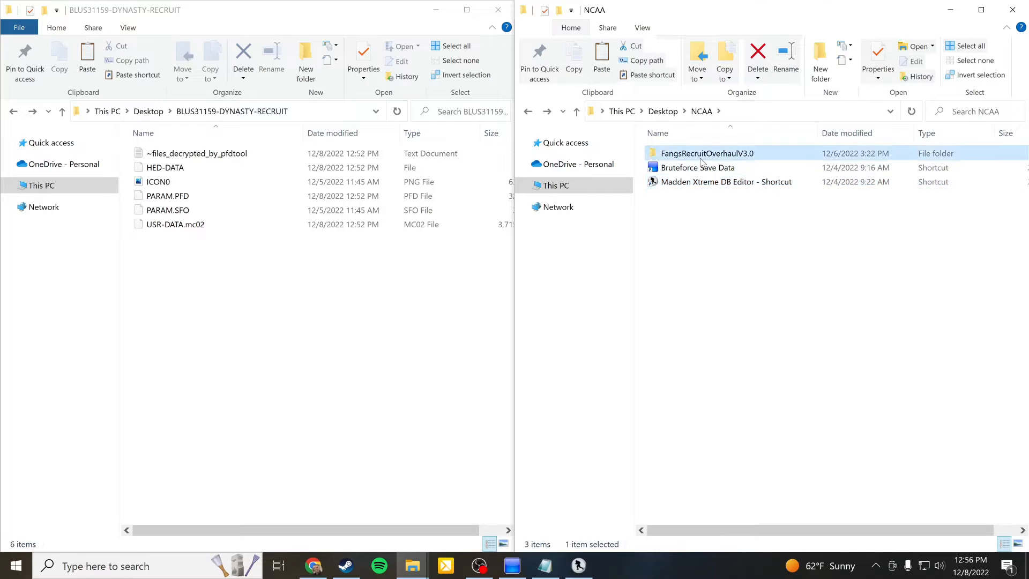
pyautogui.doubleClick(707, 154)
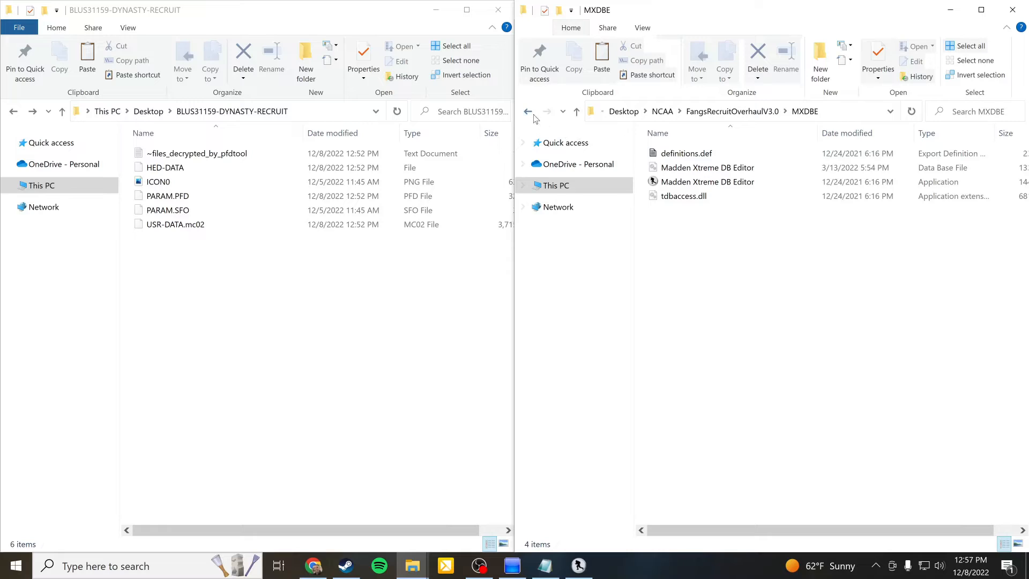
pyautogui.click(529, 110)
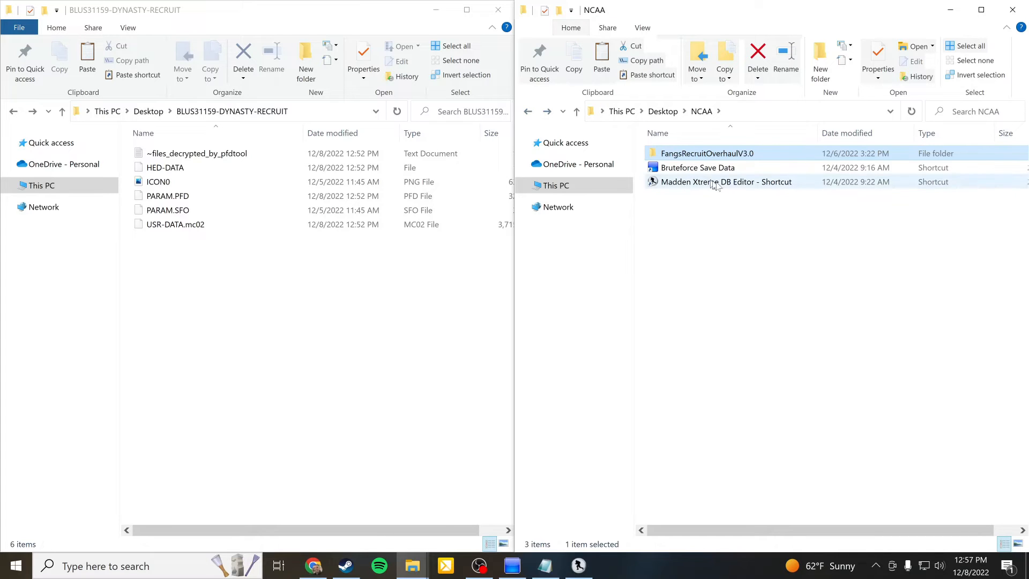
pyautogui.moveTo(726, 183)
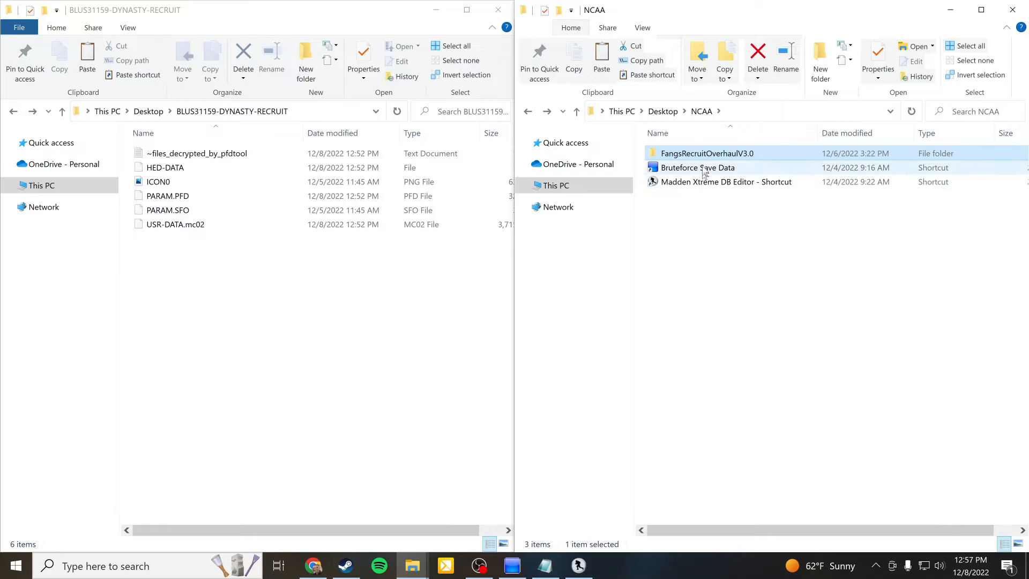
# - Enter the FangsRecruitOverhaulV3.0 folder and single out the FangsRecruitoverhaulV3.0 .xlsm workbook
pyautogui.click(697, 168)
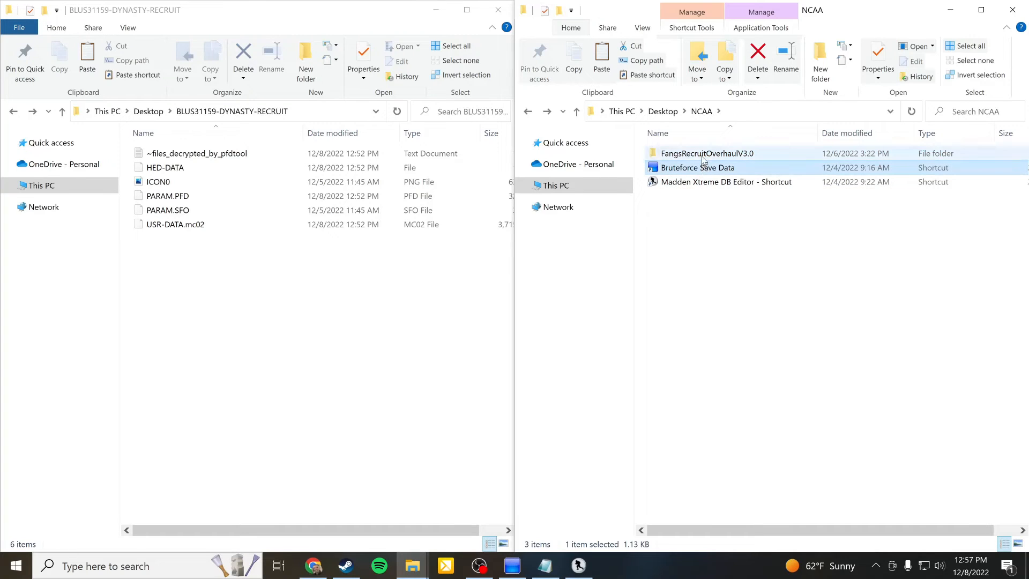
pyautogui.click(725, 183)
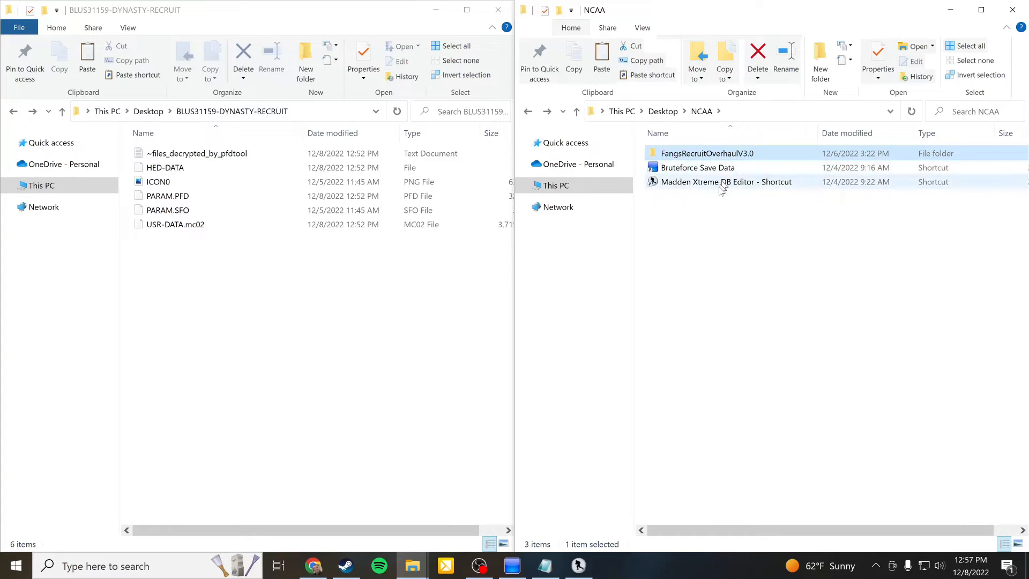
pyautogui.click(726, 182)
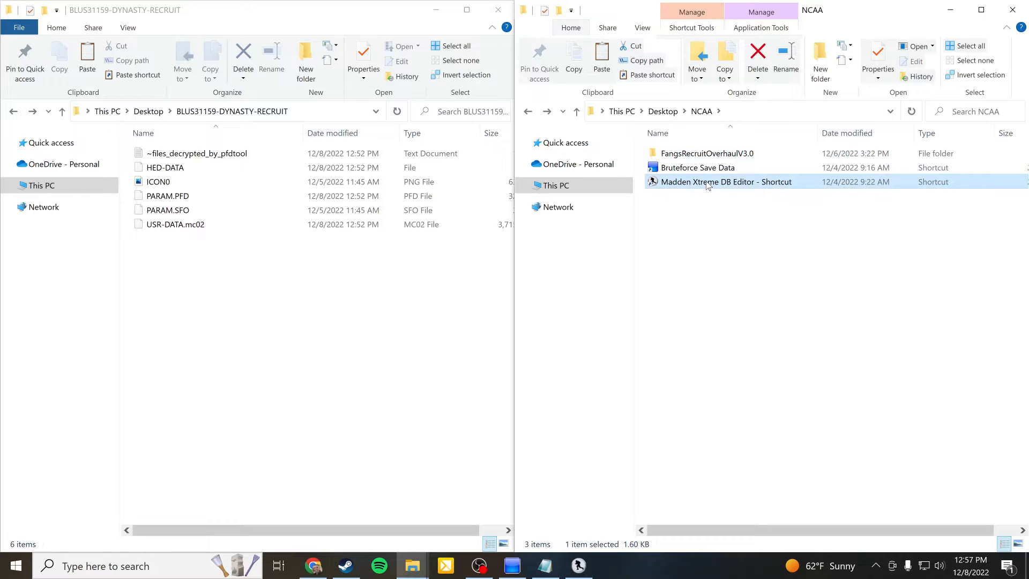
pyautogui.doubleClick(706, 153)
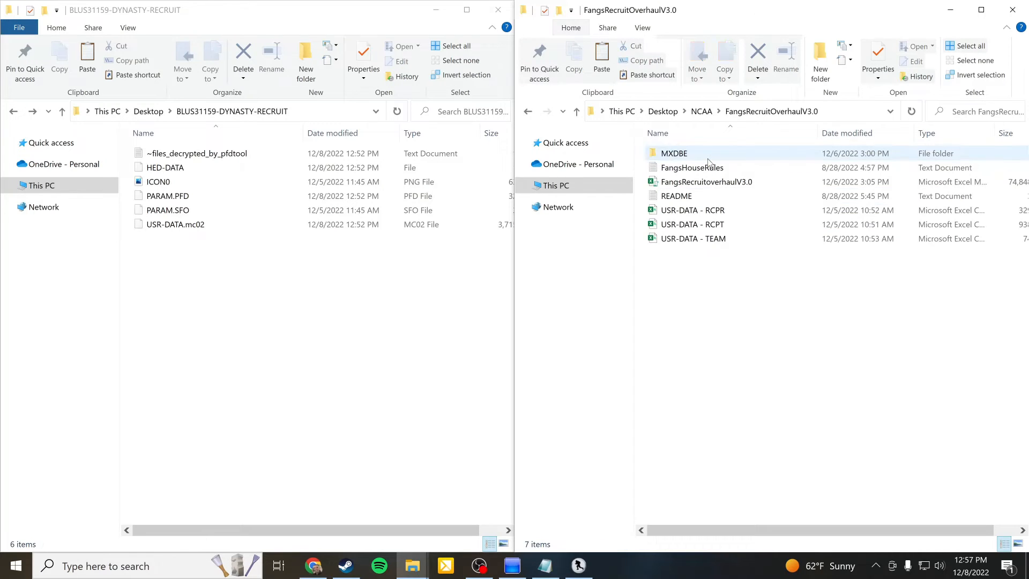
pyautogui.click(706, 183)
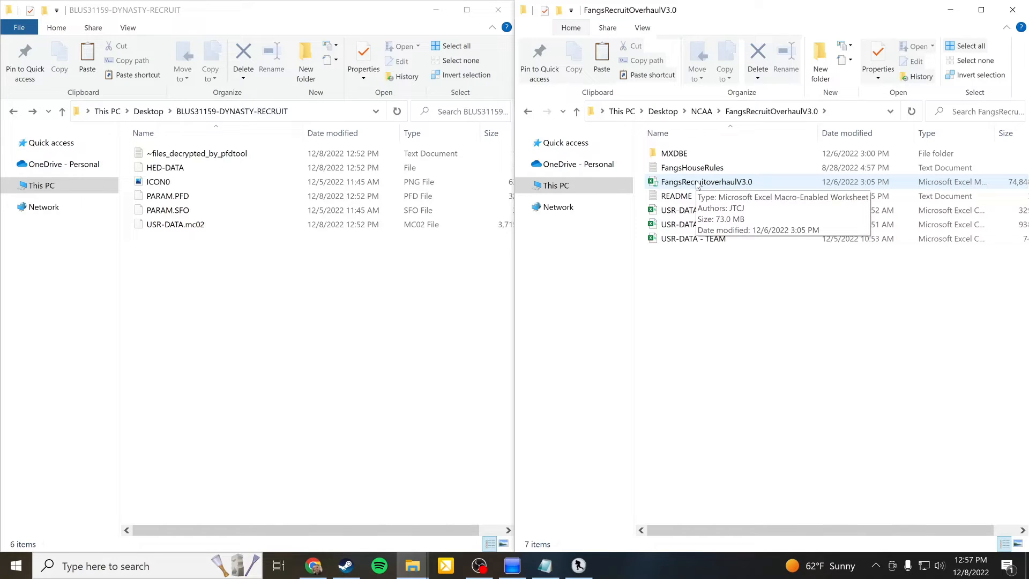
pyautogui.click(705, 182)
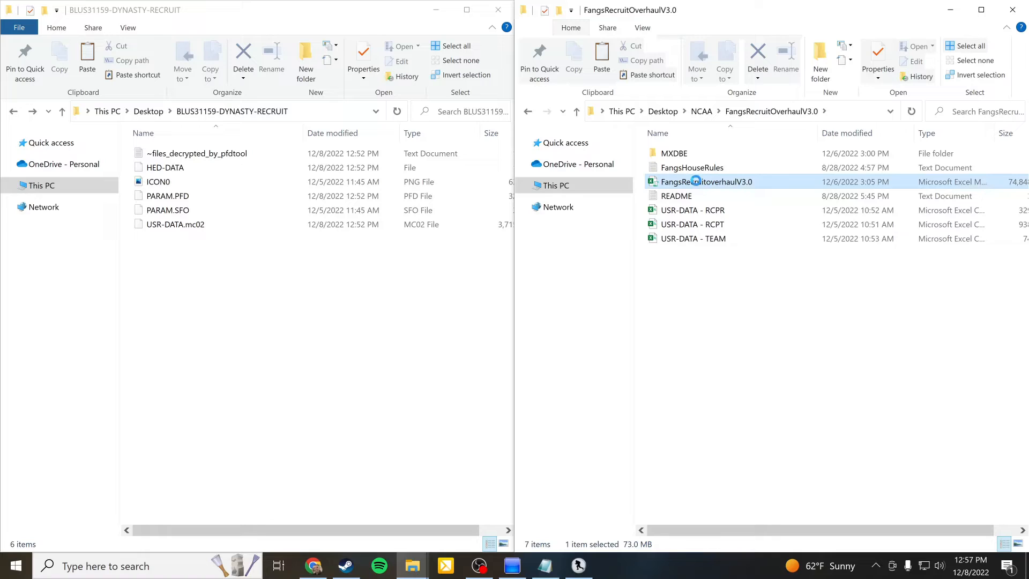
pyautogui.rightClick(705, 182)
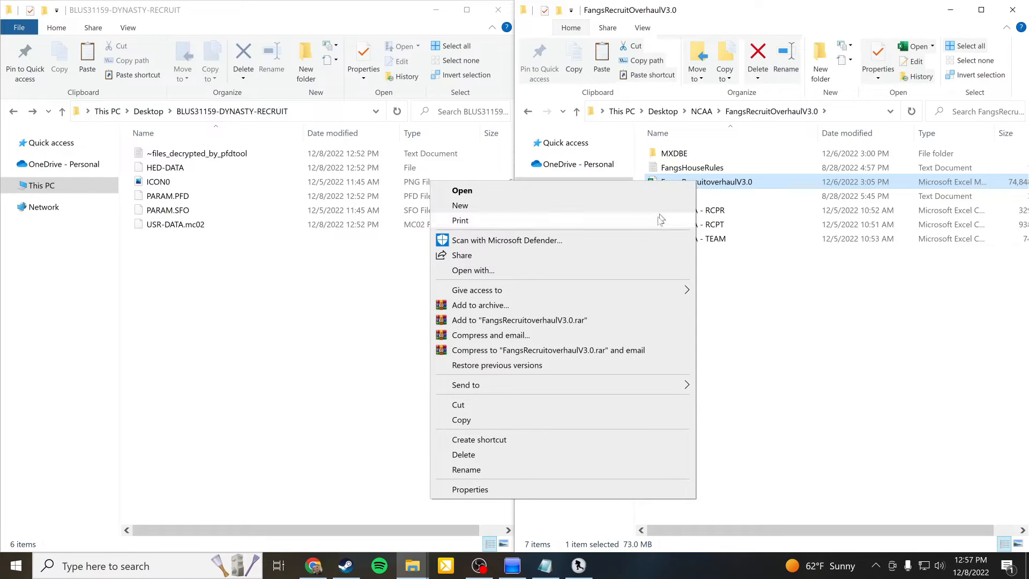
pyautogui.click(469, 489)
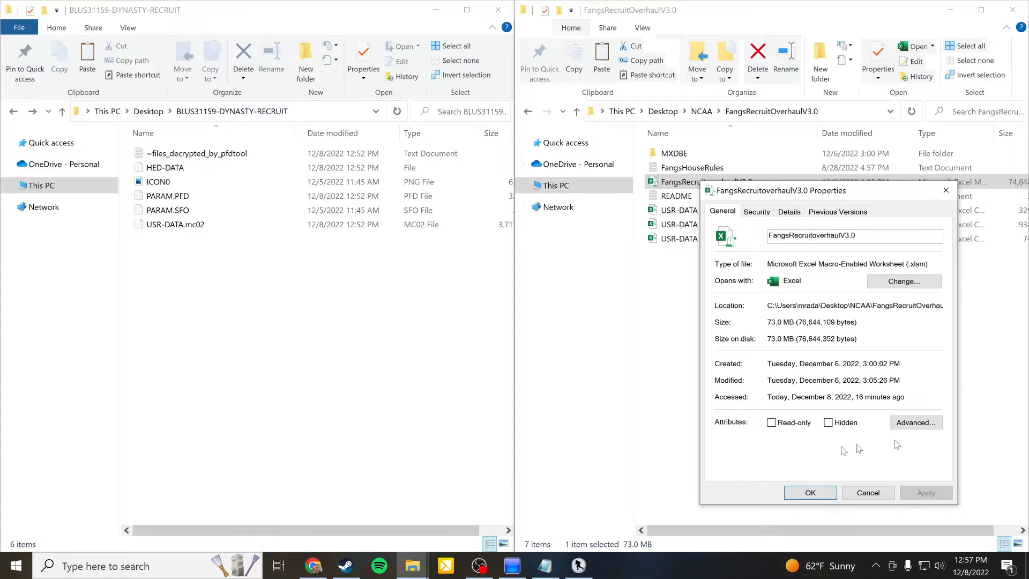
pyautogui.moveTo(729, 455)
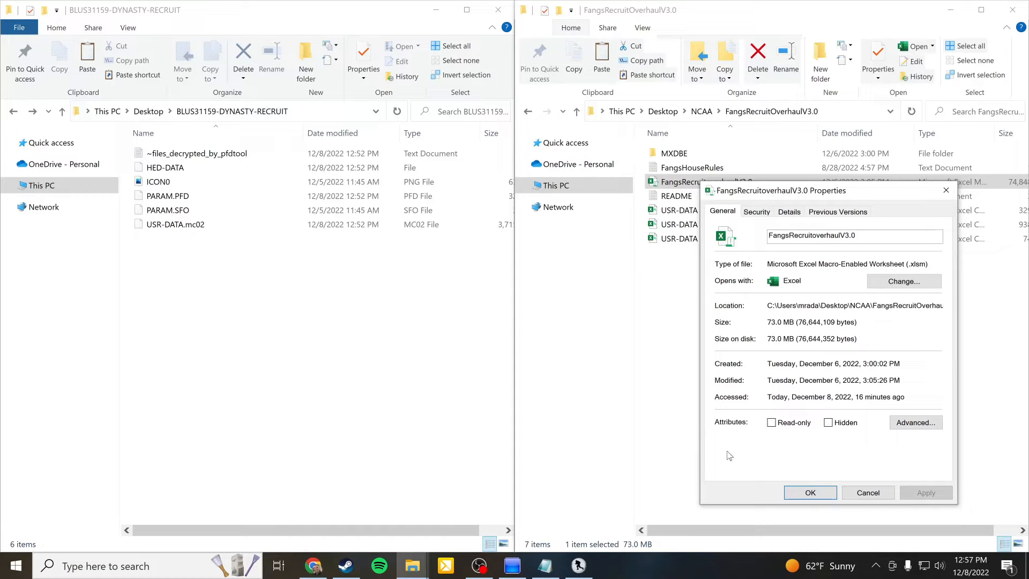
pyautogui.moveTo(726, 464)
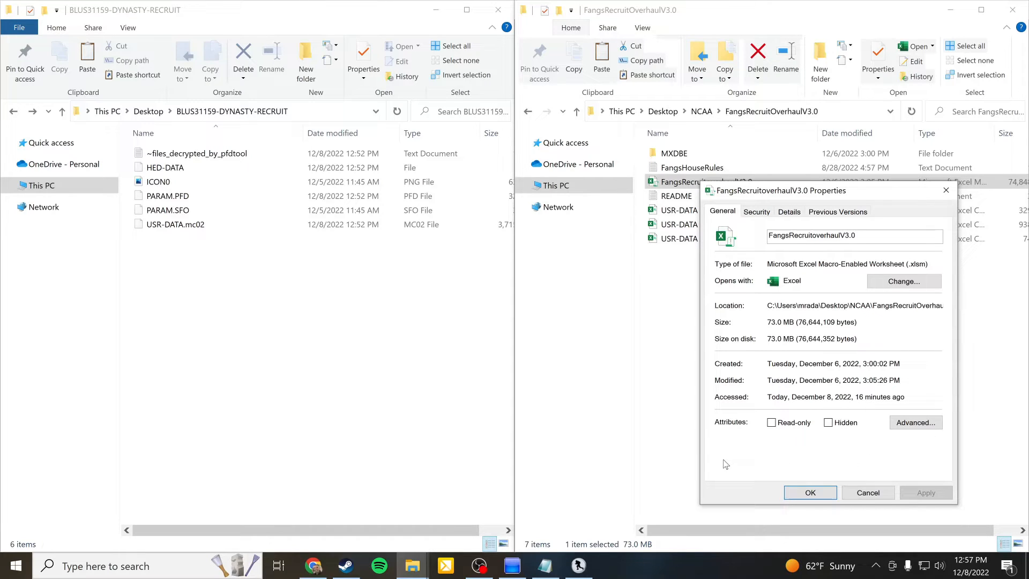
pyautogui.moveTo(757, 459)
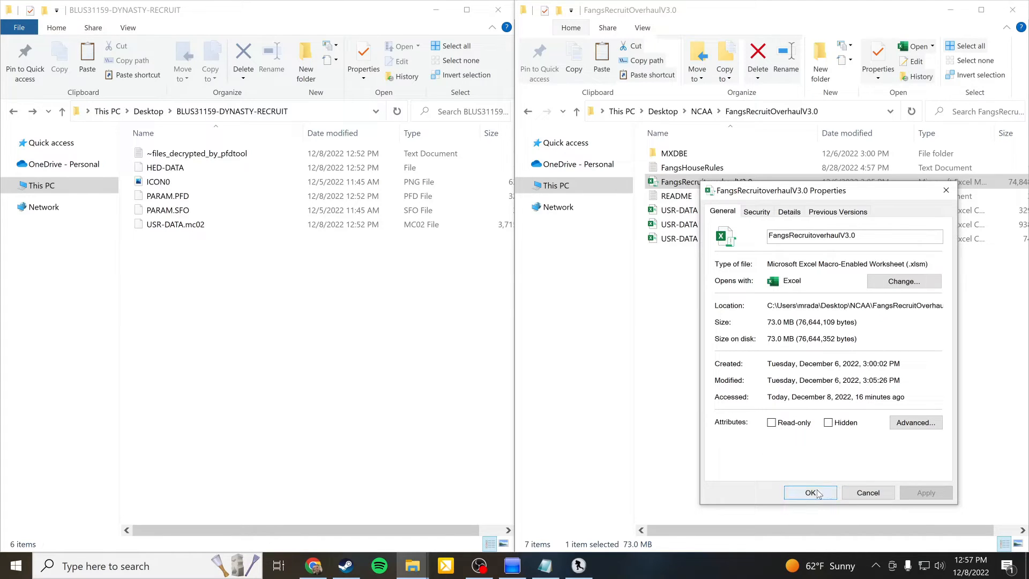
pyautogui.click(810, 492)
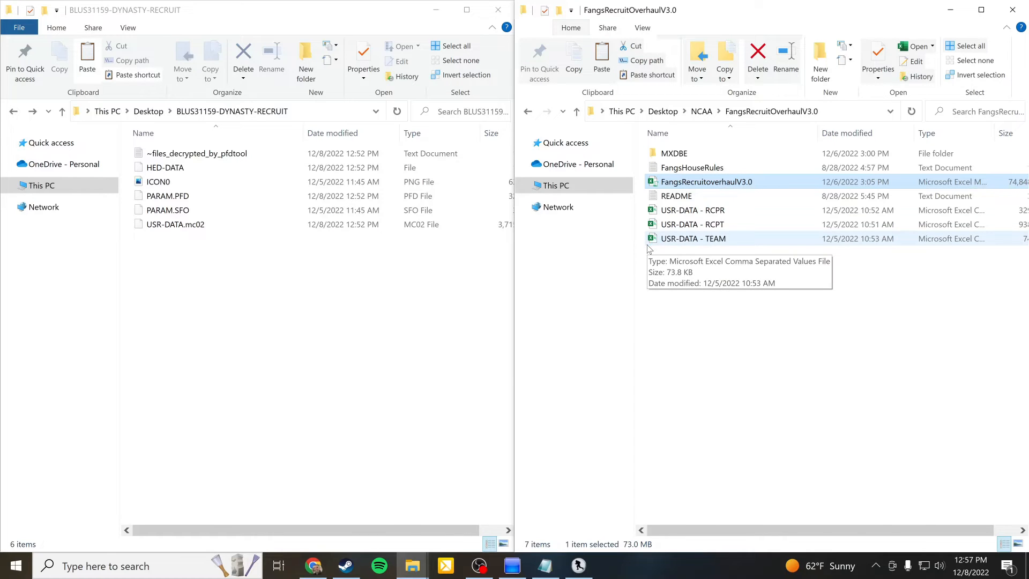
# - Launch the FangsRecruitoverhaulV3.0.xlsm workbook in Excel
pyautogui.doubleClick(706, 183)
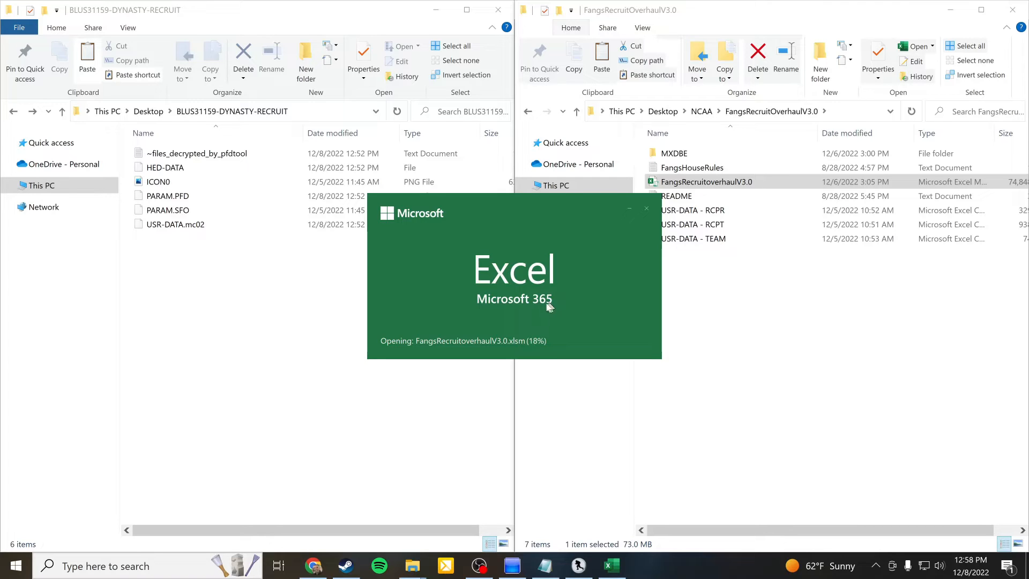
pyautogui.moveTo(544, 312)
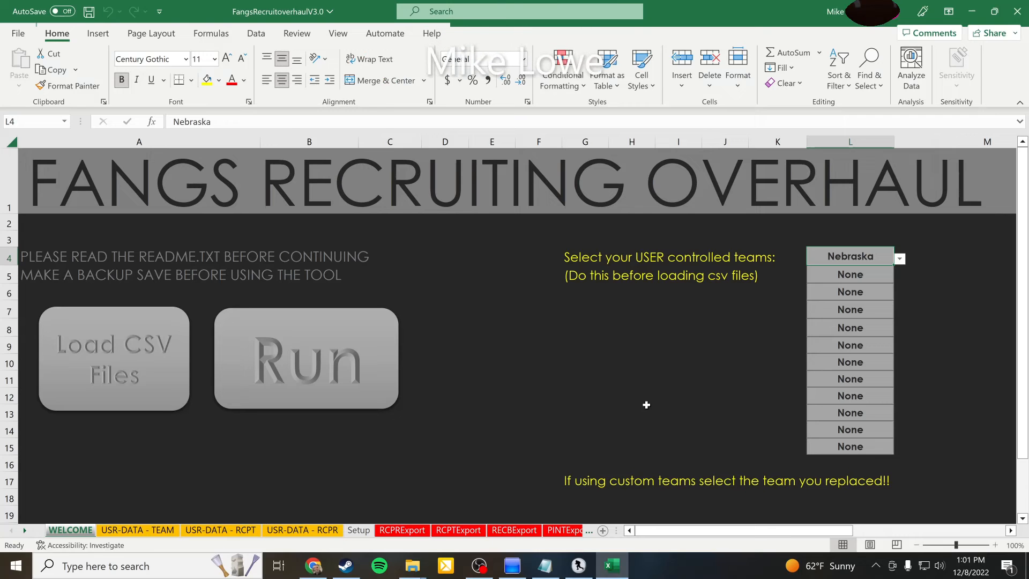
pyautogui.moveTo(610, 404)
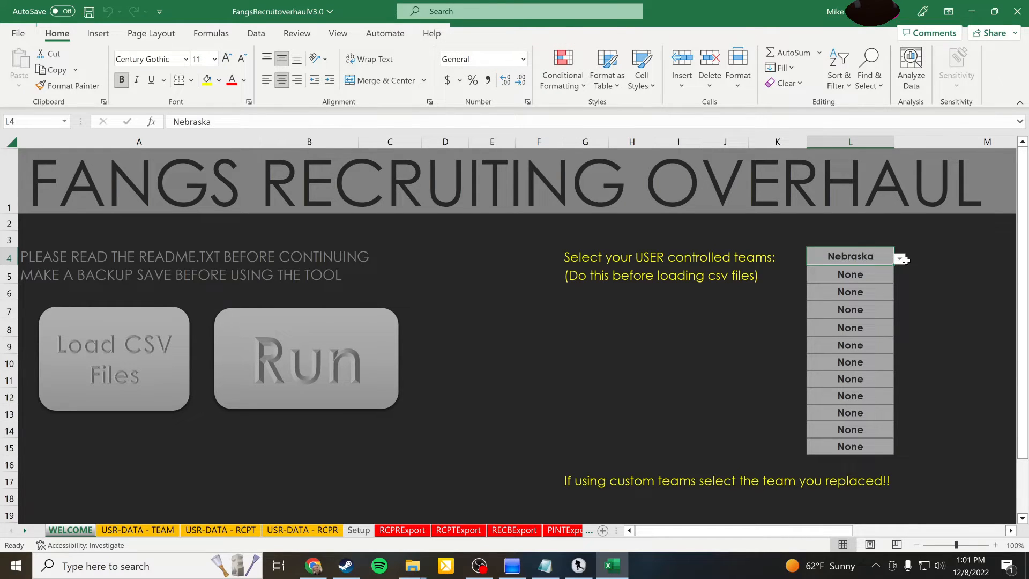
# - Choose Nebraska from the team list for the first user-controlled team slot
pyautogui.click(899, 256)
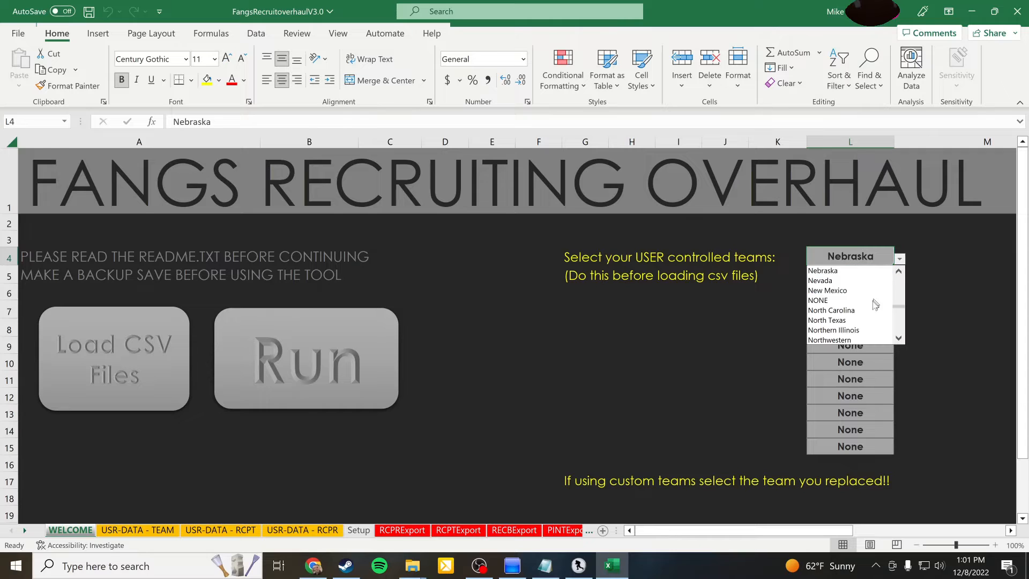
pyautogui.moveTo(849, 320)
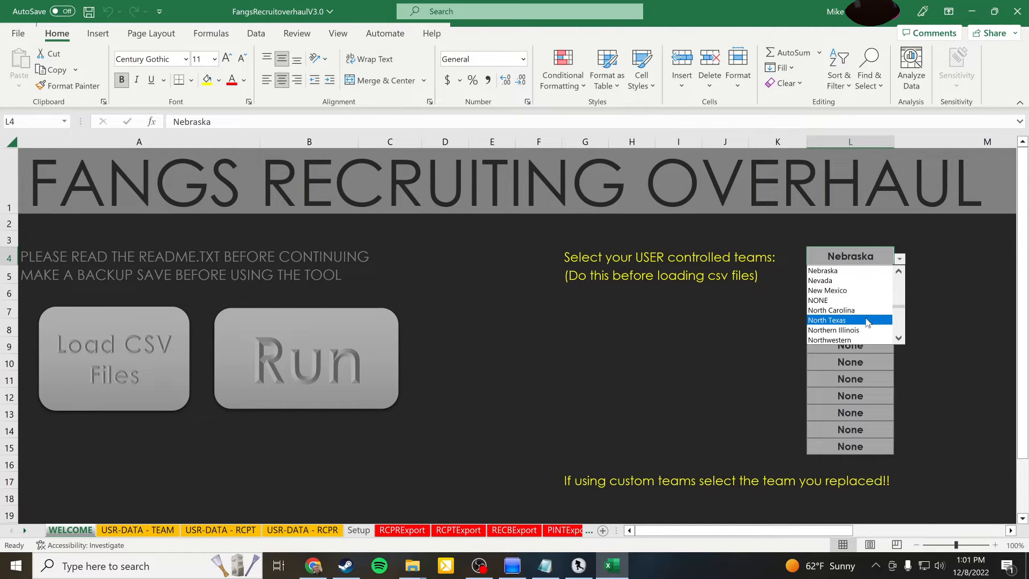
pyautogui.moveTo(863, 330)
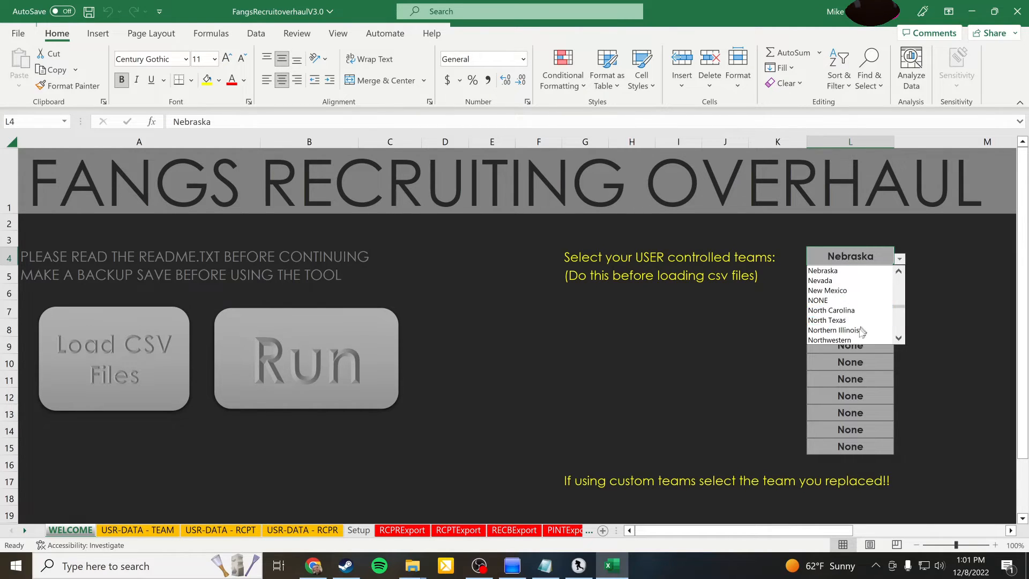
pyautogui.moveTo(827, 320)
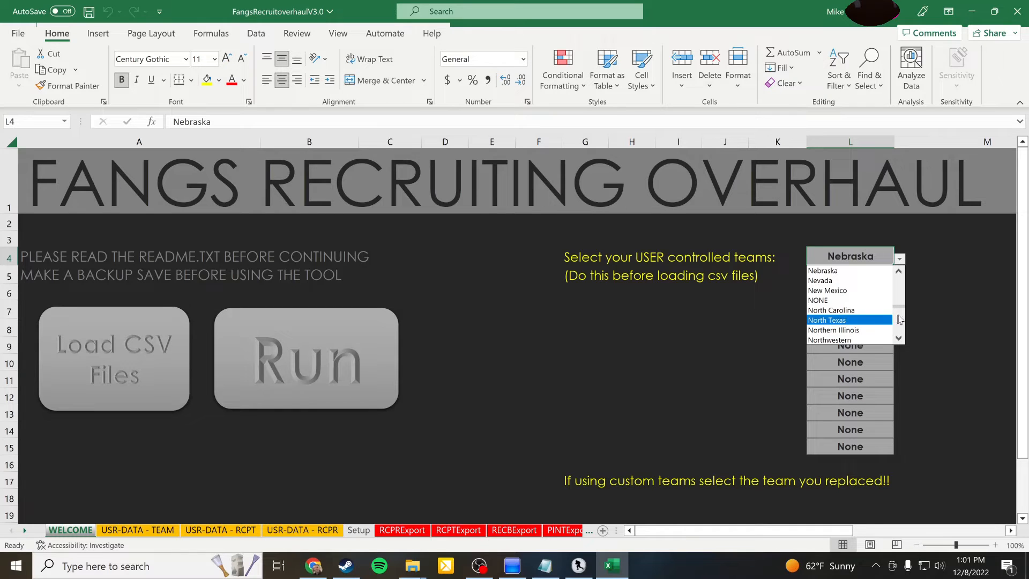
pyautogui.moveTo(899, 319)
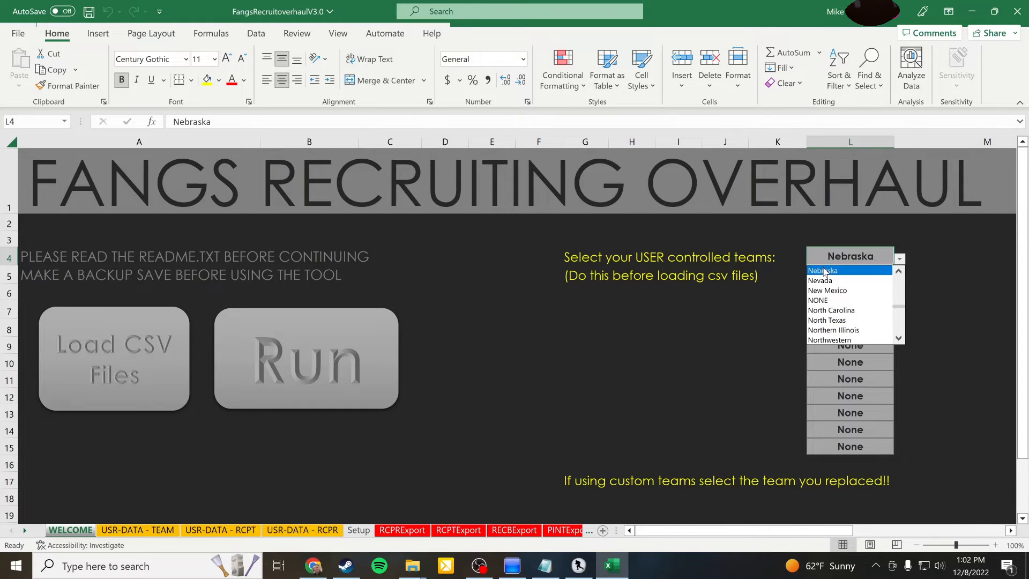
pyautogui.click(823, 270)
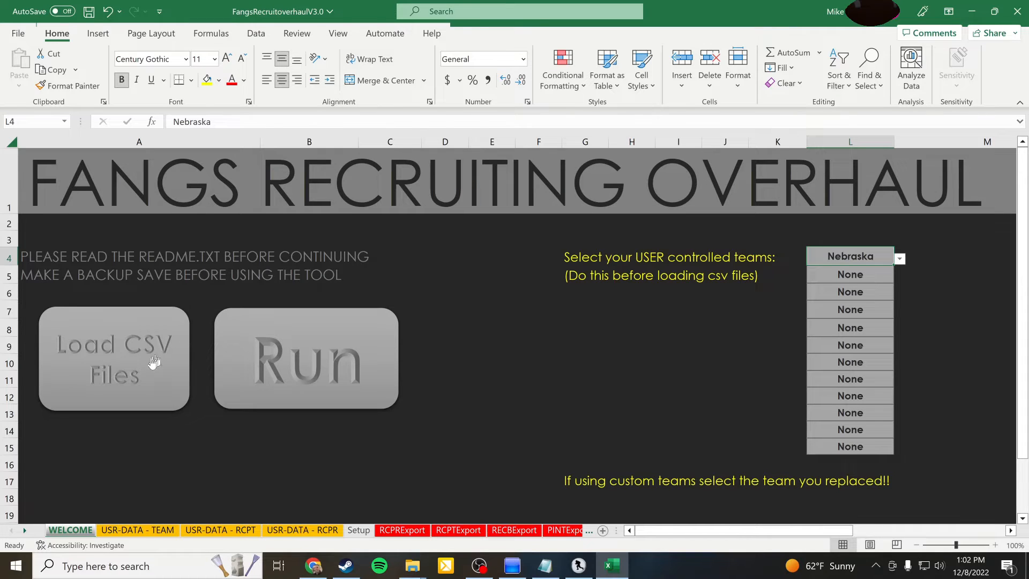
pyautogui.moveTo(137, 379)
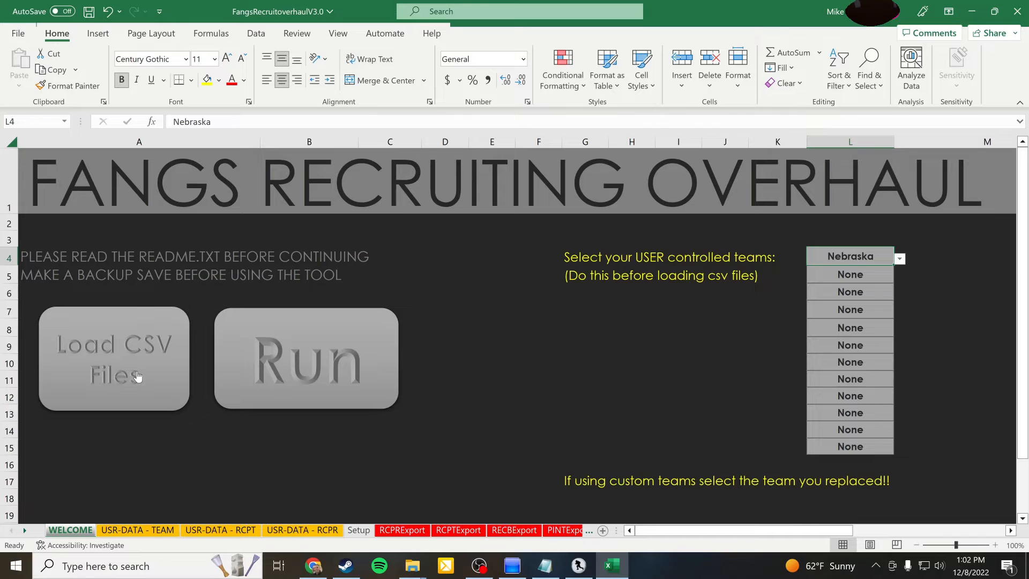
pyautogui.moveTo(150, 382)
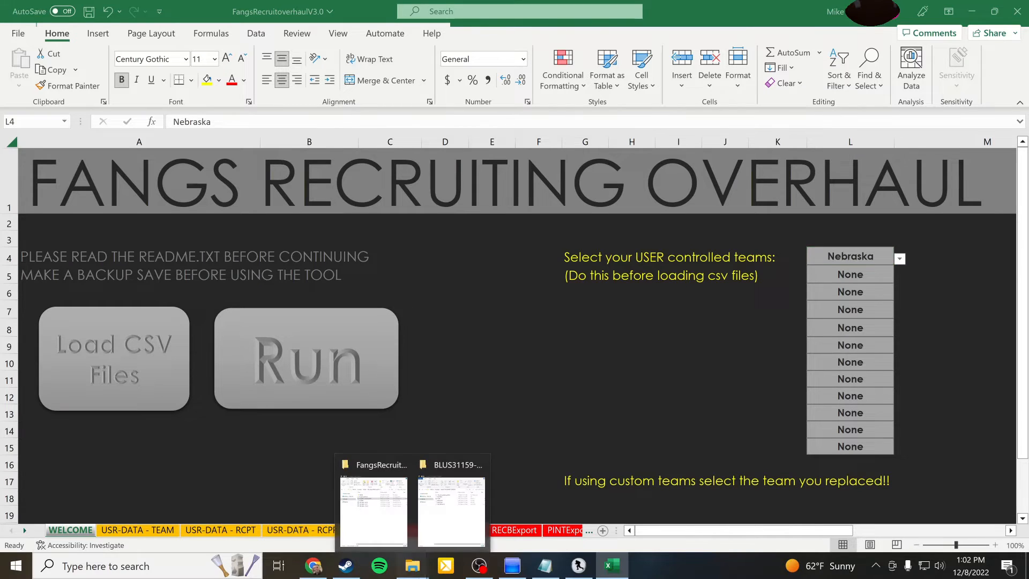
# - Run Load CSV Files on the WELCOME sheet to pull in the exported recruiting CSVs
pyautogui.click(411, 566)
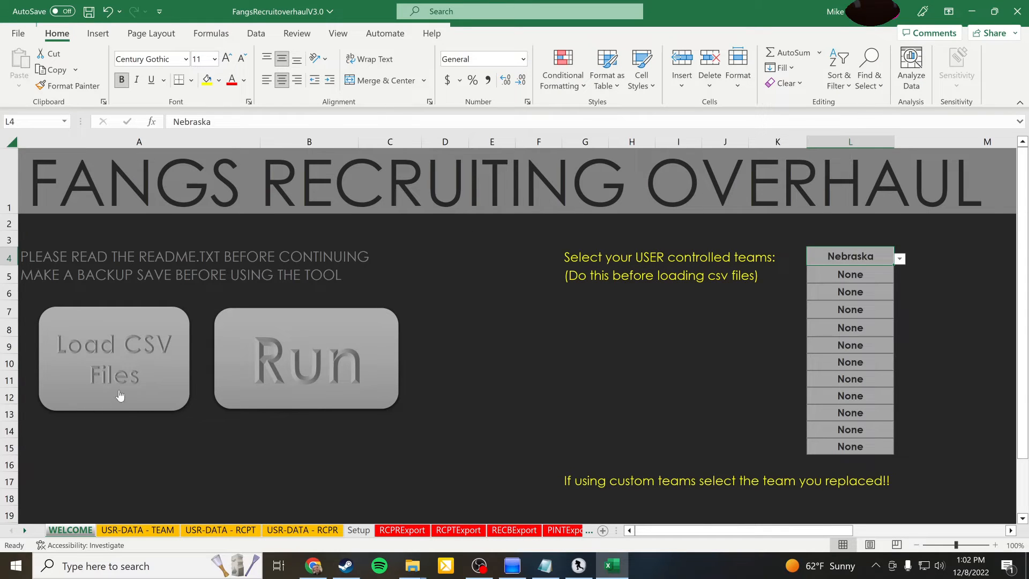
pyautogui.click(113, 358)
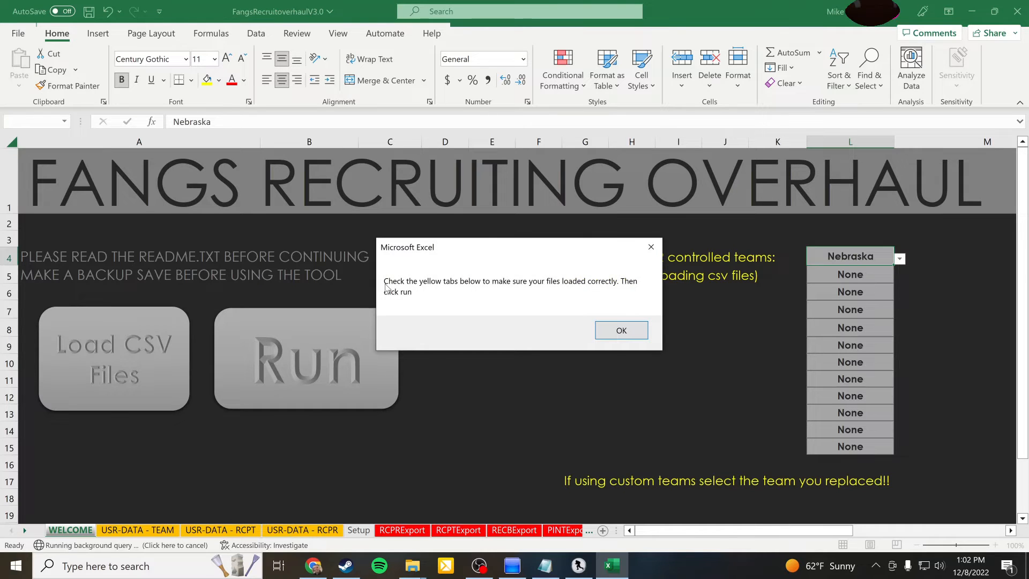
pyautogui.moveTo(299, 437)
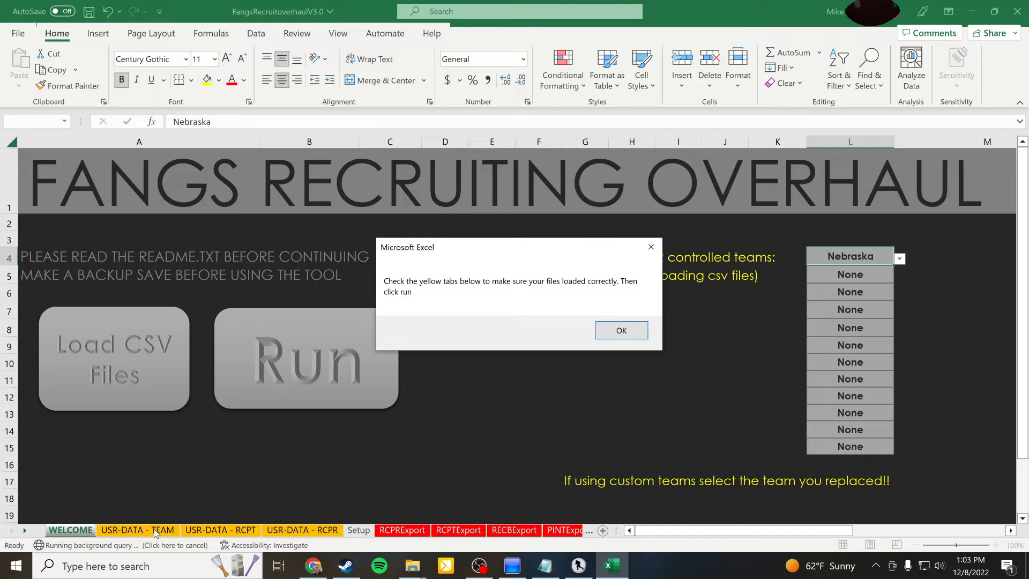
# - Confirm the USR-DATA RCPT and RCPR sheets are filled, return to WELCOME, and bring up the README
pyautogui.click(621, 330)
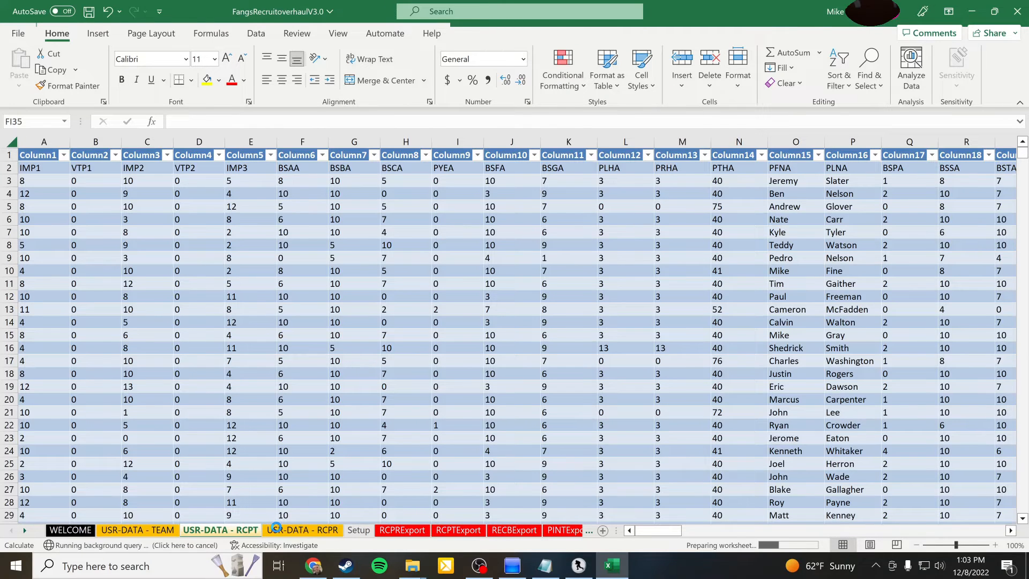
pyautogui.click(220, 530)
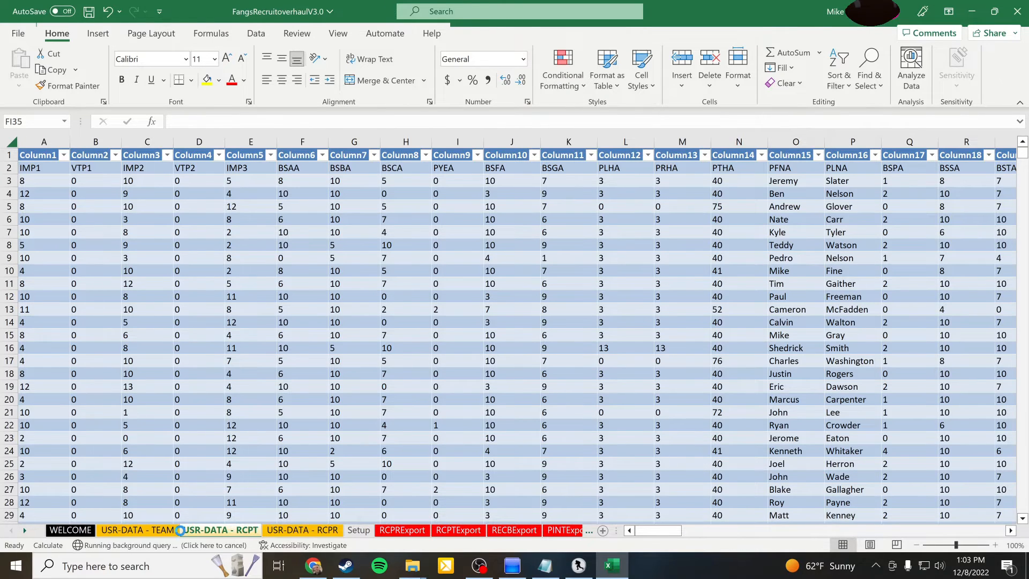
pyautogui.click(138, 530)
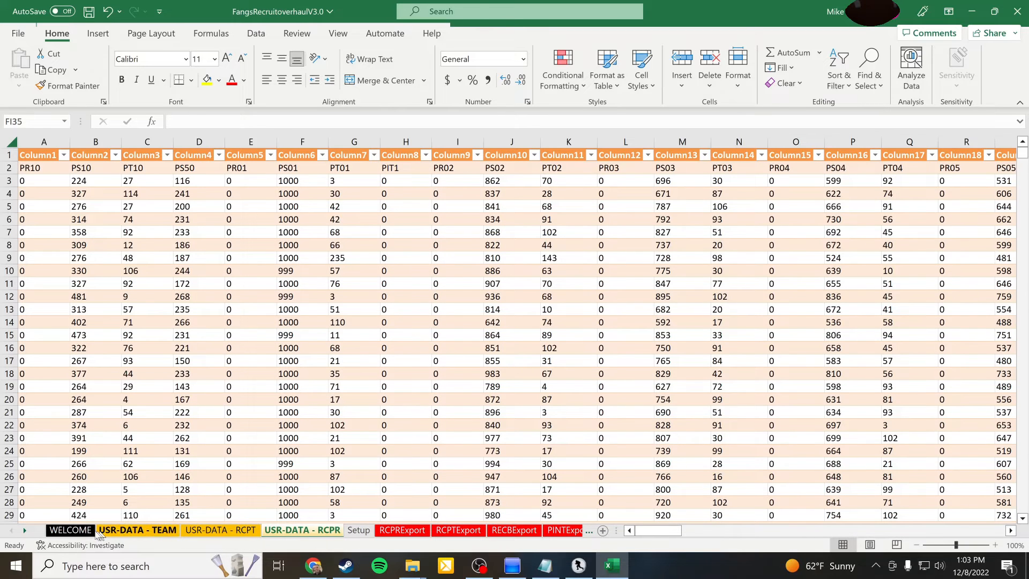
pyautogui.click(69, 529)
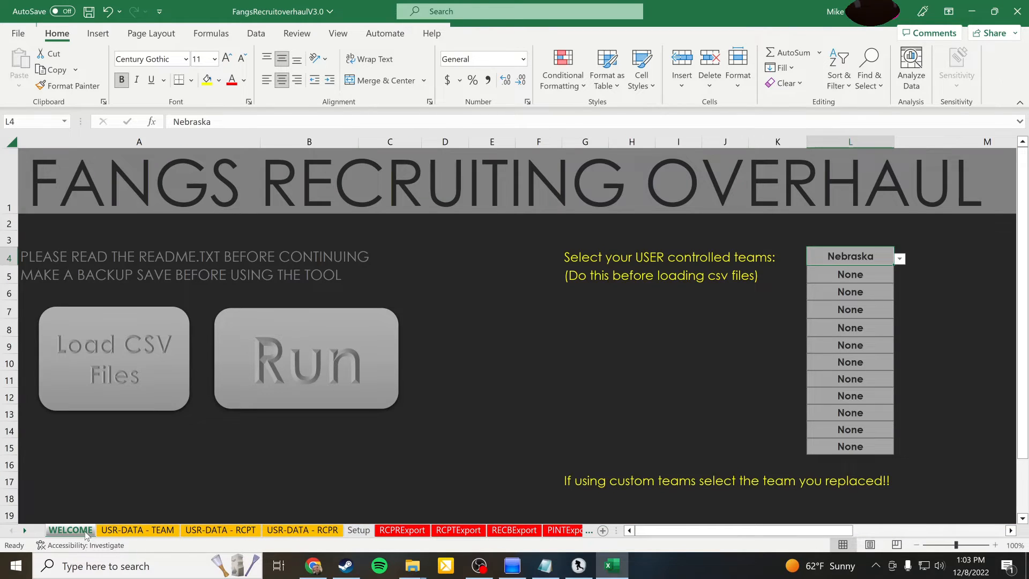
pyautogui.moveTo(315, 344)
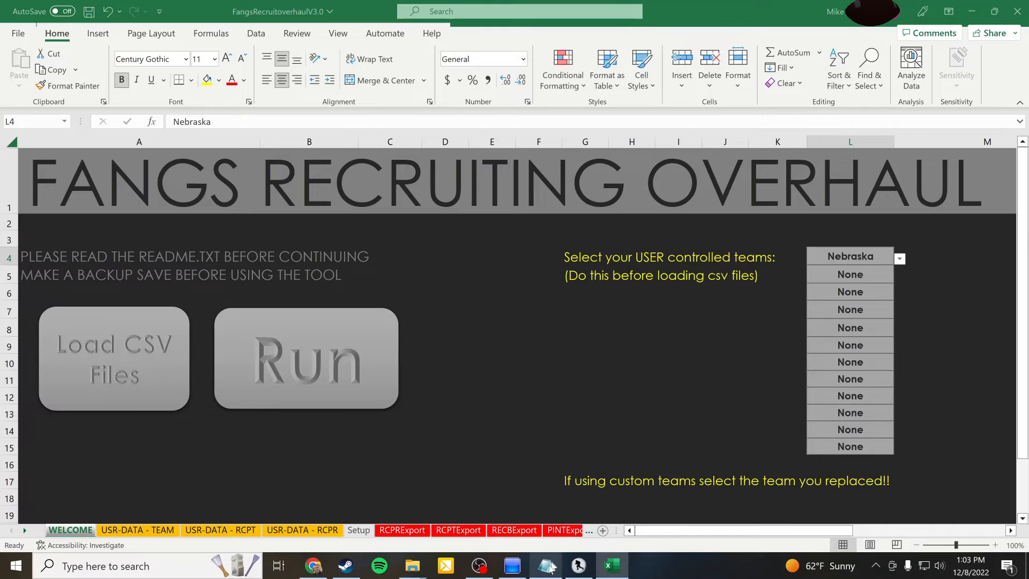
pyautogui.click(545, 566)
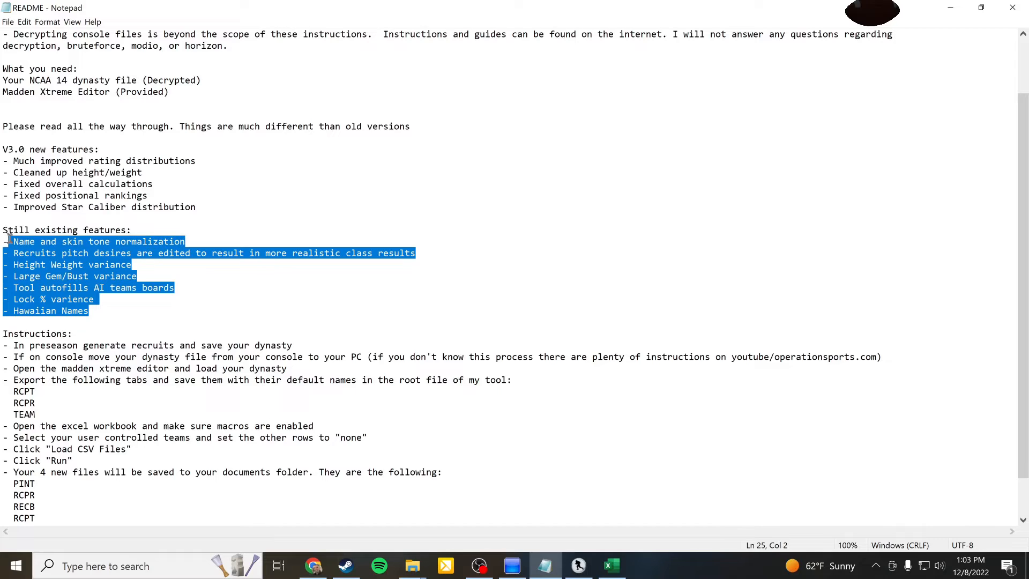
pyautogui.click(40, 161)
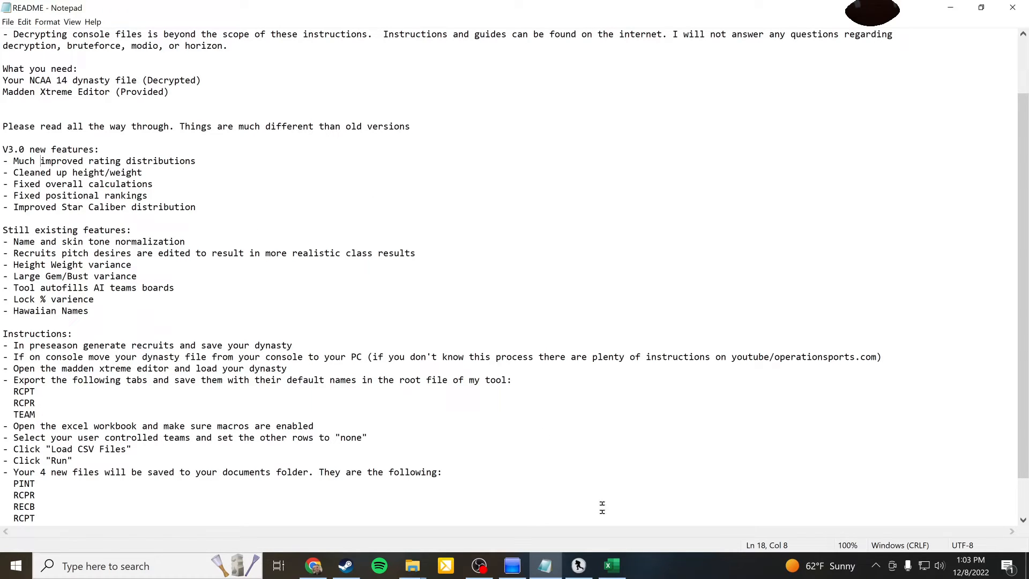
pyautogui.click(610, 566)
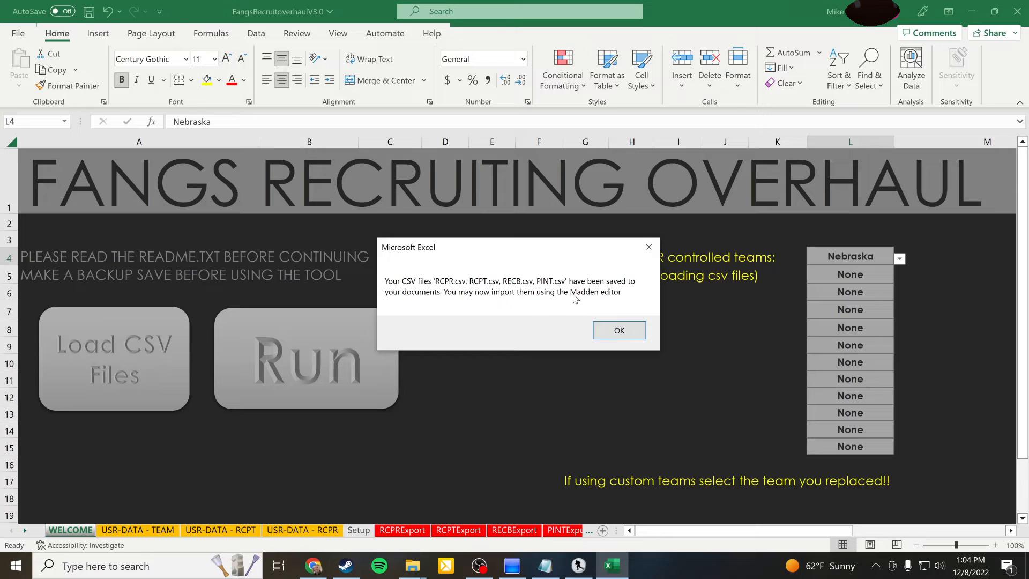
# - Acknowledge that the RCPR, RCPT, RECB and PINT CSVs were saved to Documents
pyautogui.click(618, 330)
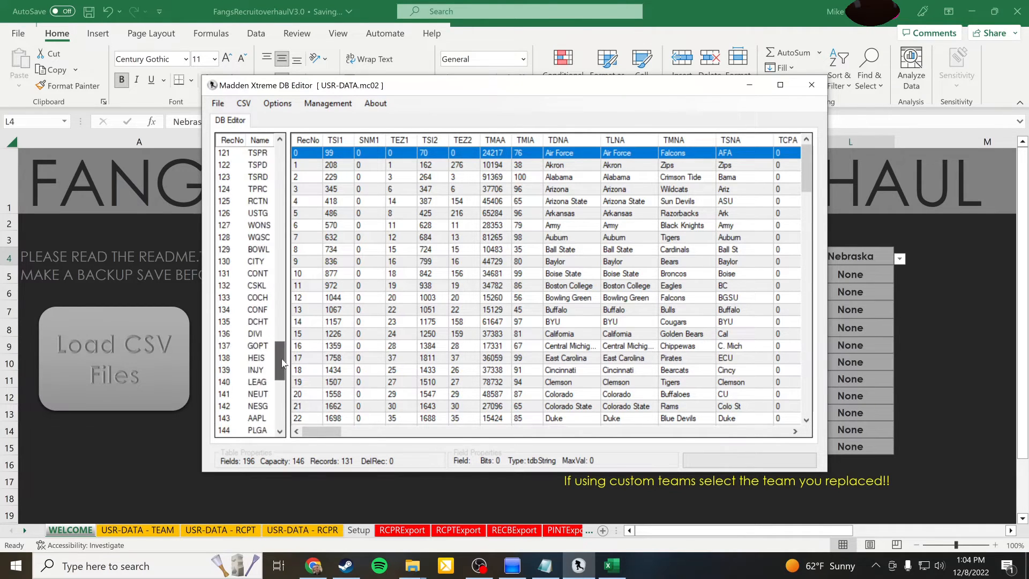
# - Scroll the table list to reach the PINT table of USR-DATA.mc02
pyautogui.moveTo(279, 364); pyautogui.dragTo(280, 325)
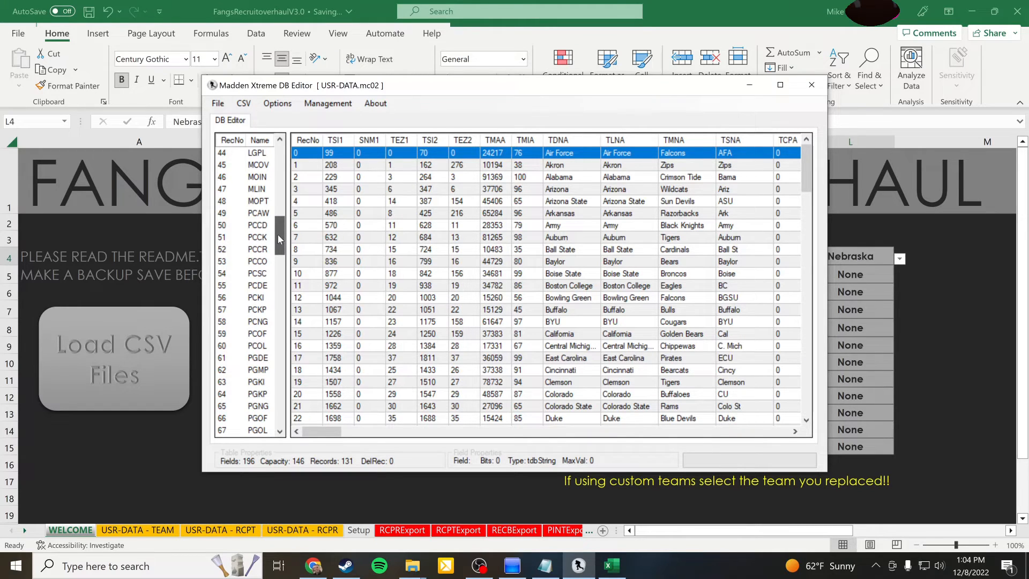
pyautogui.scroll(-3)
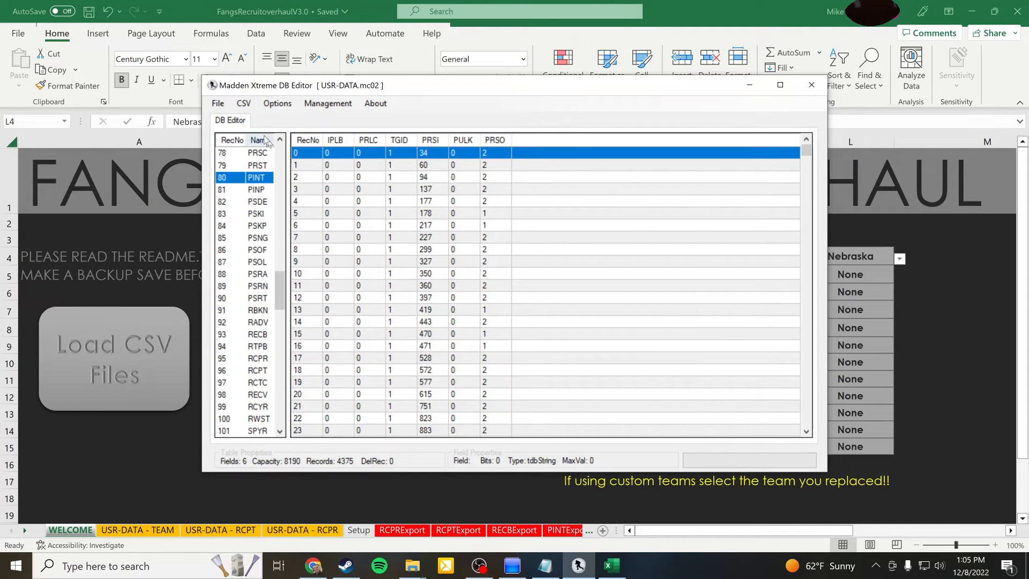
# - Import PINT.csv from Documents into the save's PINT table
pyautogui.click(243, 103)
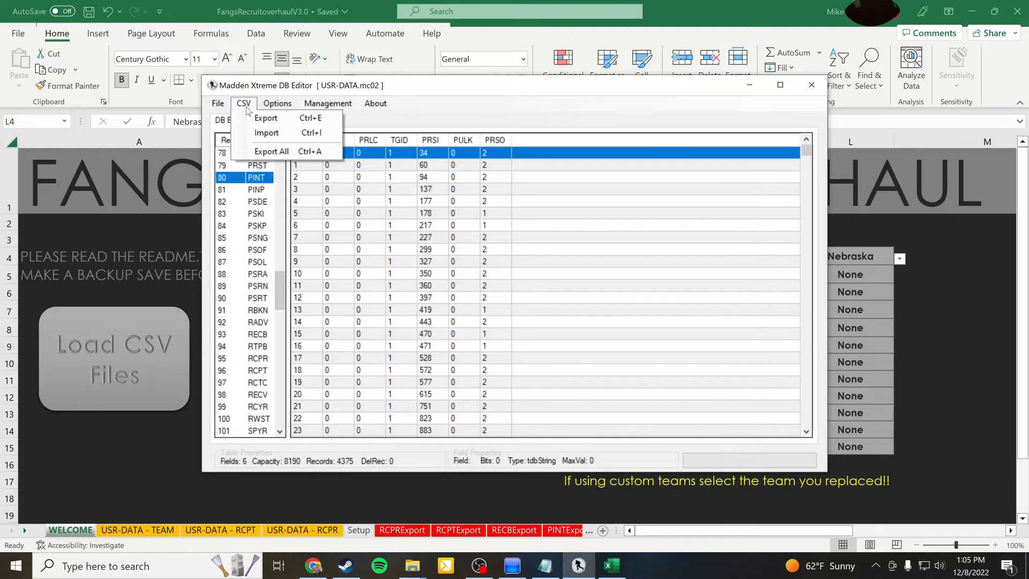
pyautogui.moveTo(279, 133)
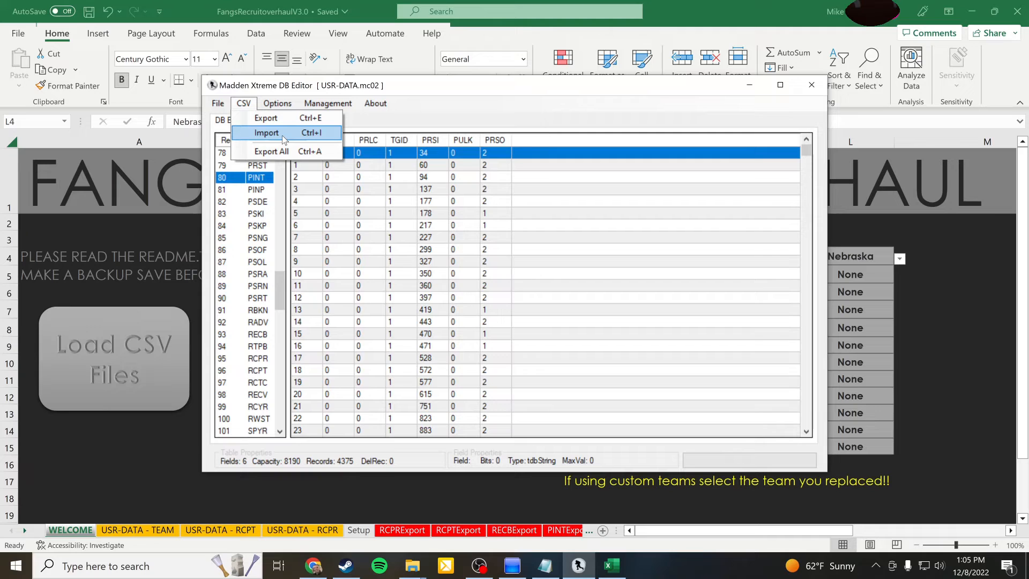
pyautogui.click(267, 133)
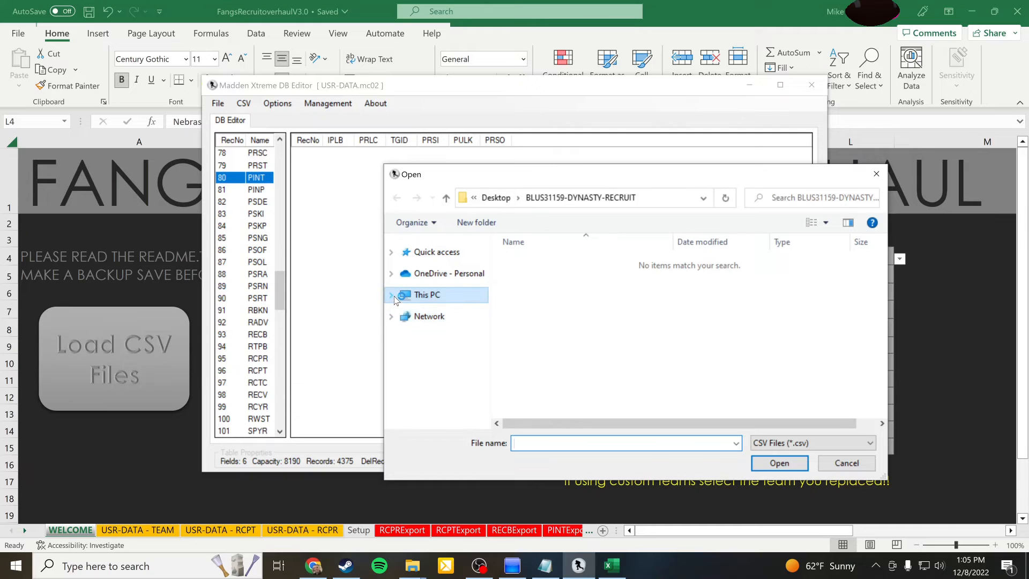
pyautogui.click(438, 315)
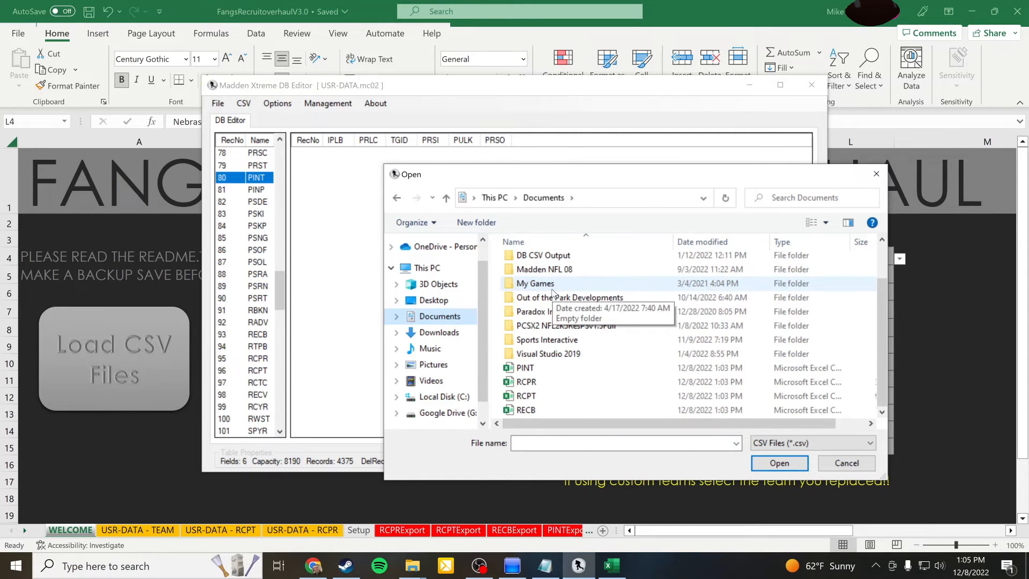
pyautogui.click(525, 367)
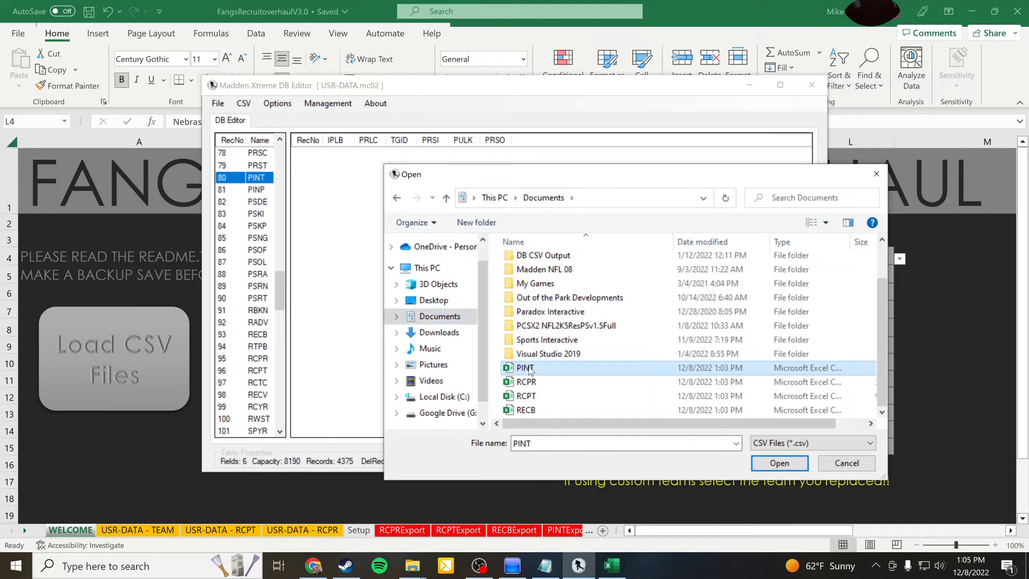
pyautogui.click(525, 368)
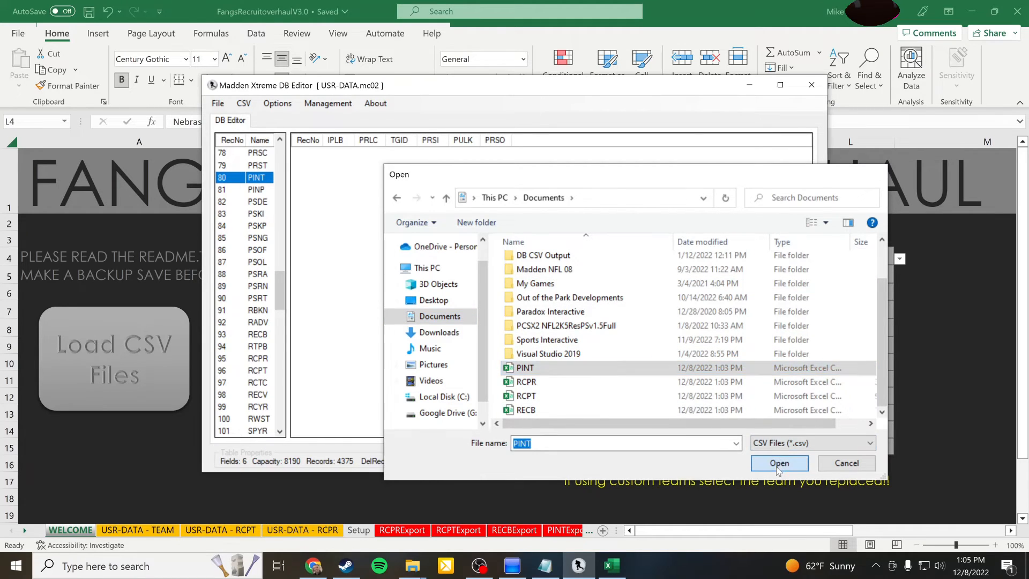
pyautogui.click(779, 463)
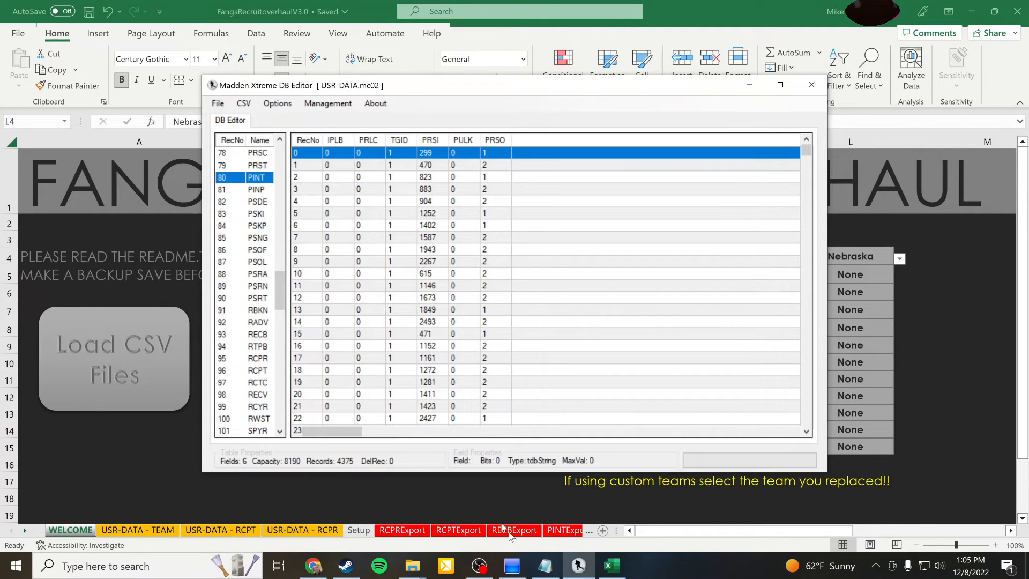
# - Import RCPT.csv from Documents into the RCPT recruit table
pyautogui.click(545, 565)
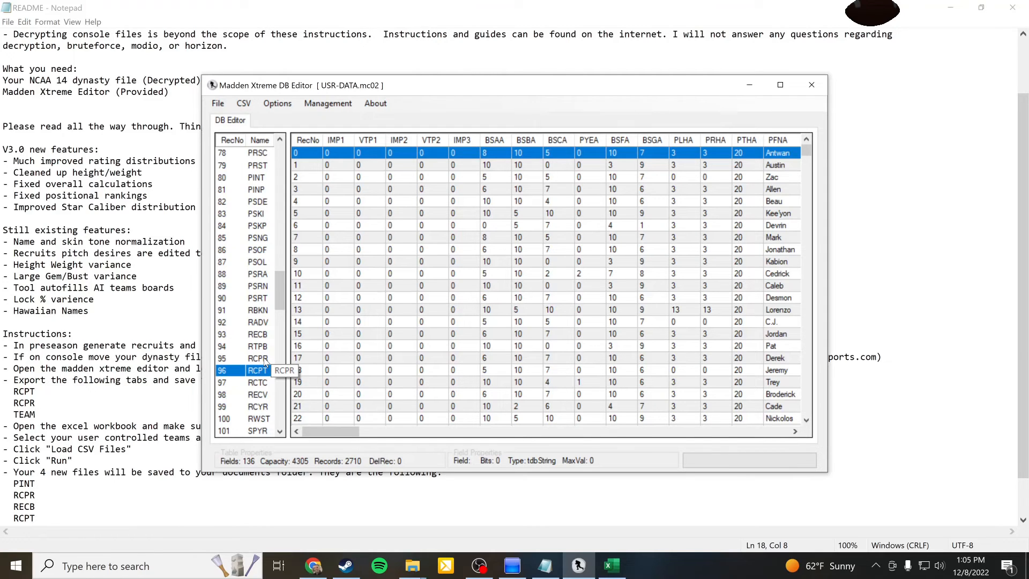
pyautogui.click(243, 103)
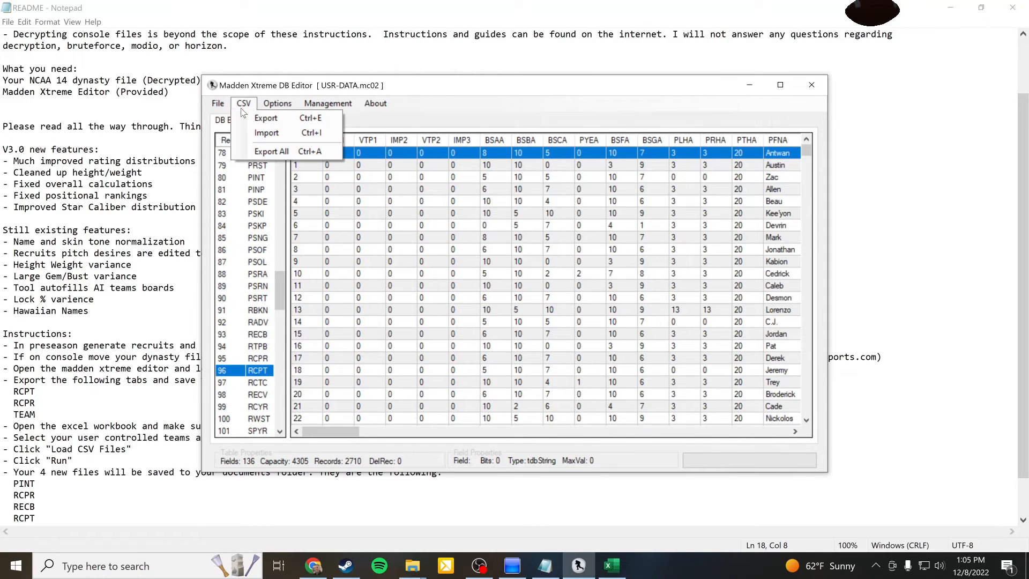
pyautogui.click(267, 133)
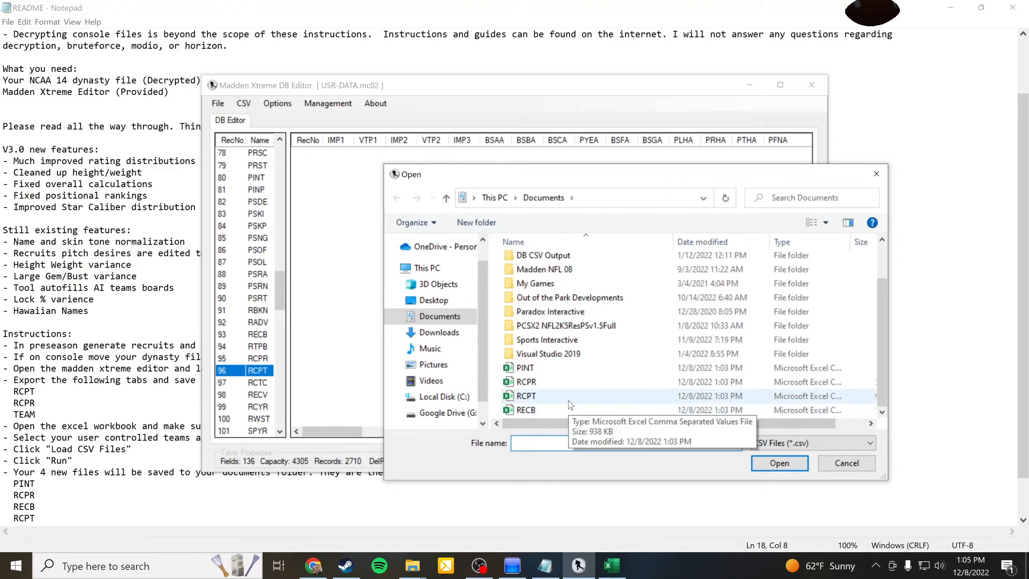
pyautogui.click(779, 463)
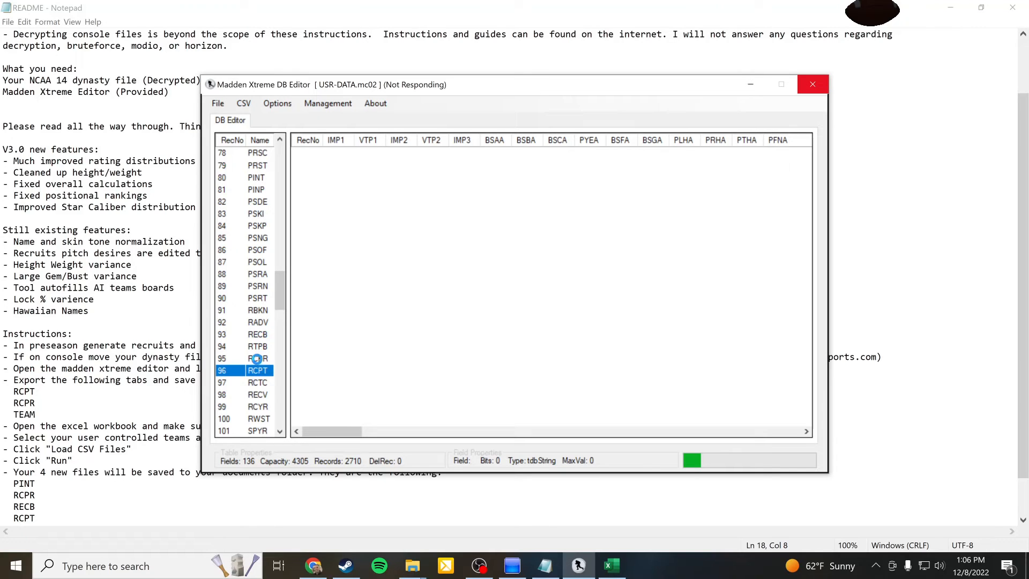
pyautogui.moveTo(260, 189)
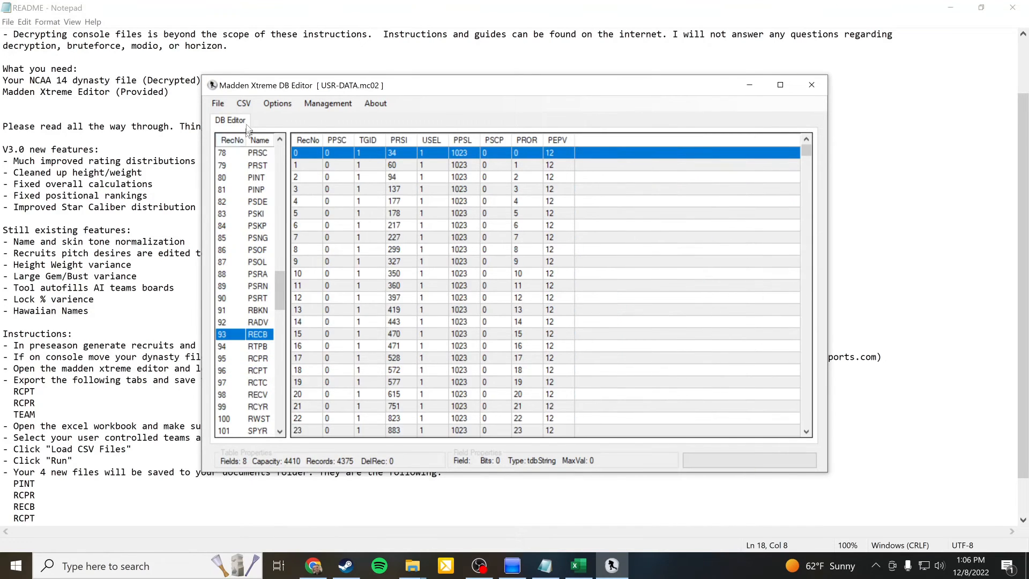
# - Import RECB.csv into the RECB table
pyautogui.click(244, 103)
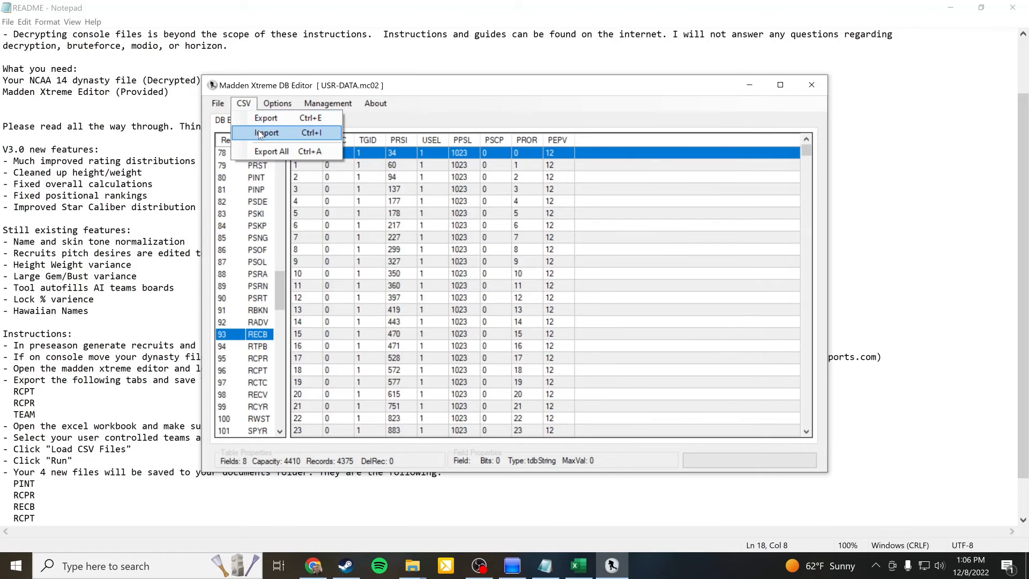
pyautogui.click(267, 133)
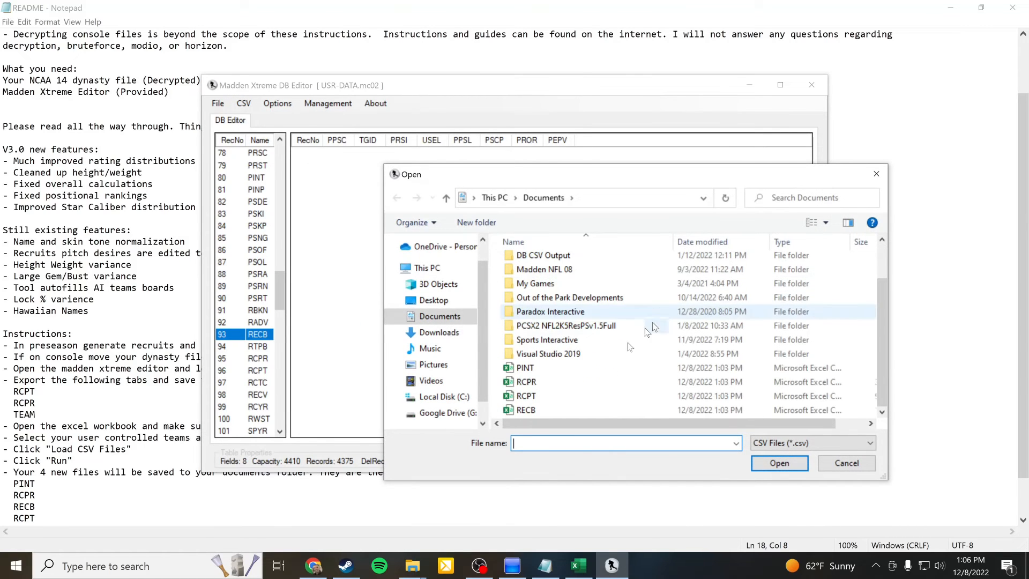
pyautogui.click(845, 463)
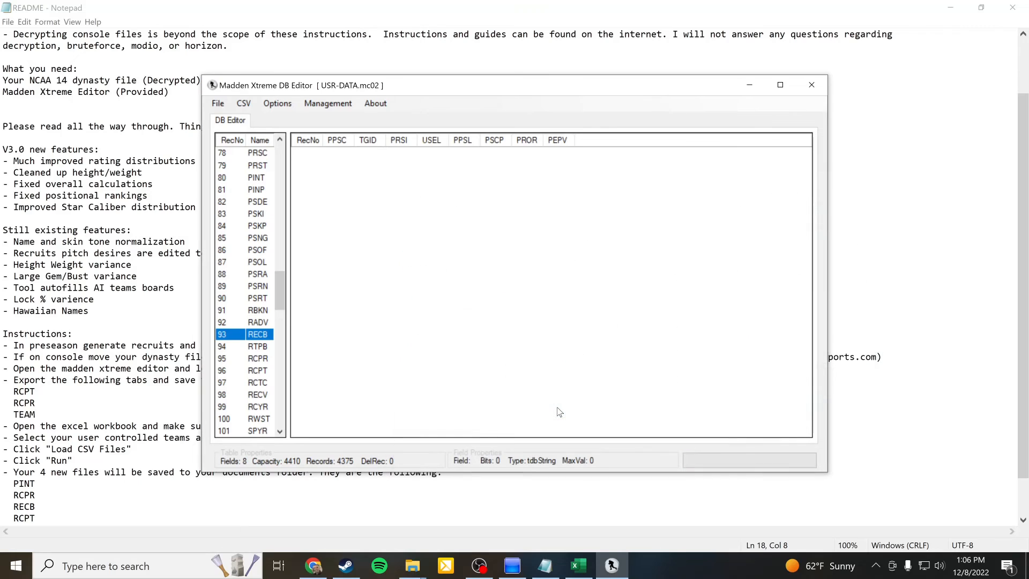
# - Import RCPR.csv into the RCPR recruit table
pyautogui.click(257, 333)
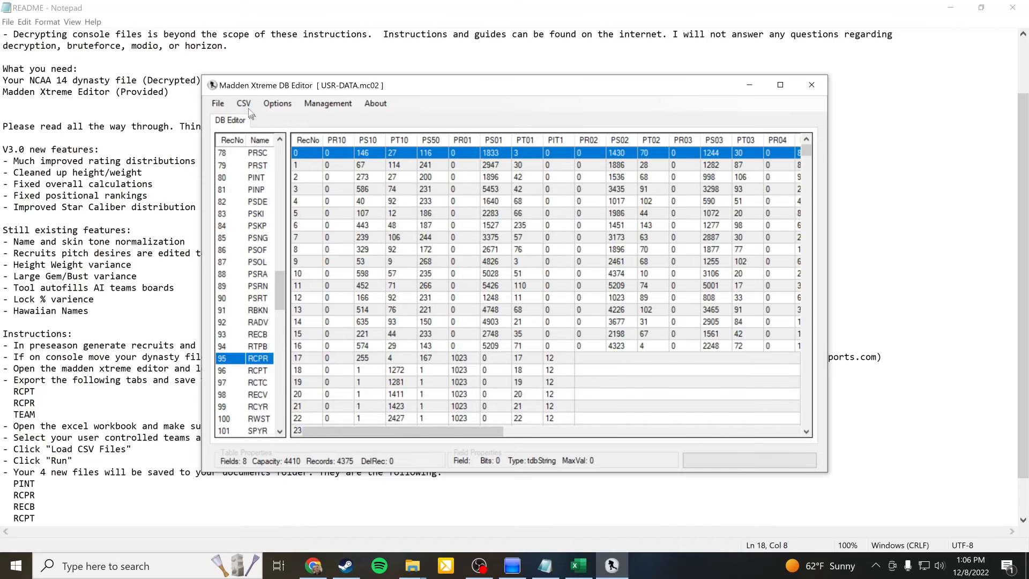
pyautogui.click(244, 103)
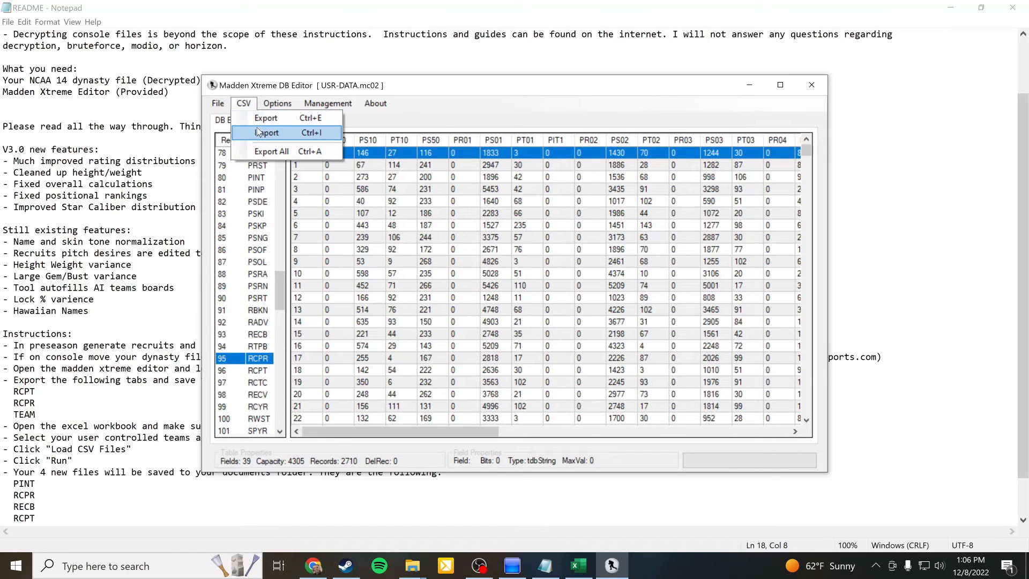
pyautogui.click(267, 132)
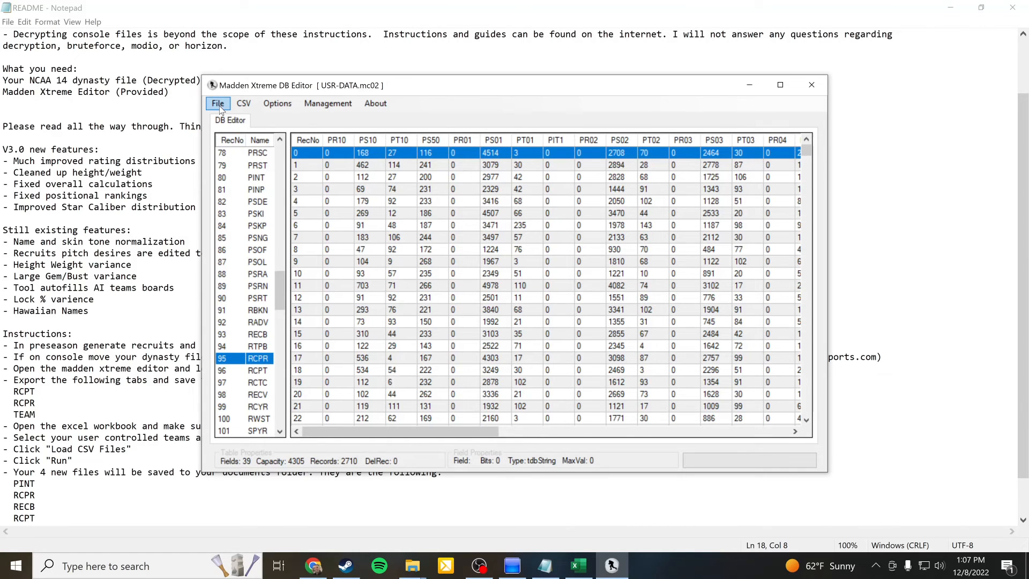
# - Save USR-DATA.mc02 with the imported tables and confirm the 'Saved!' message
pyautogui.click(218, 103)
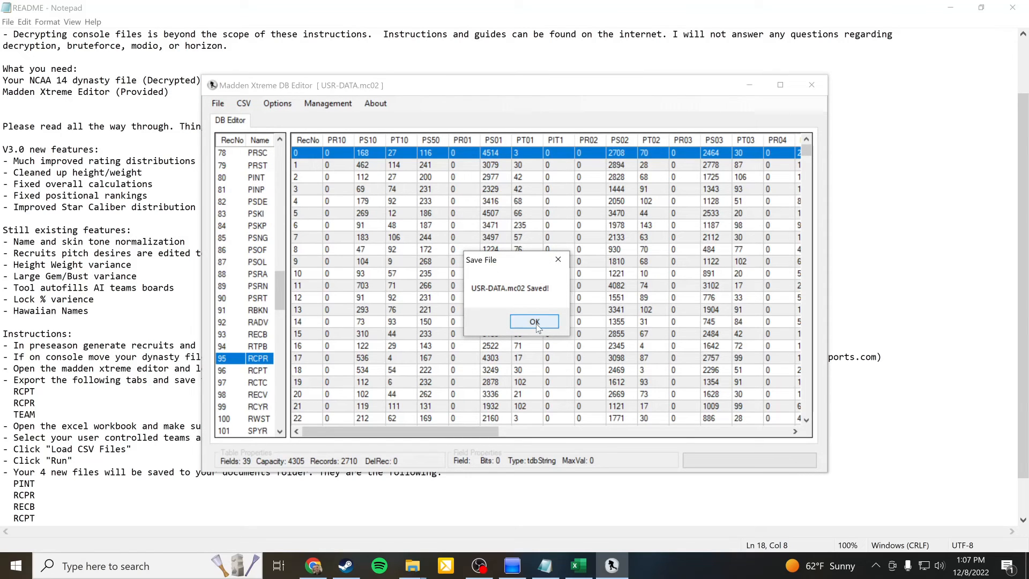
pyautogui.click(533, 322)
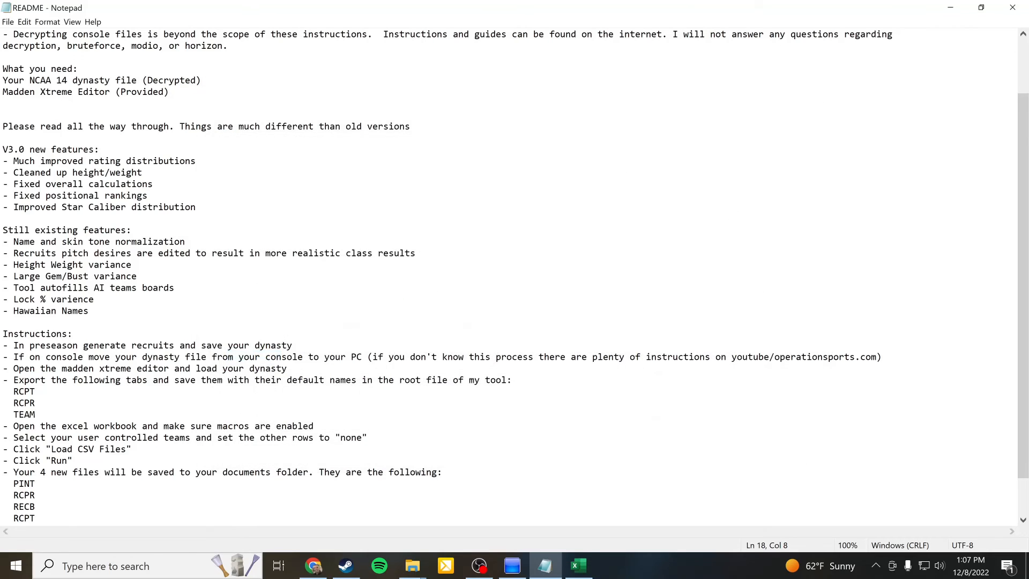
# - Show the BLUS31159-DYNASTY-RECRUIT folder with the modified USR-DATA.mc02 in File Explorer
pyautogui.click(577, 565)
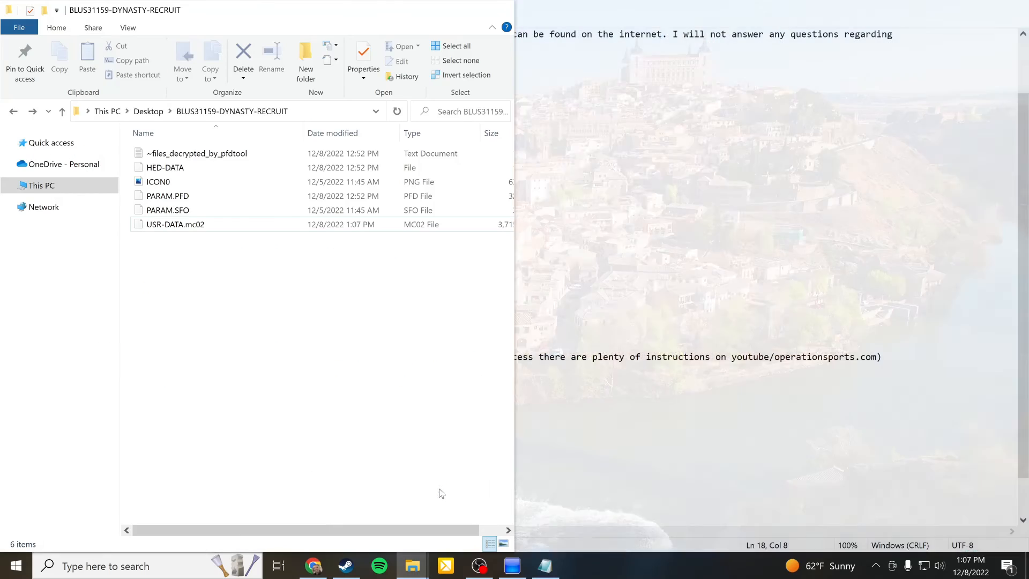
# - Rename USR-DATA.mc02 to USR-DATA, accept the extension warning, and close the save folder
pyautogui.click(175, 224)
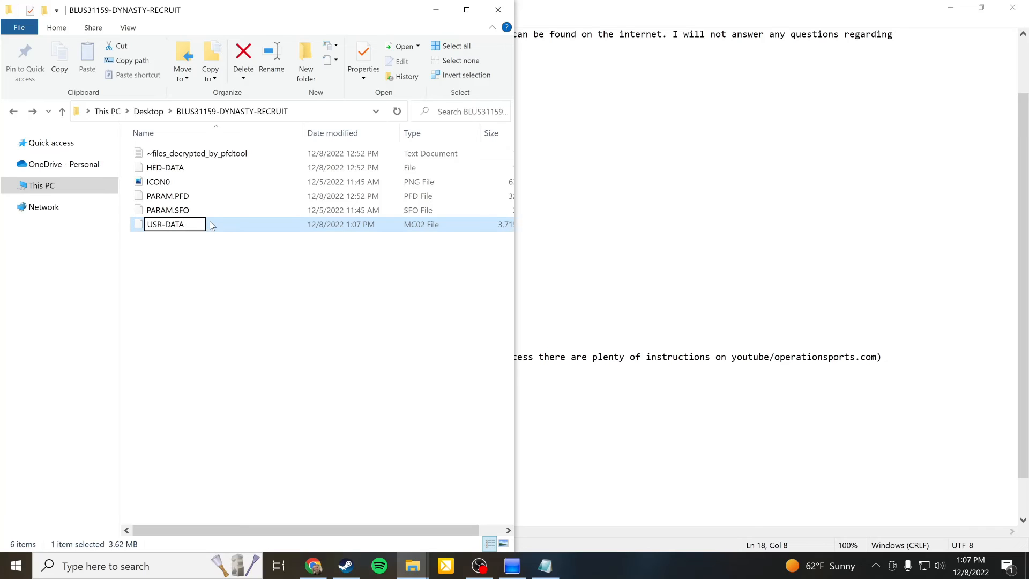
pyautogui.press('Return')
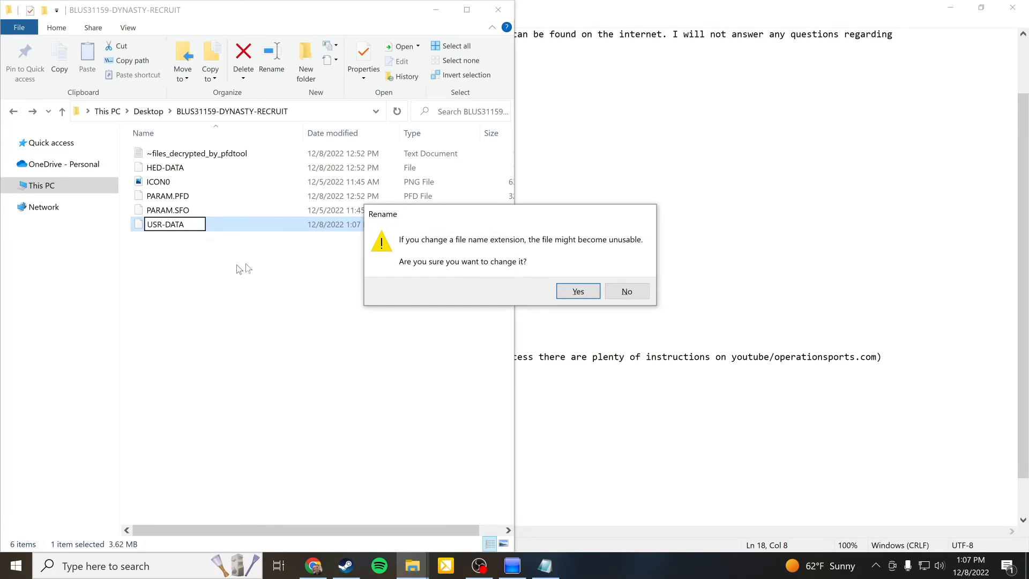
pyautogui.click(577, 290)
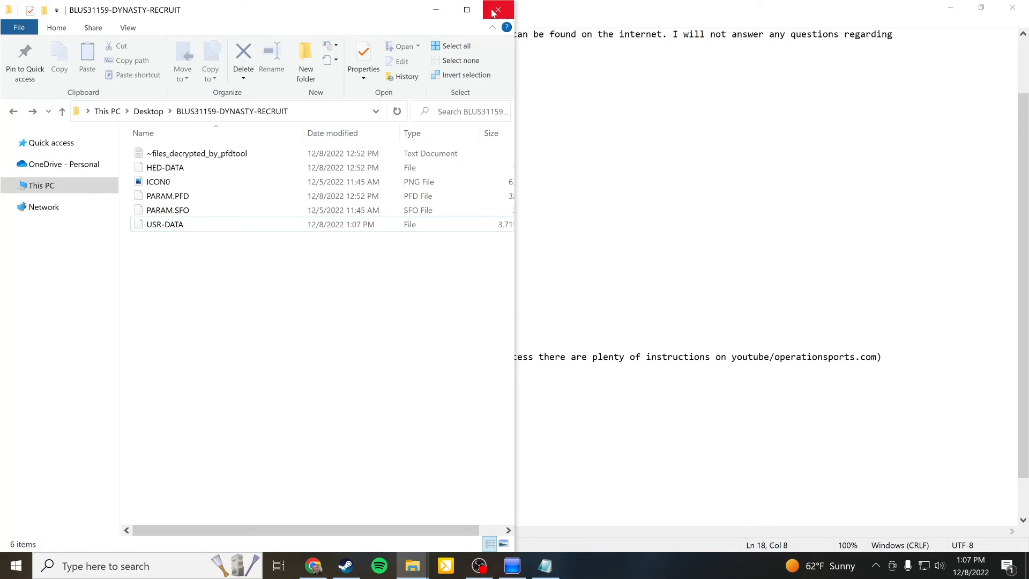
pyautogui.click(496, 10)
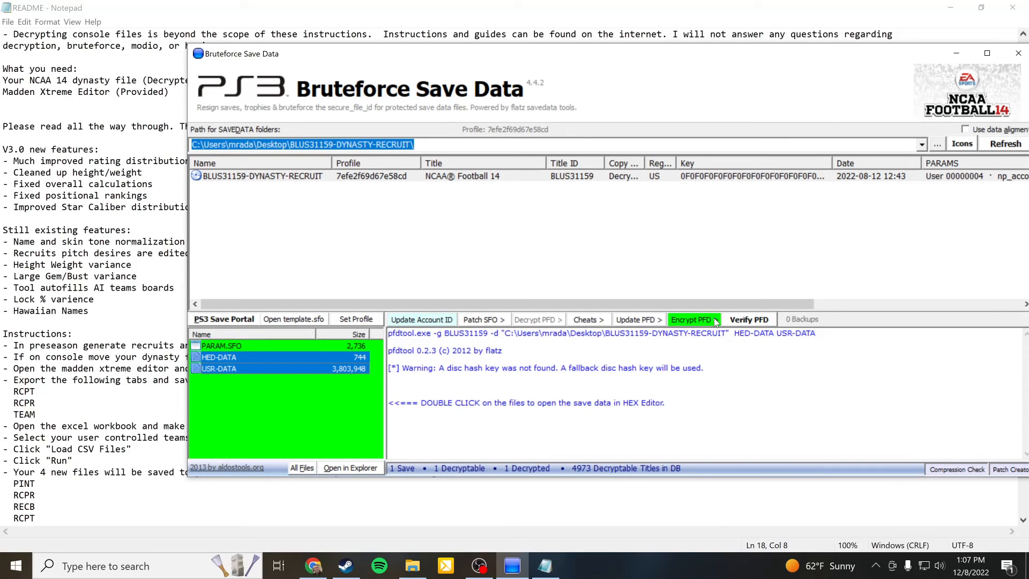
# - Re-encrypt HED-DATA and USR-DATA via Encrypt PFD > Encrypt Decrypted Files, then close Bruteforce Save Data
pyautogui.click(691, 320)
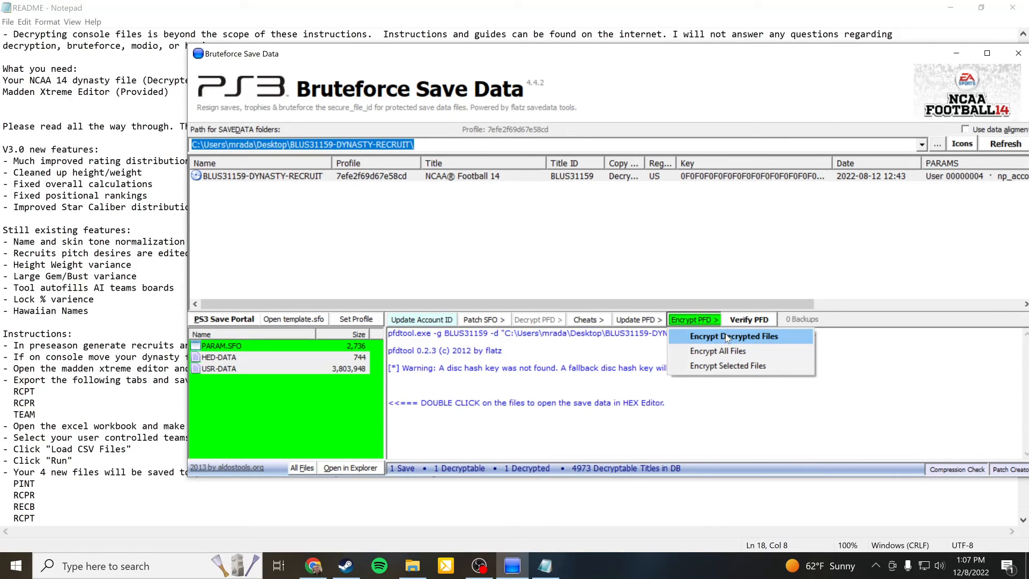
pyautogui.click(734, 336)
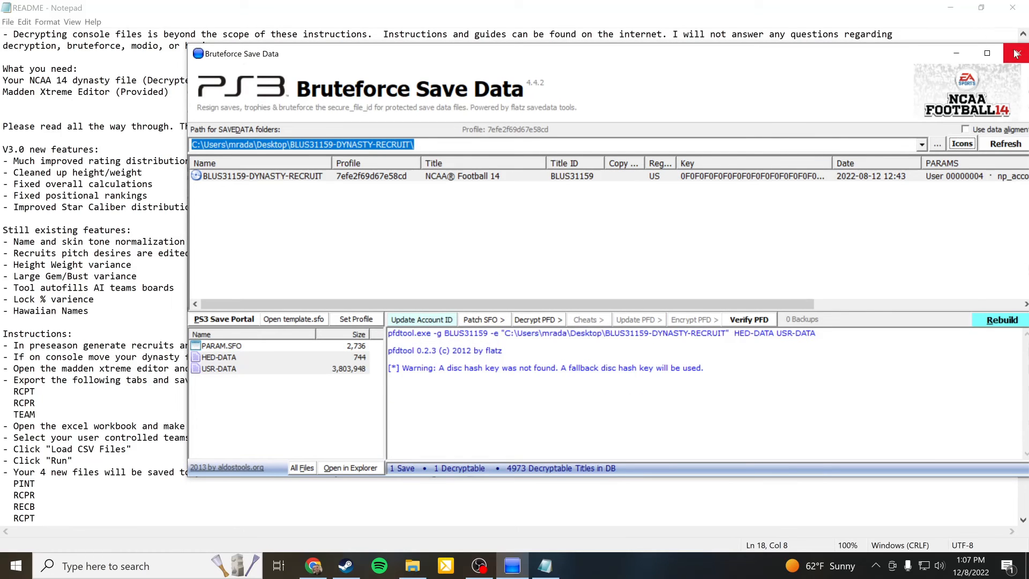
pyautogui.moveTo(1016, 54)
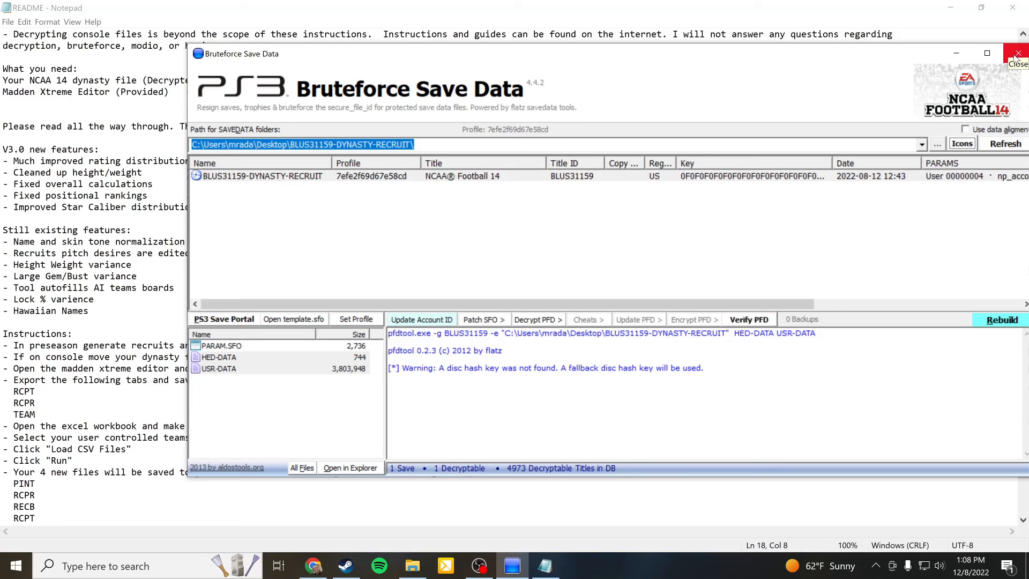
pyautogui.click(1019, 54)
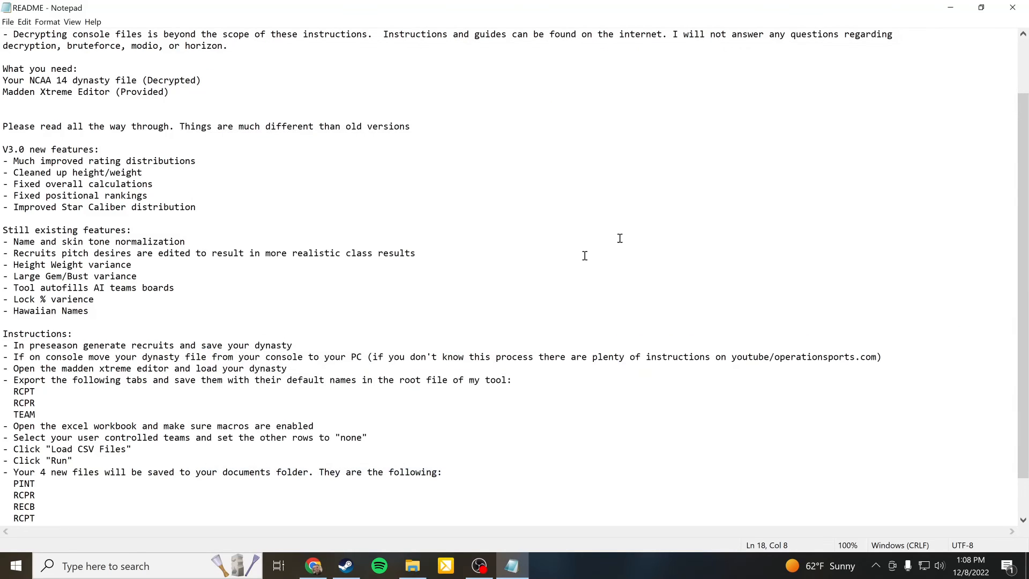
# - Place the README in Notepad beside the FangsRecruitOverhaulV3.0 folder in File Explorer
pyautogui.click(413, 253)
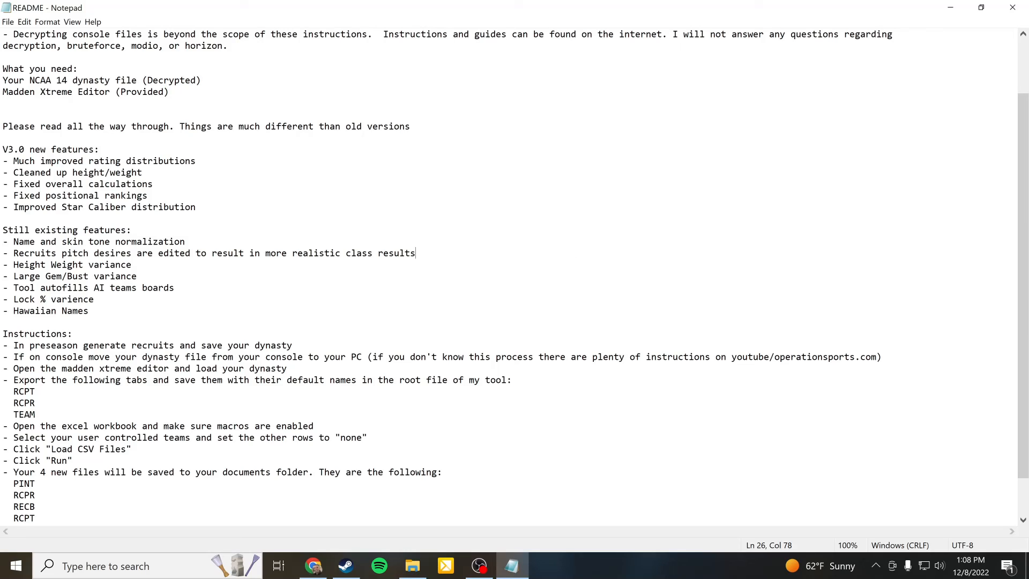
pyautogui.click(37, 391)
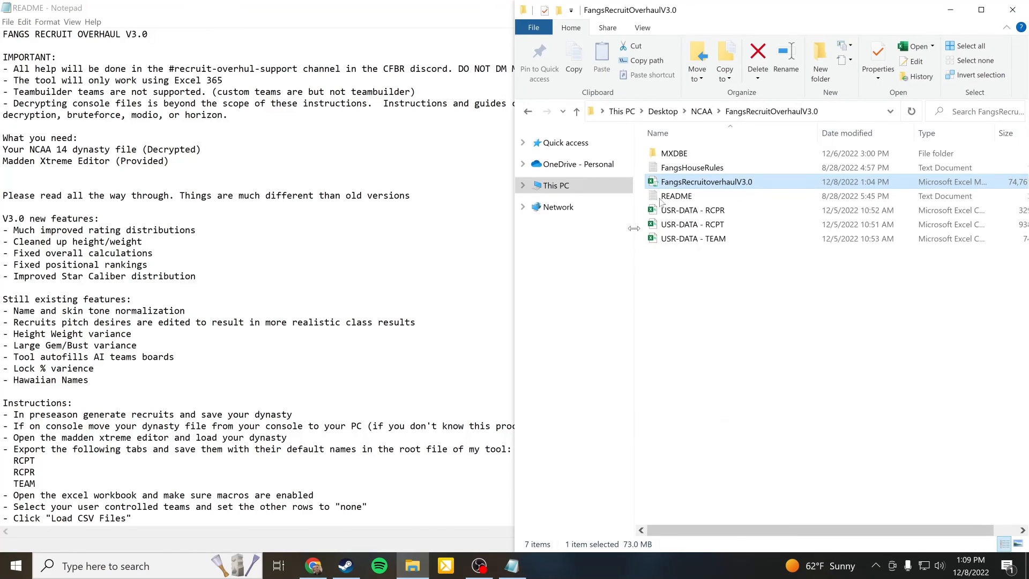
# - Open FangsHouseRules in Notepad and maximize it to full screen
pyautogui.doubleClick(689, 167)
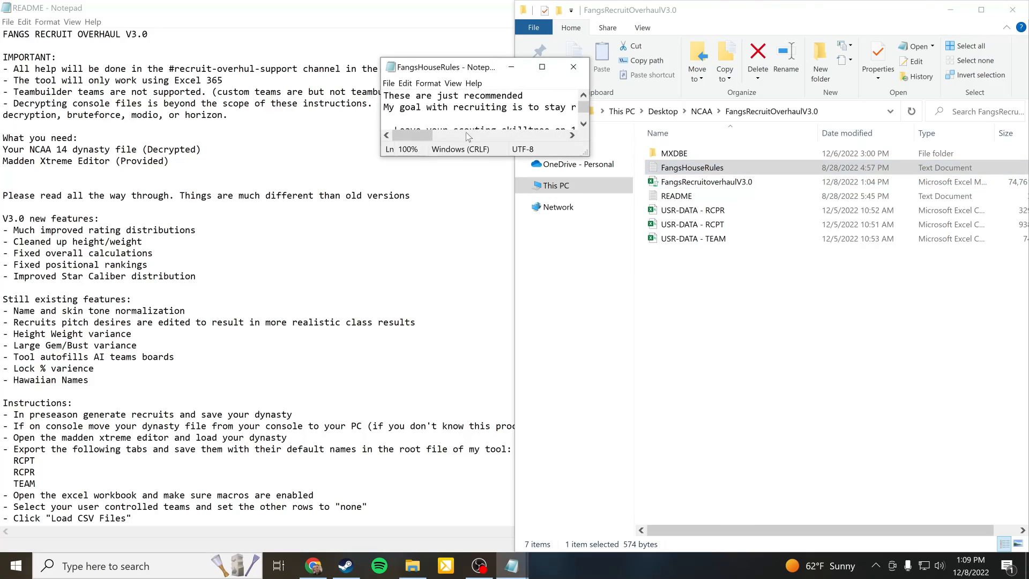
pyautogui.click(541, 66)
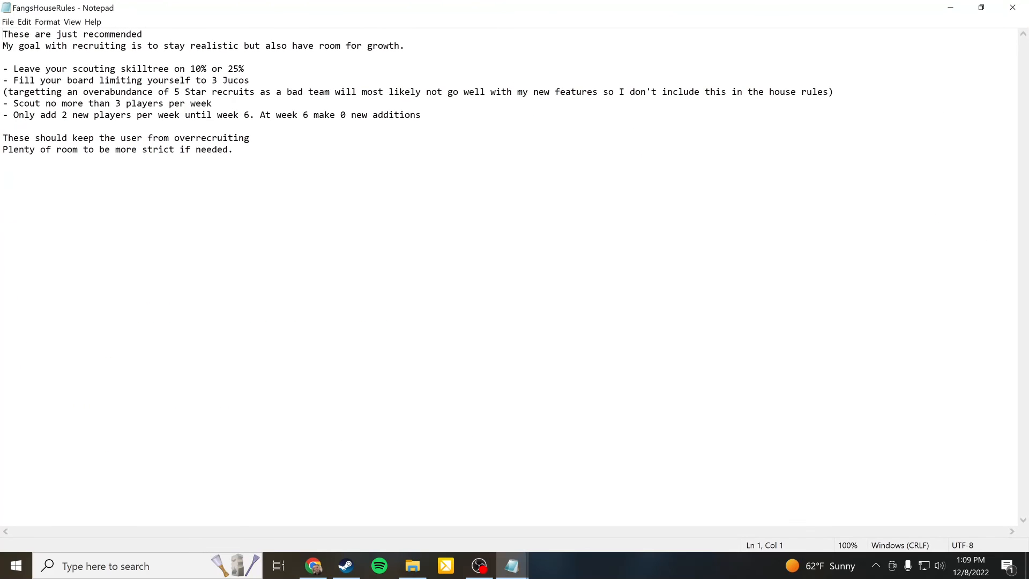